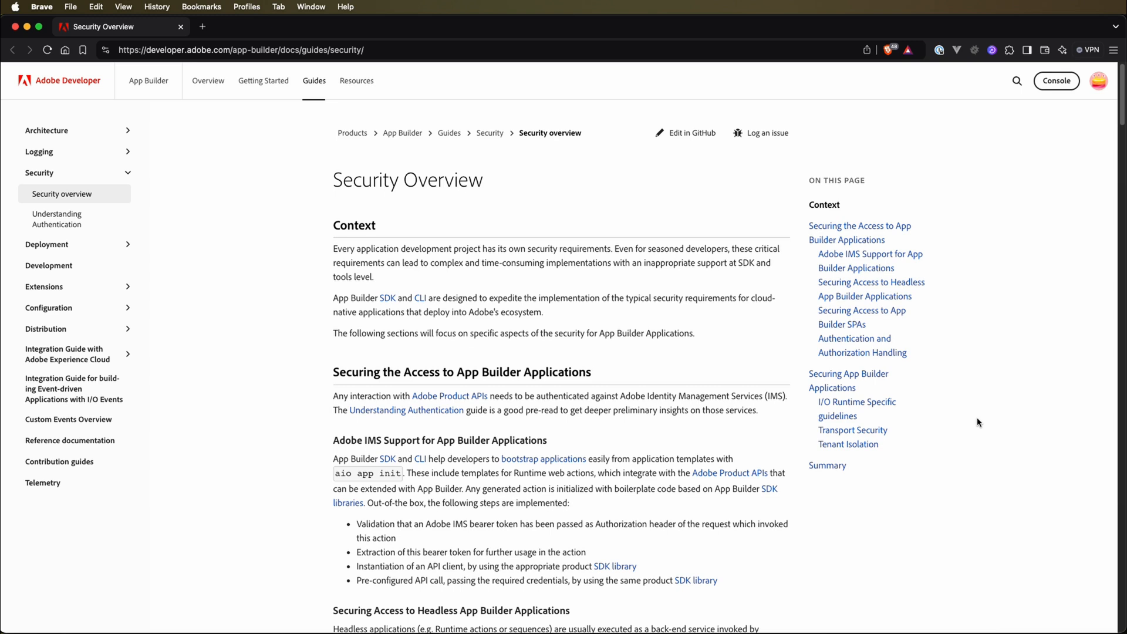
# Scroll the Security Overview down, back up, then down to Authentication and Authorization Handling
pyautogui.scroll(-3)
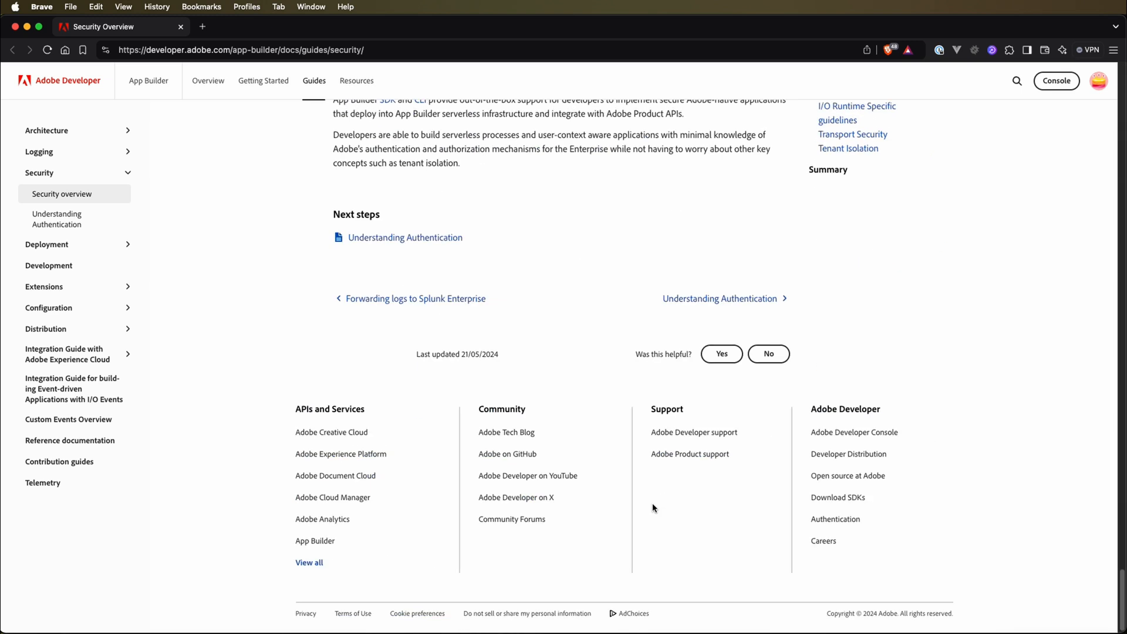
pyautogui.scroll(3)
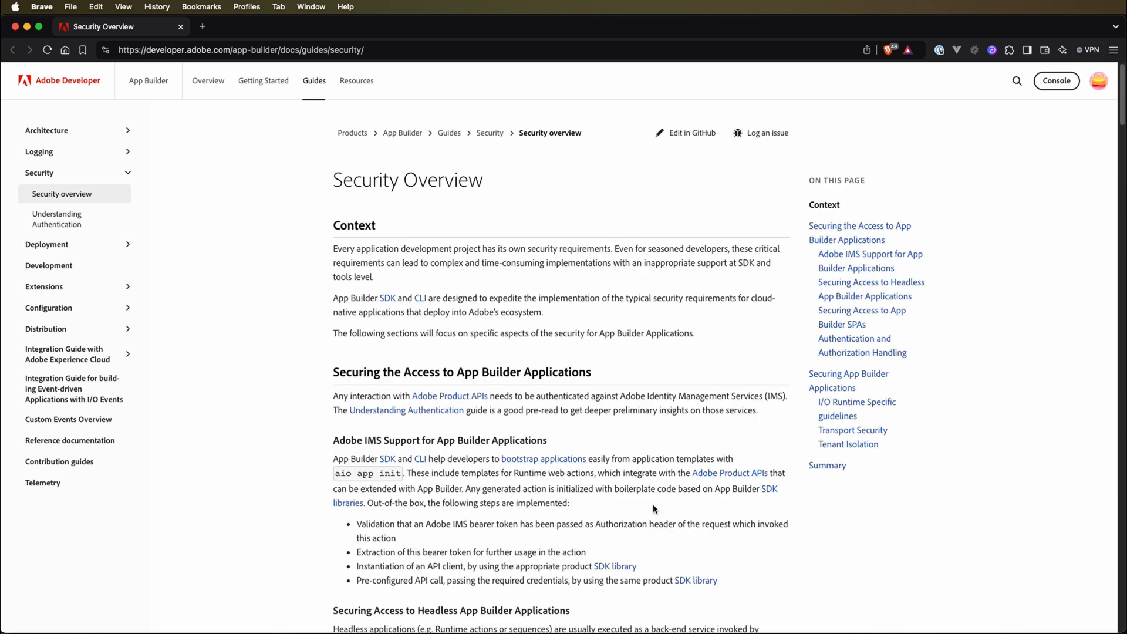
pyautogui.scroll(-3)
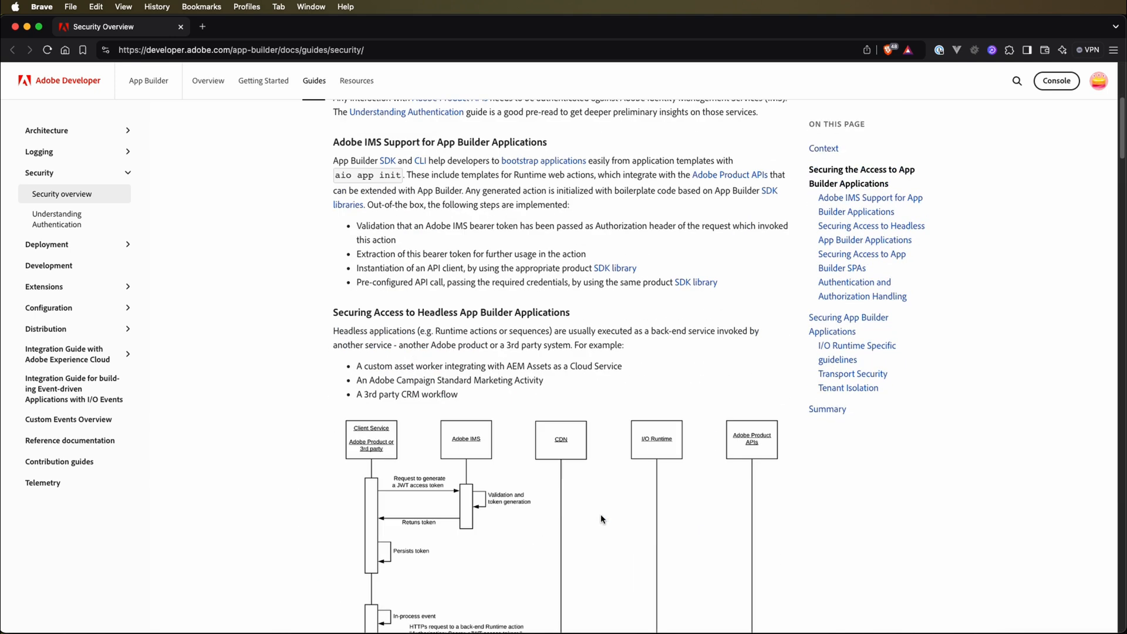
pyautogui.scroll(-3)
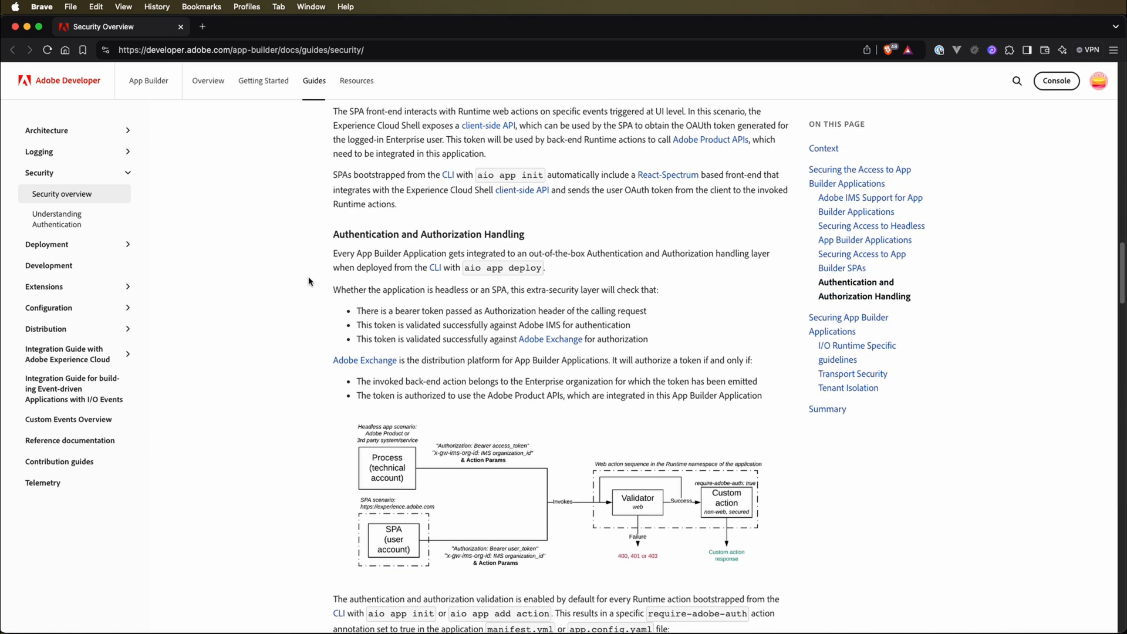
pyautogui.moveTo(401, 245)
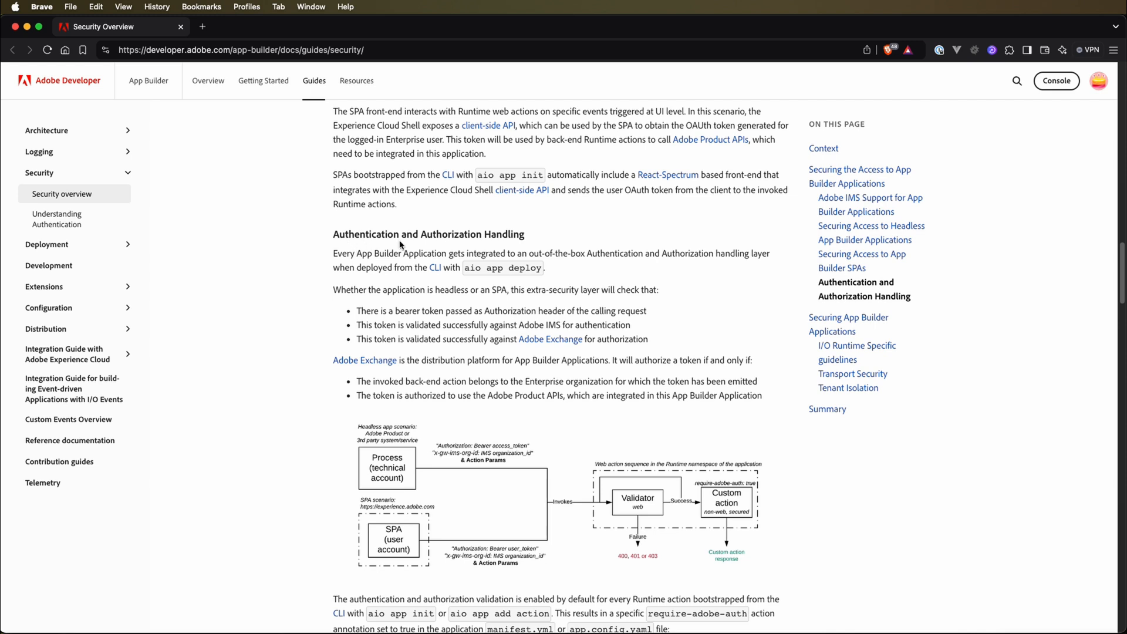
pyautogui.scroll(-3)
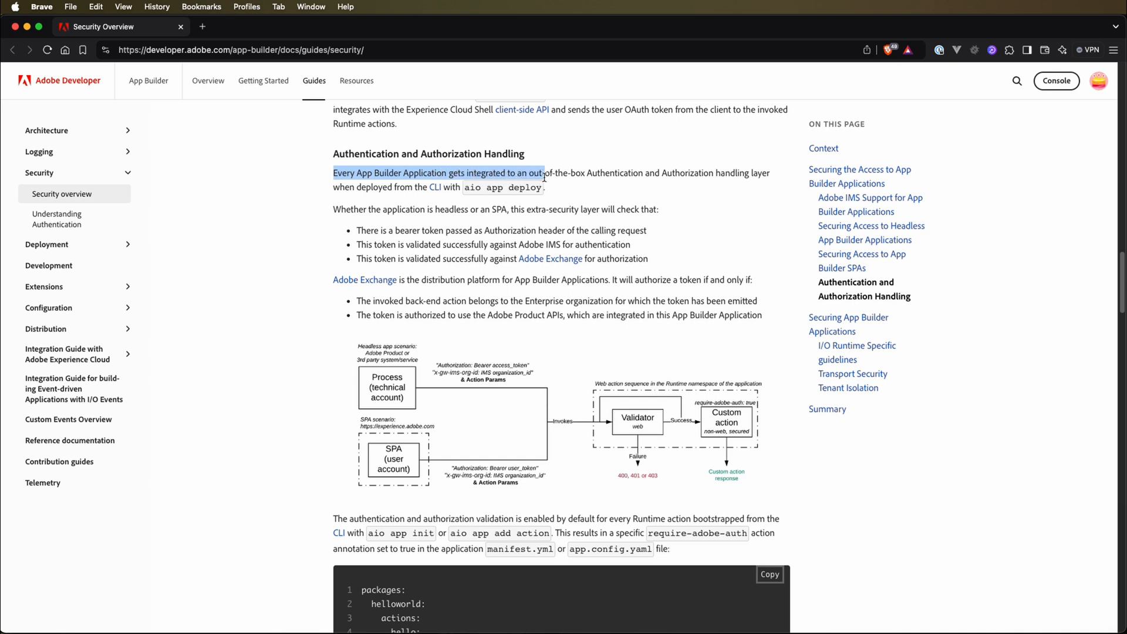
pyautogui.moveTo(719, 172)
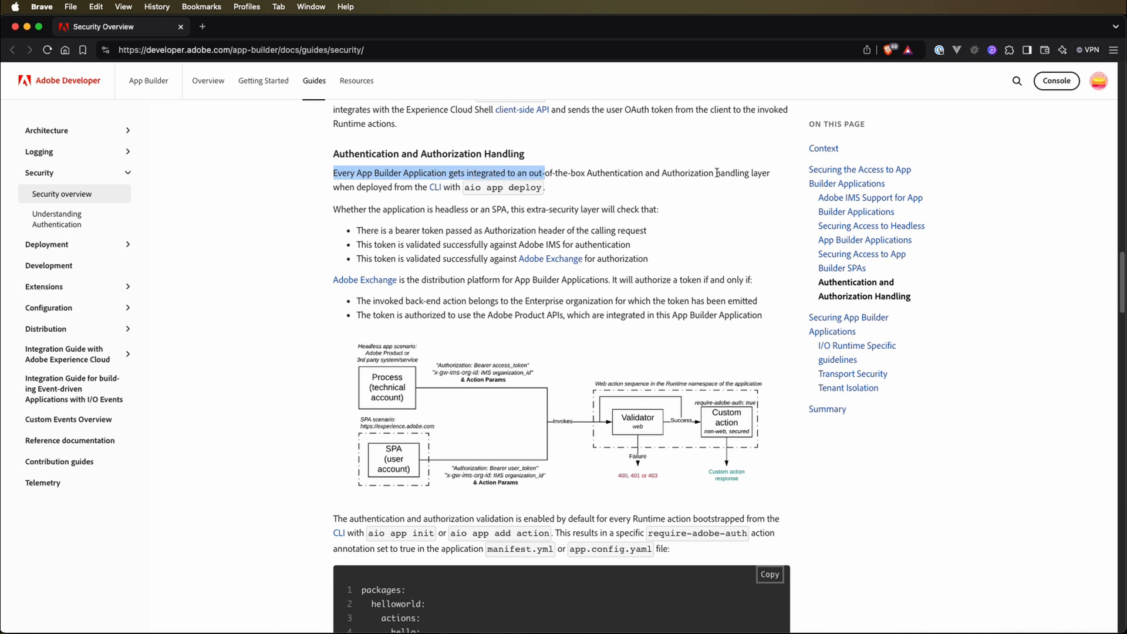
pyautogui.moveTo(775, 179)
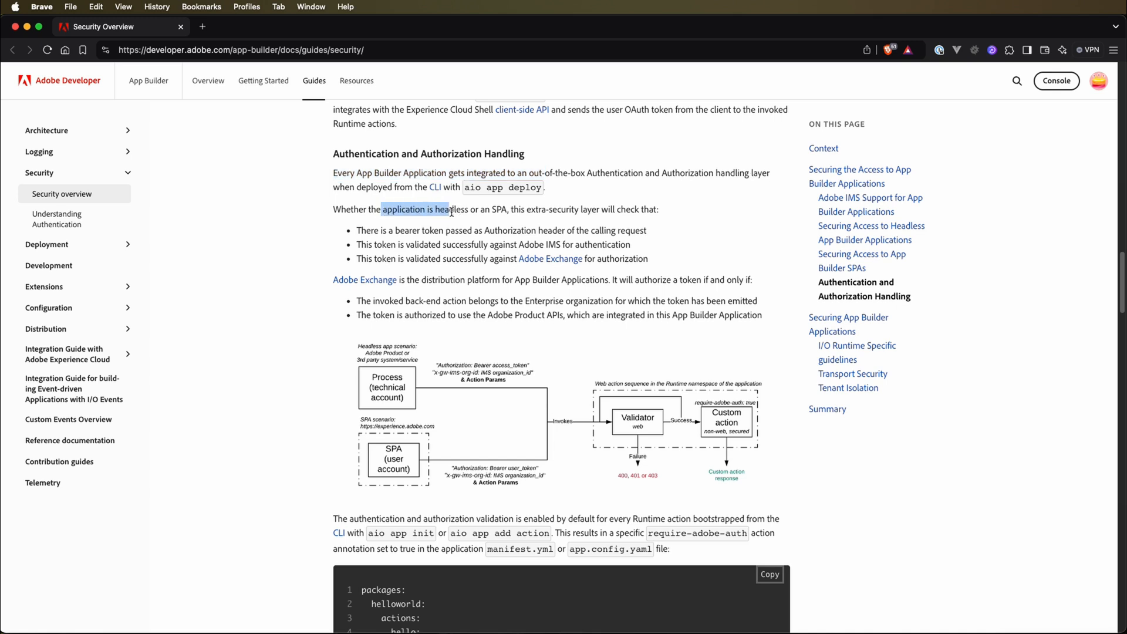
pyautogui.moveTo(509, 209); pyautogui.dragTo(604, 209)
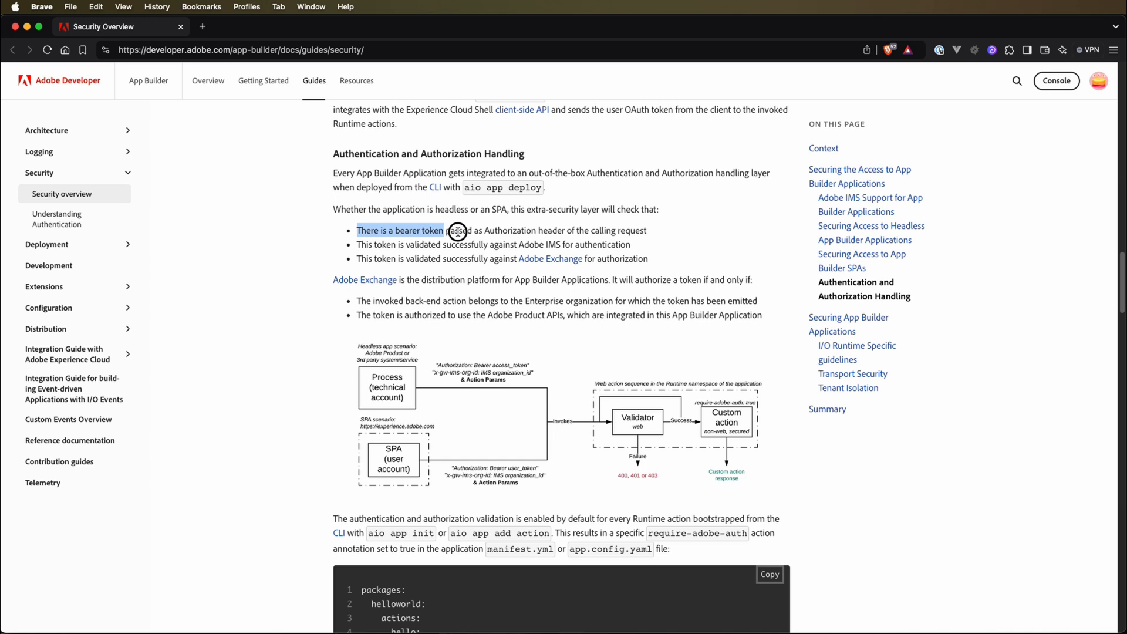
pyautogui.click(552, 233)
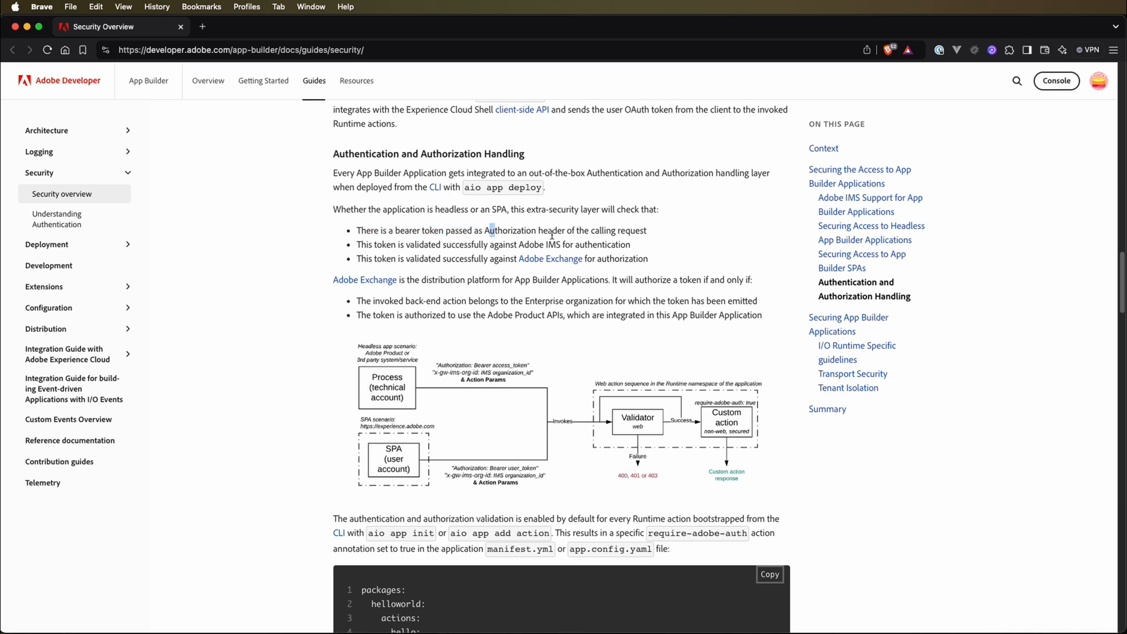
pyautogui.moveTo(694, 235)
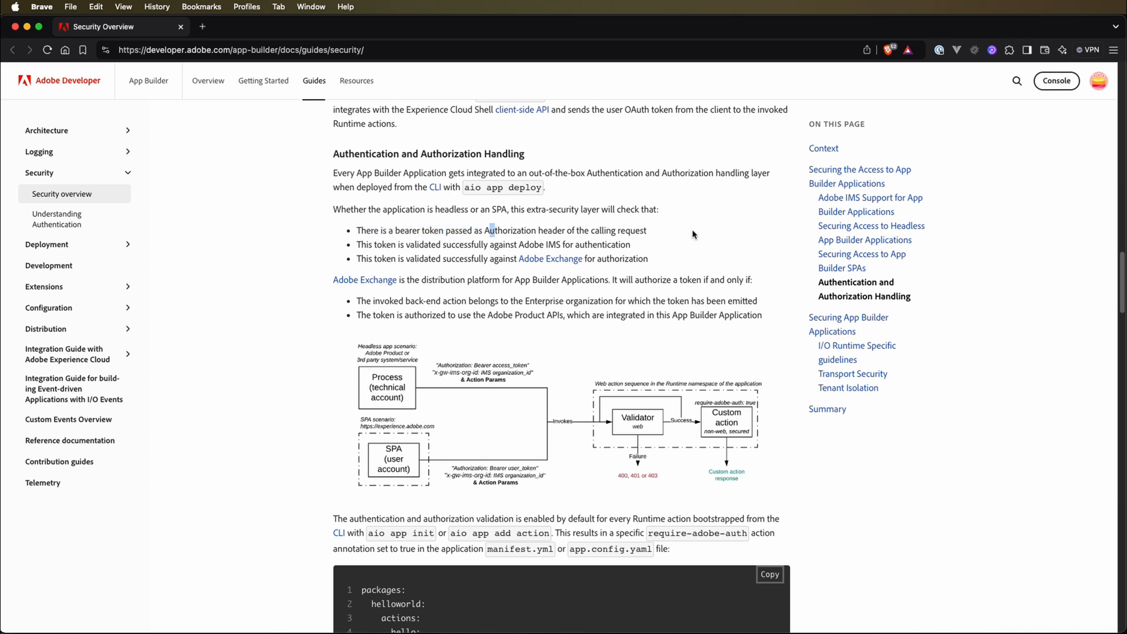
pyautogui.moveTo(354, 254)
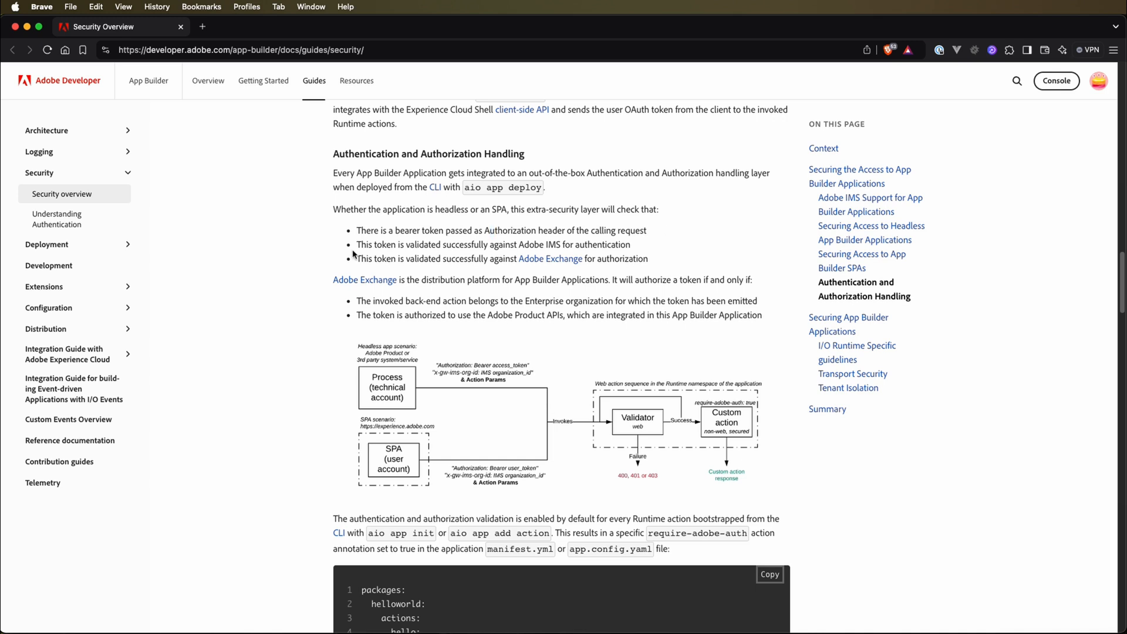
pyautogui.moveTo(357, 244); pyautogui.dragTo(475, 244)
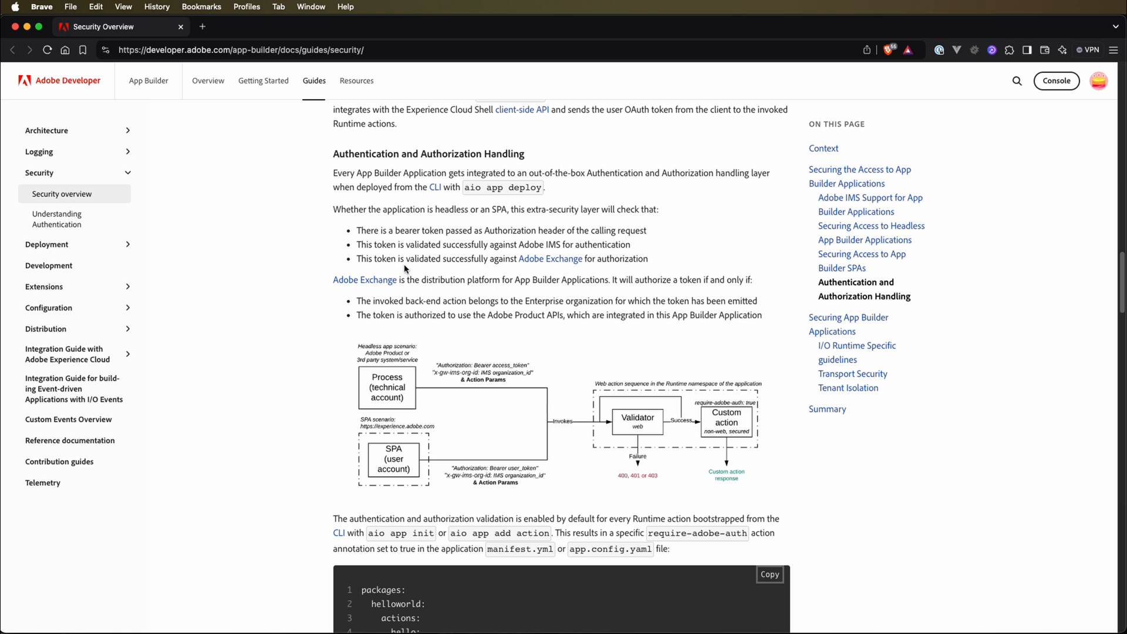
pyautogui.moveTo(497, 265)
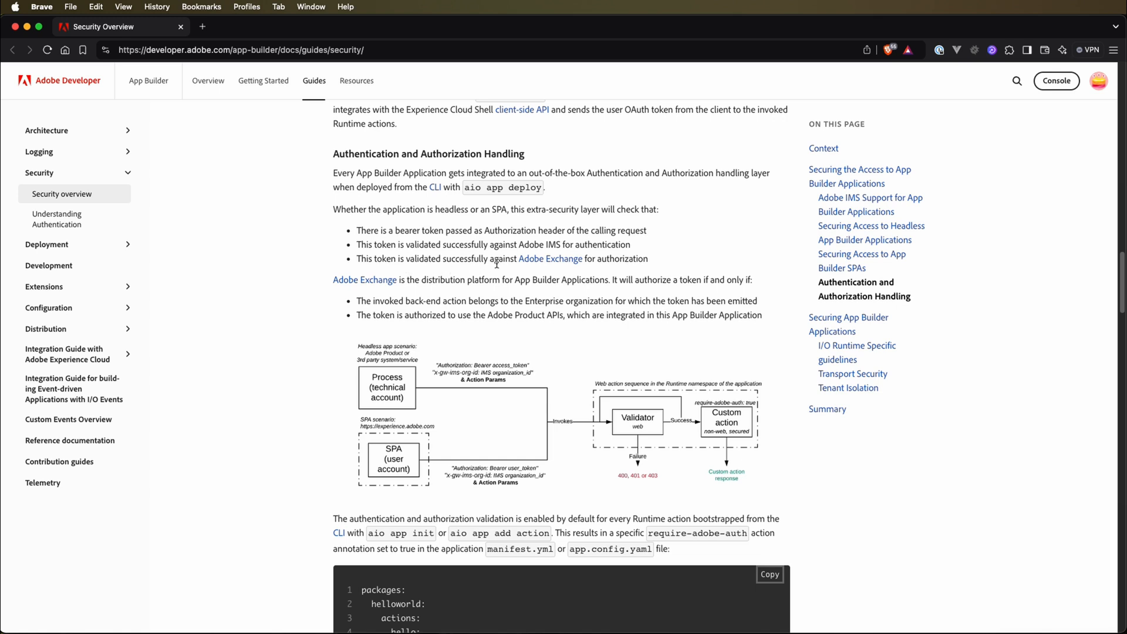
pyautogui.moveTo(647, 260)
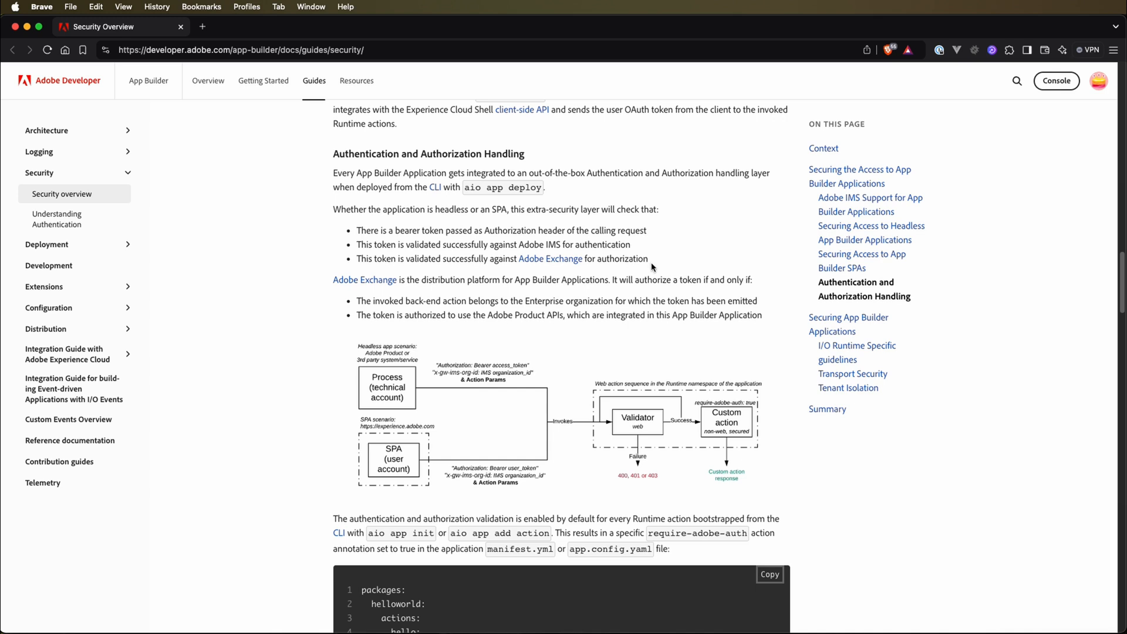
pyautogui.moveTo(564, 293)
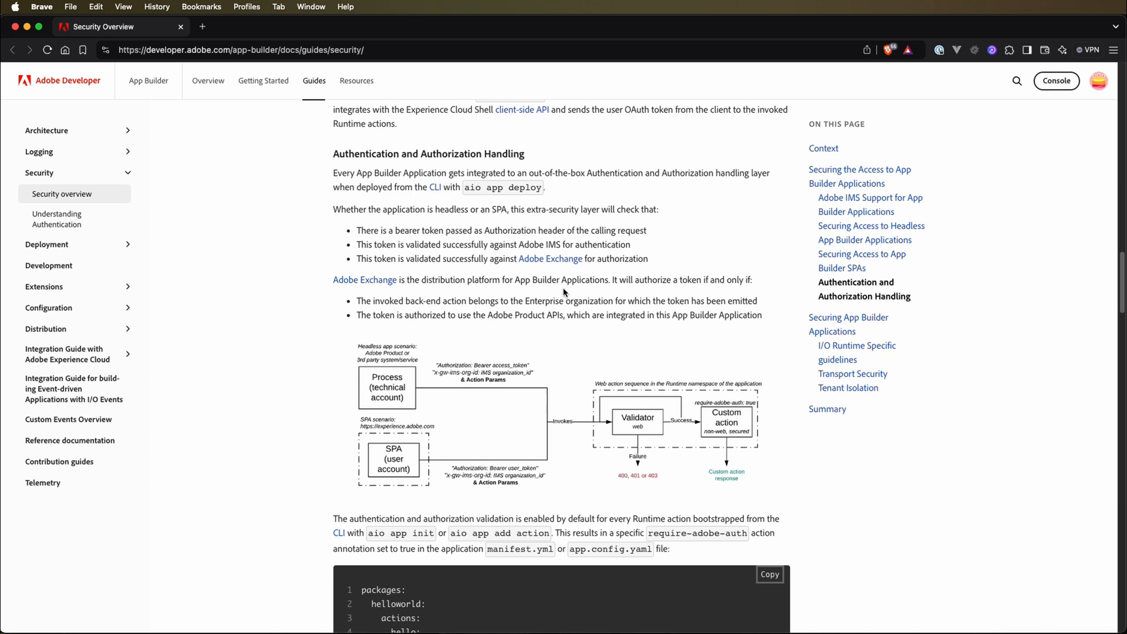
pyautogui.moveTo(589, 272)
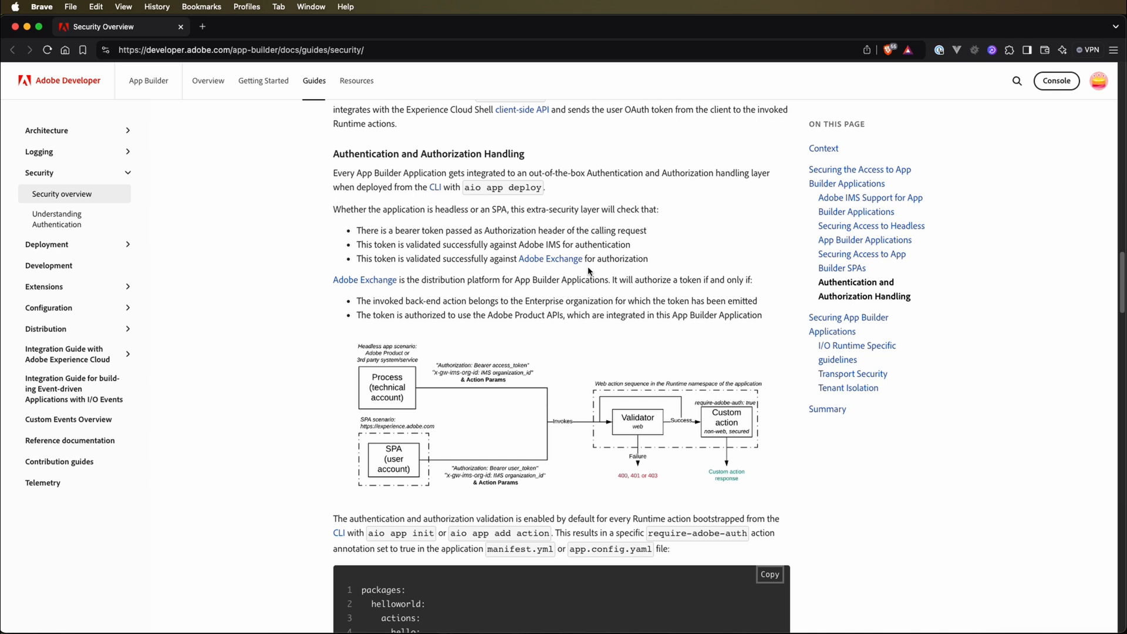
pyautogui.moveTo(429, 300)
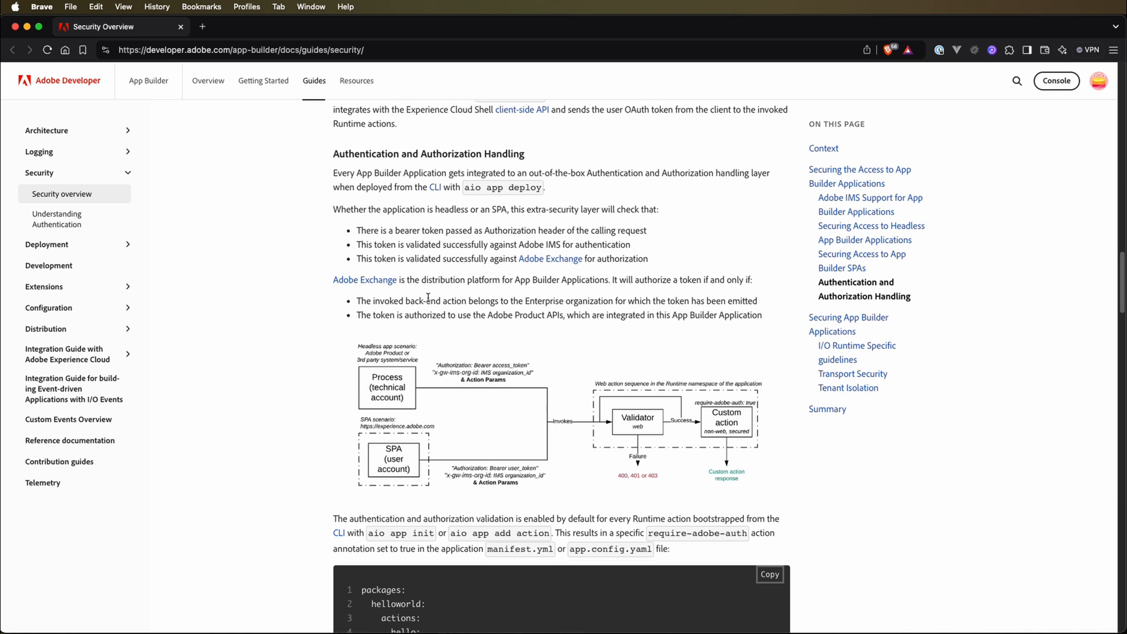
pyautogui.moveTo(426, 279); pyautogui.dragTo(502, 279)
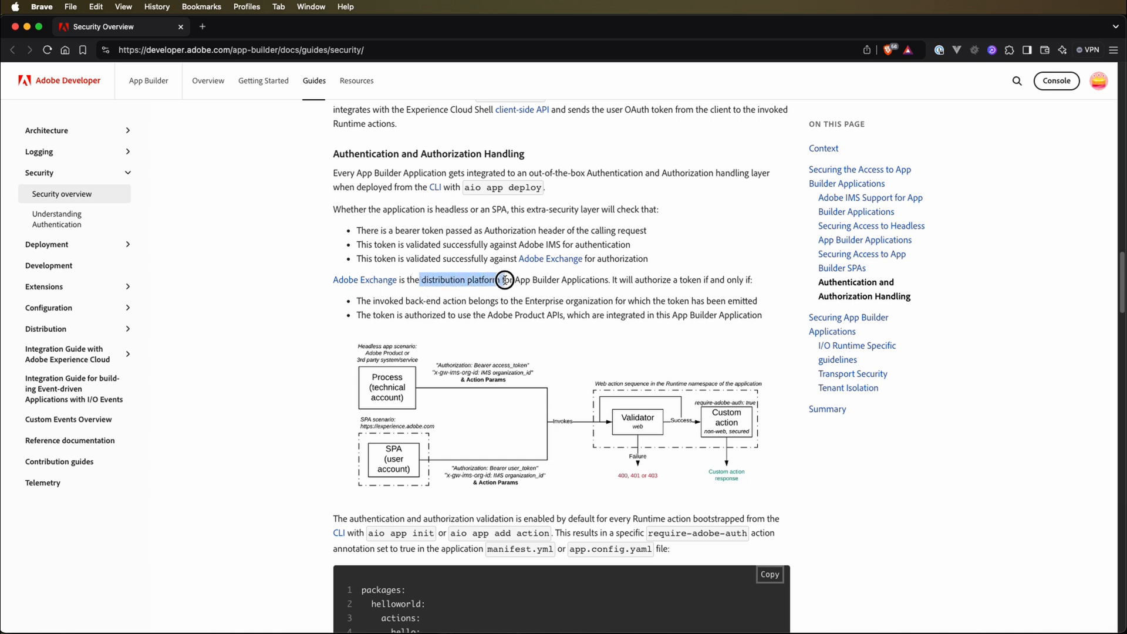
pyautogui.moveTo(503, 279); pyautogui.dragTo(616, 279)
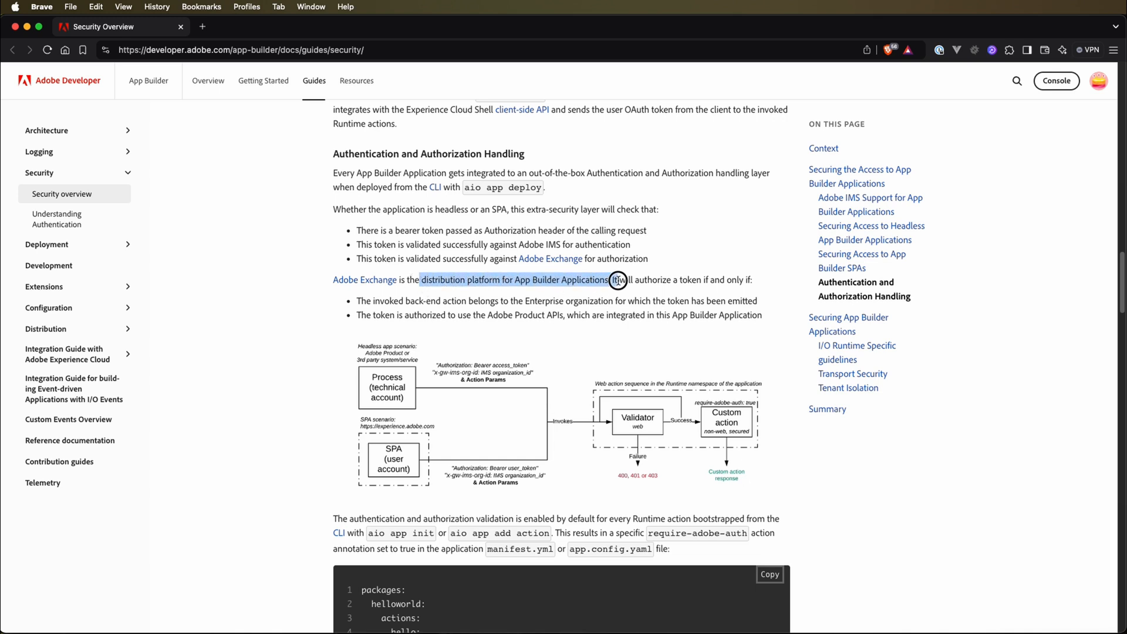
pyautogui.moveTo(617, 279); pyautogui.dragTo(718, 283)
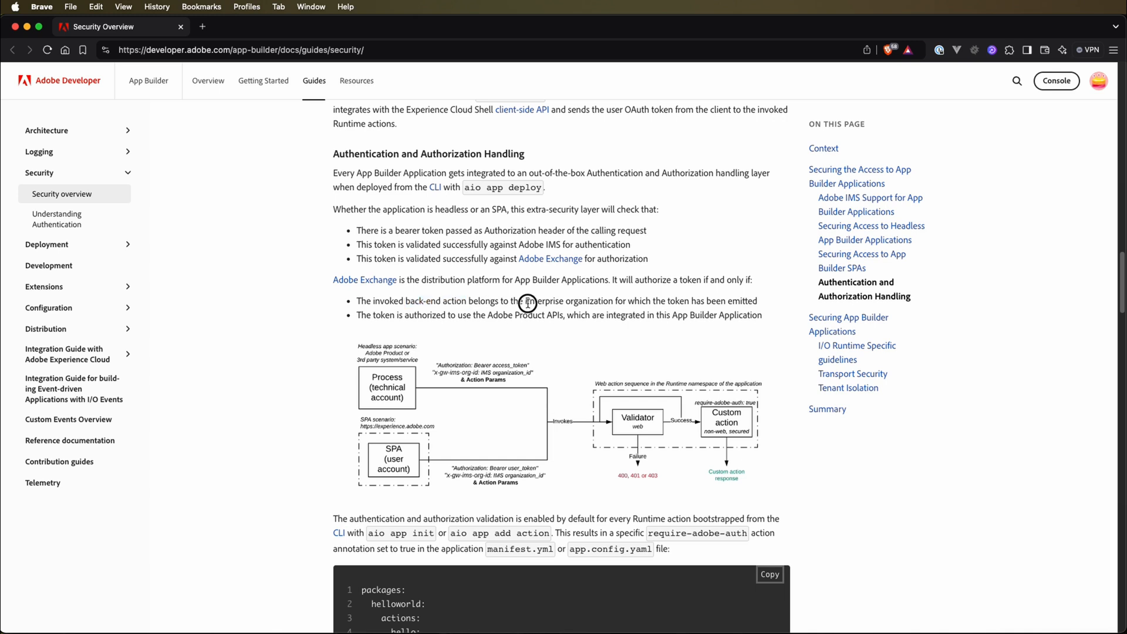
pyautogui.doubleClick(587, 301)
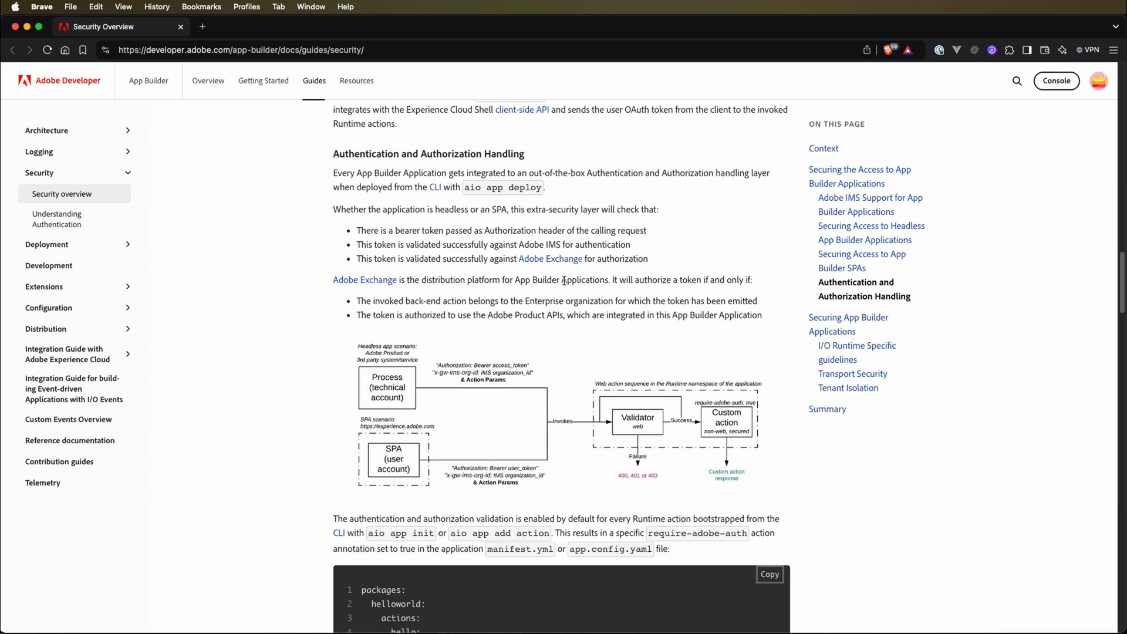
pyautogui.moveTo(377, 315)
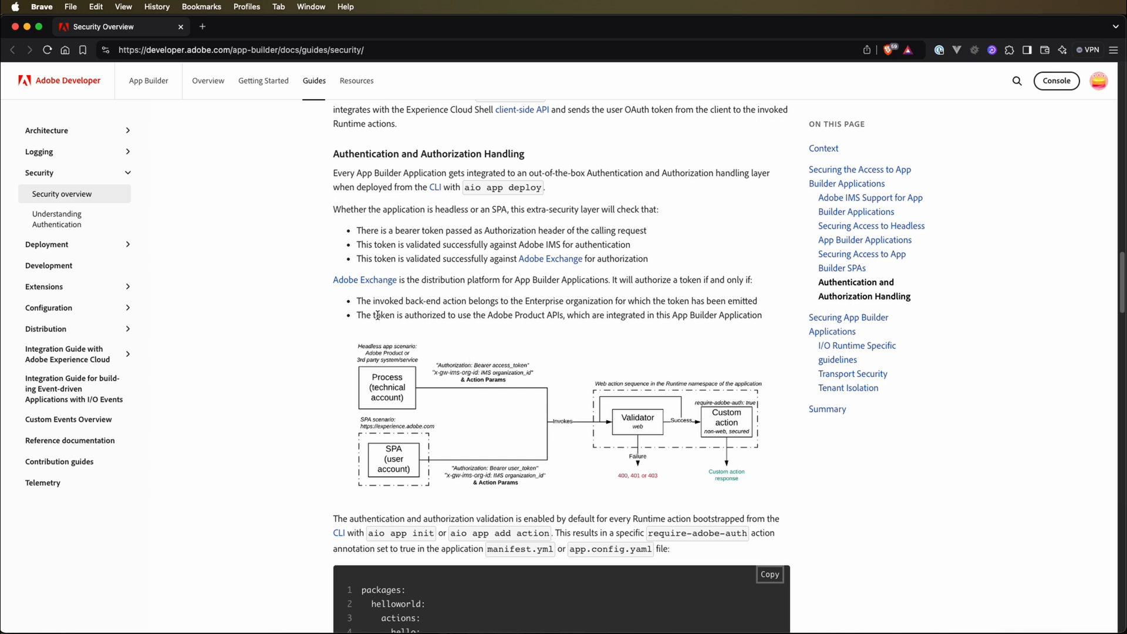
pyautogui.moveTo(373, 314); pyautogui.dragTo(435, 315)
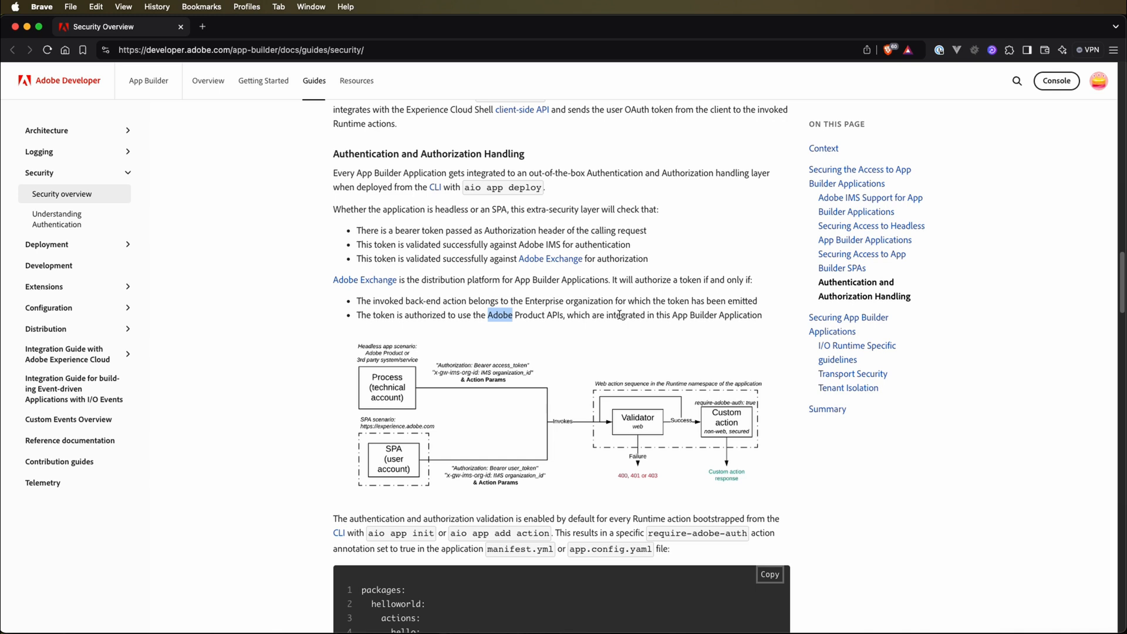
# Scroll down to the Validator Architecture diagram and the require-adobe-auth manifest example
pyautogui.scroll(-3)
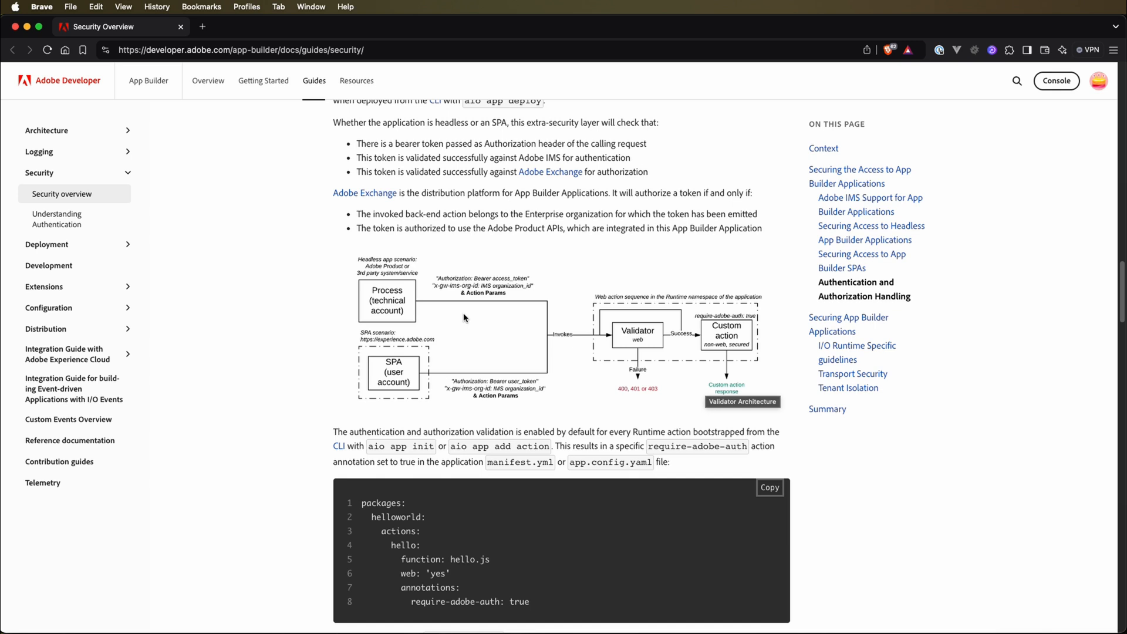
pyautogui.moveTo(351, 289)
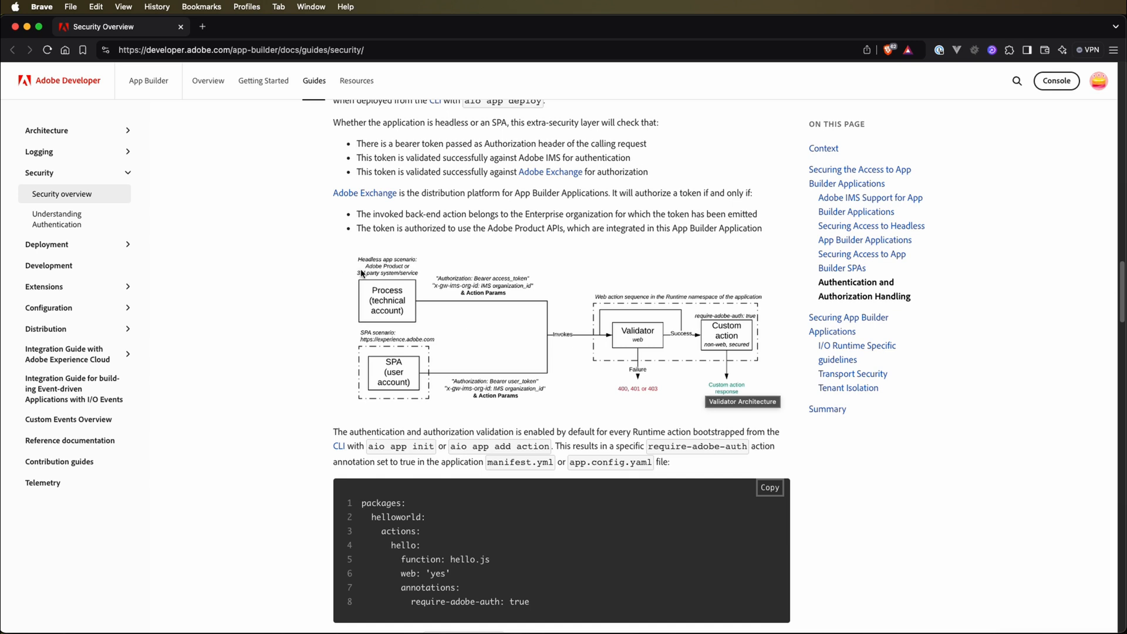
pyautogui.moveTo(353, 301)
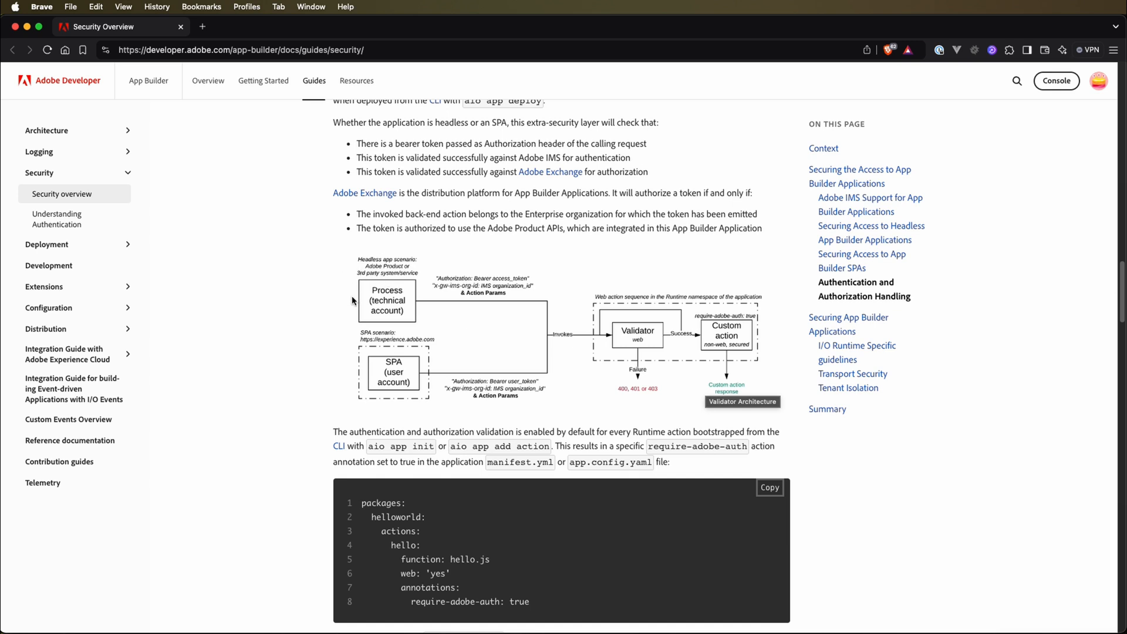
pyautogui.moveTo(384, 304)
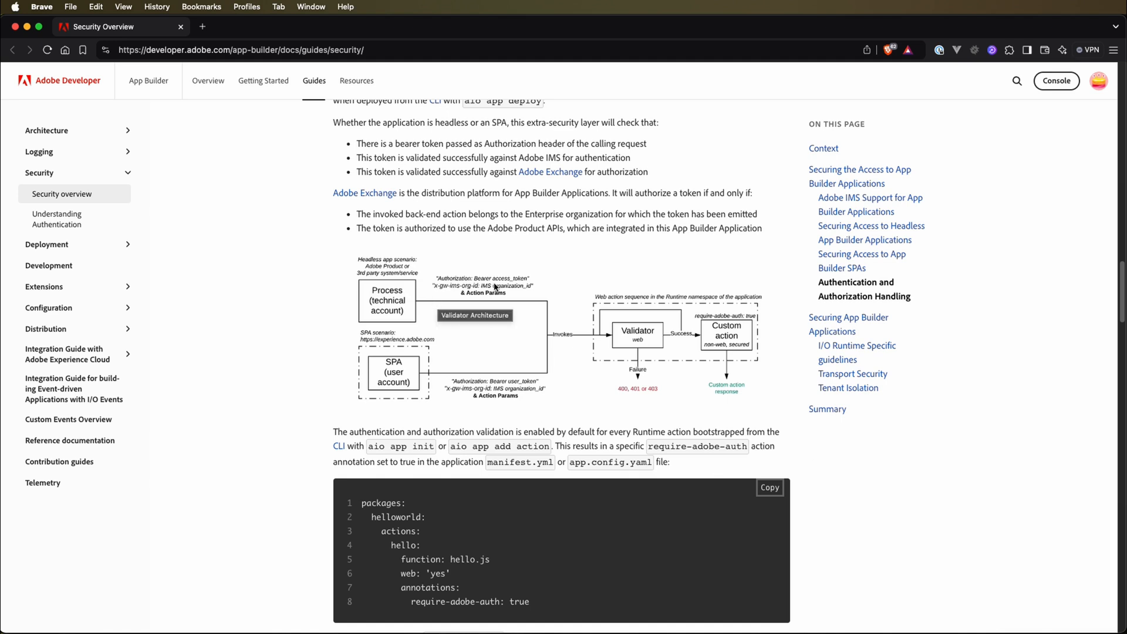
pyautogui.moveTo(623, 340)
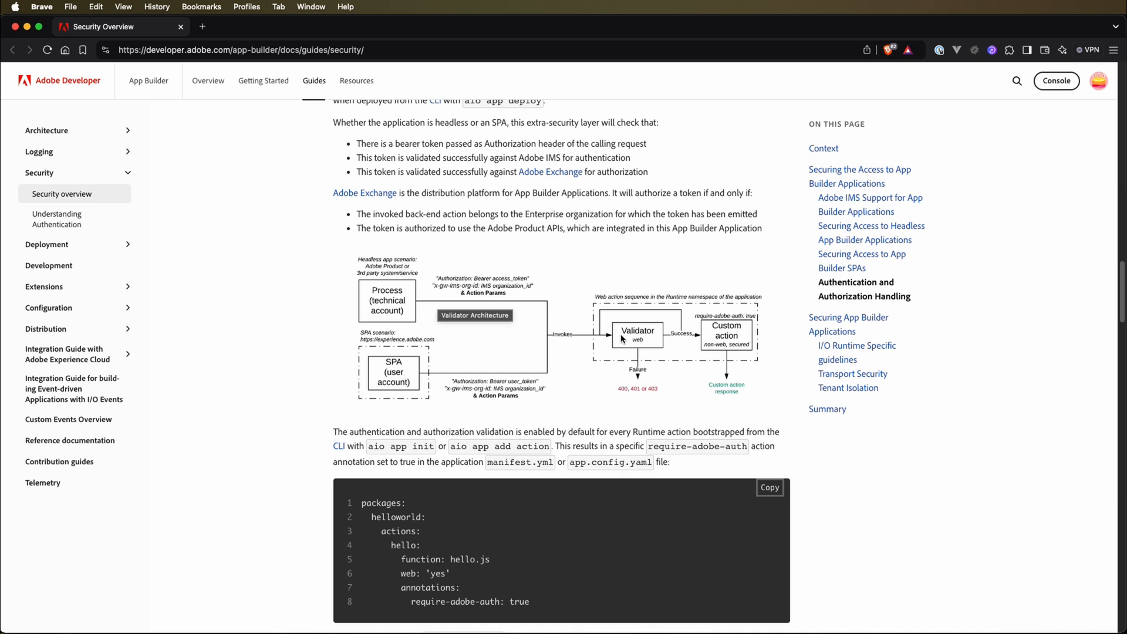
pyautogui.moveTo(629, 331)
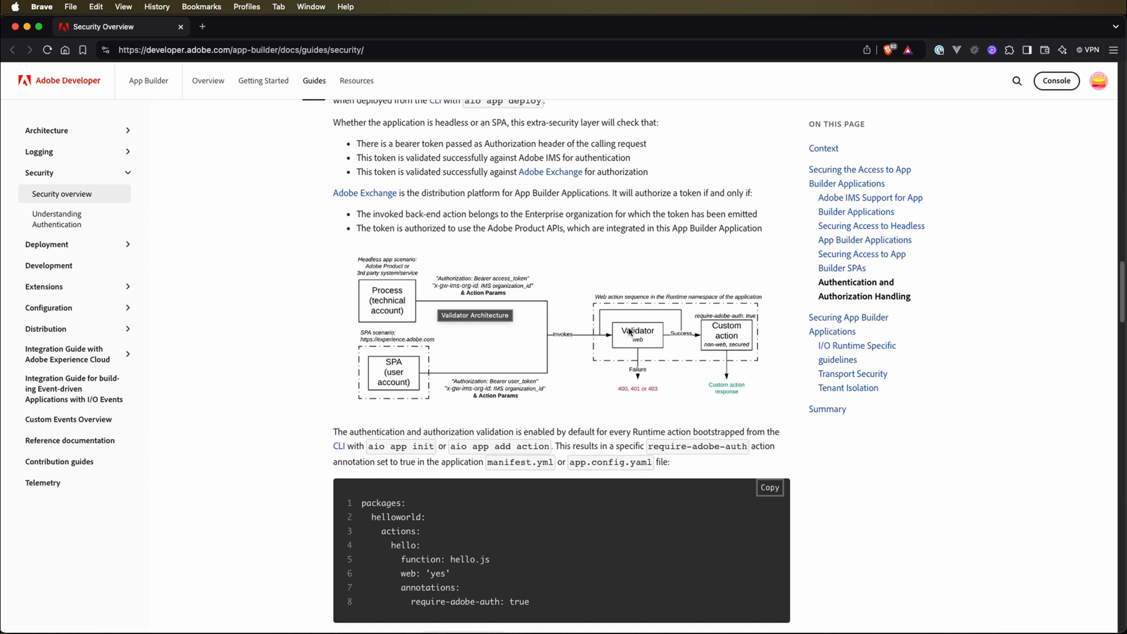
pyautogui.moveTo(652, 401)
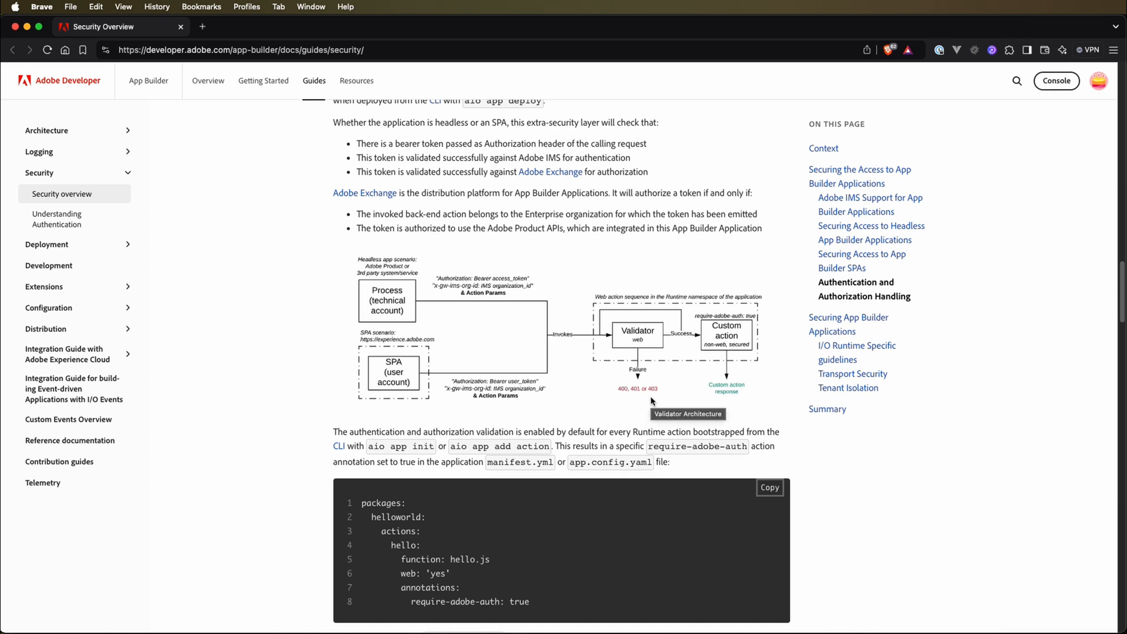
pyautogui.moveTo(691, 351)
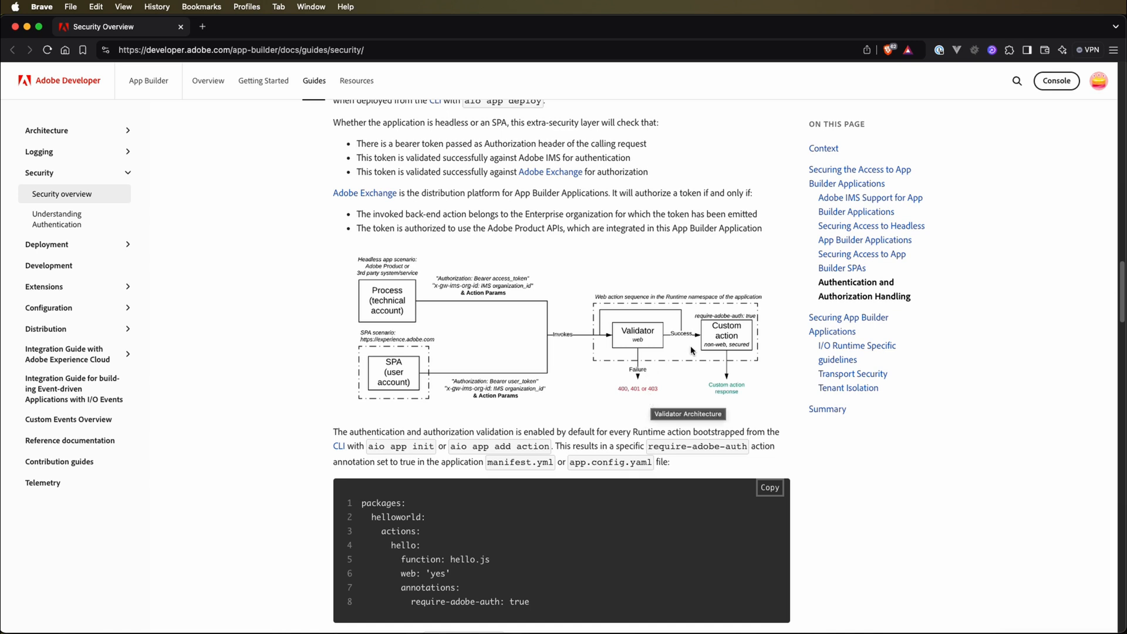
pyautogui.moveTo(695, 347)
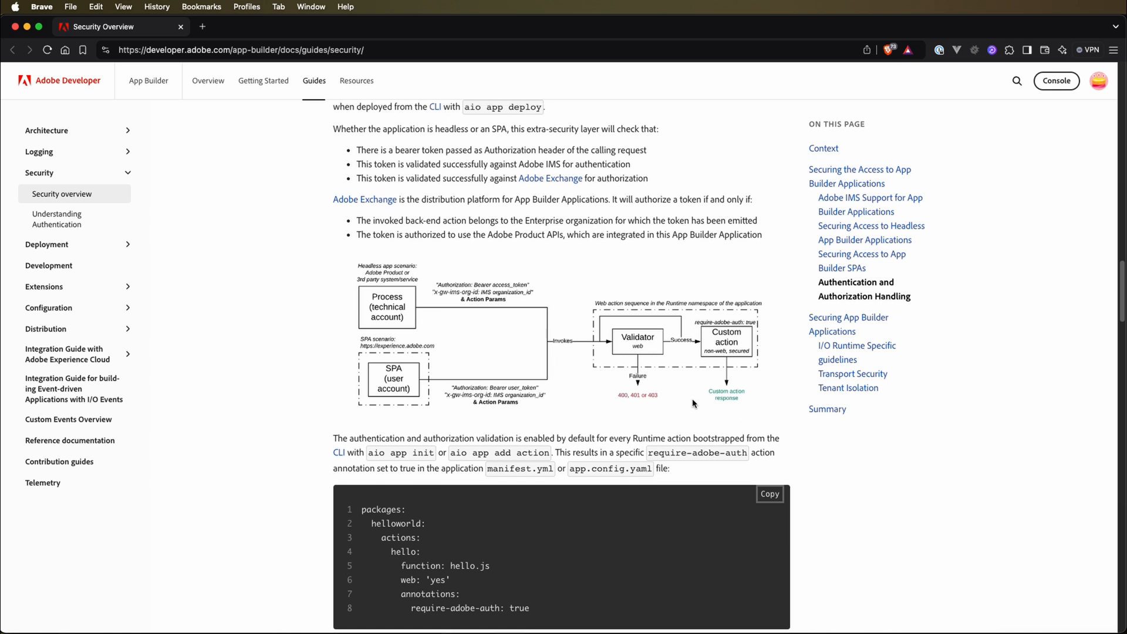
pyautogui.moveTo(586, 435)
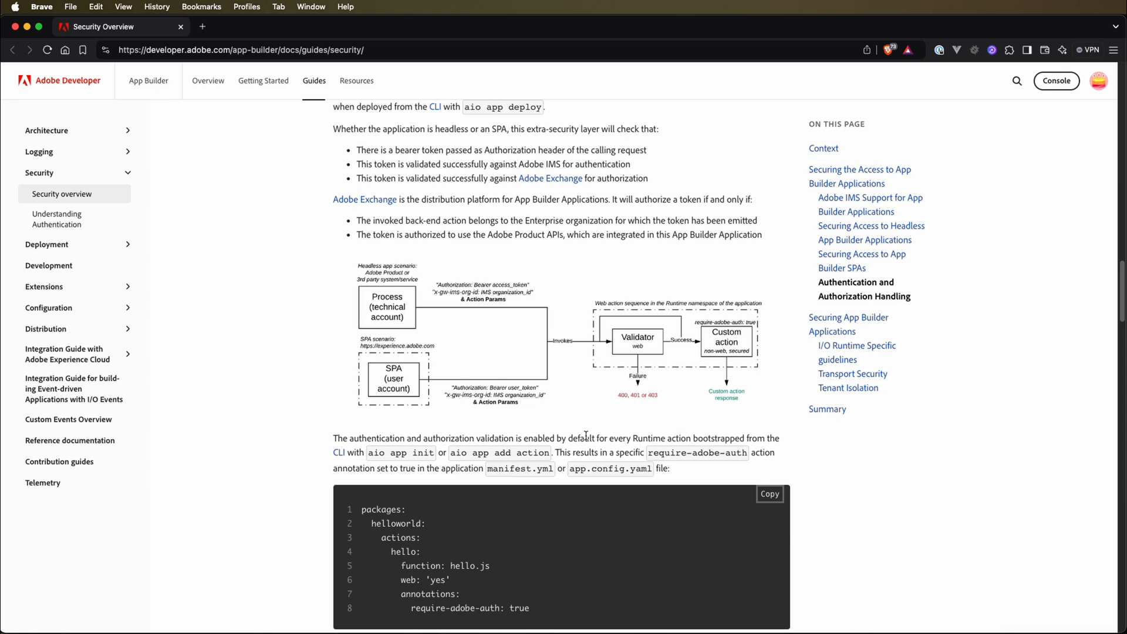
pyautogui.moveTo(657, 453)
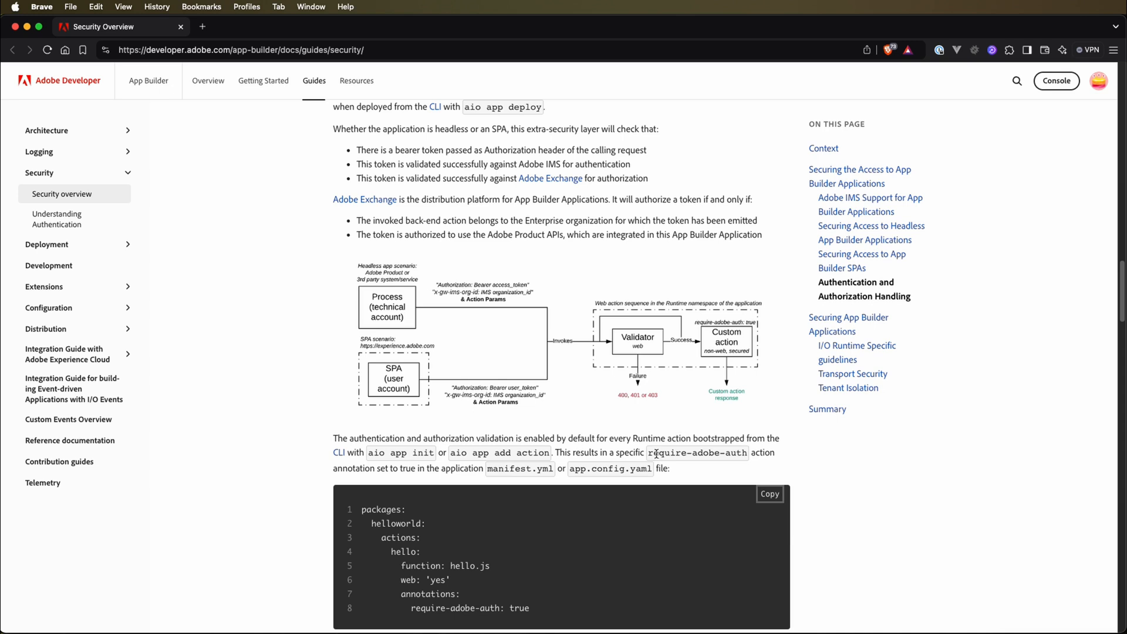
pyautogui.doubleClick(727, 457)
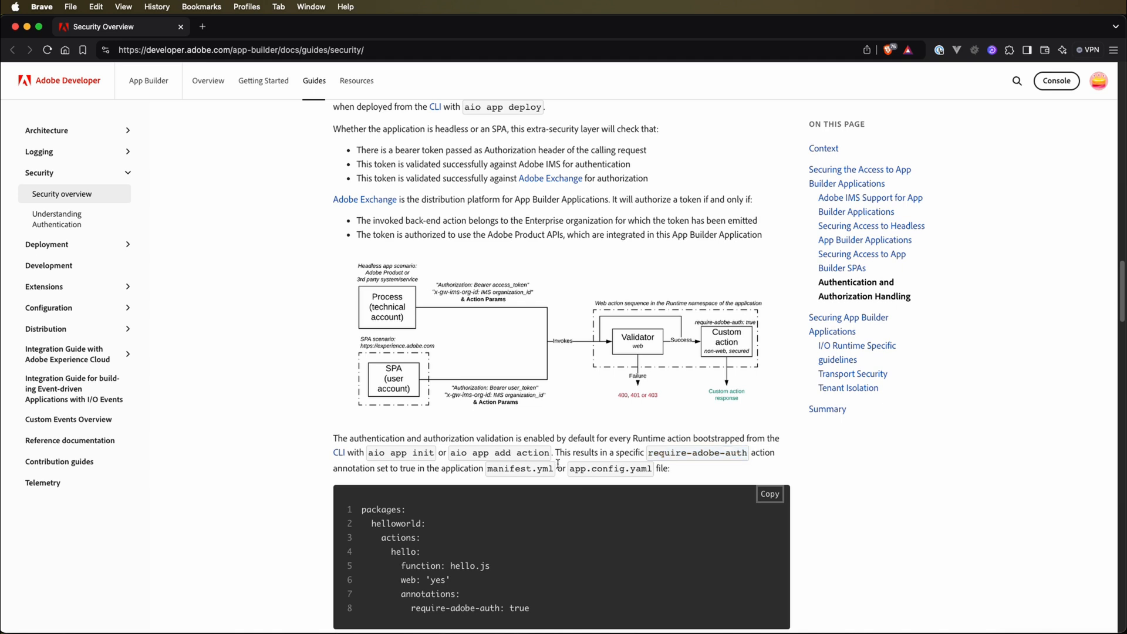
pyautogui.doubleClick(610, 469)
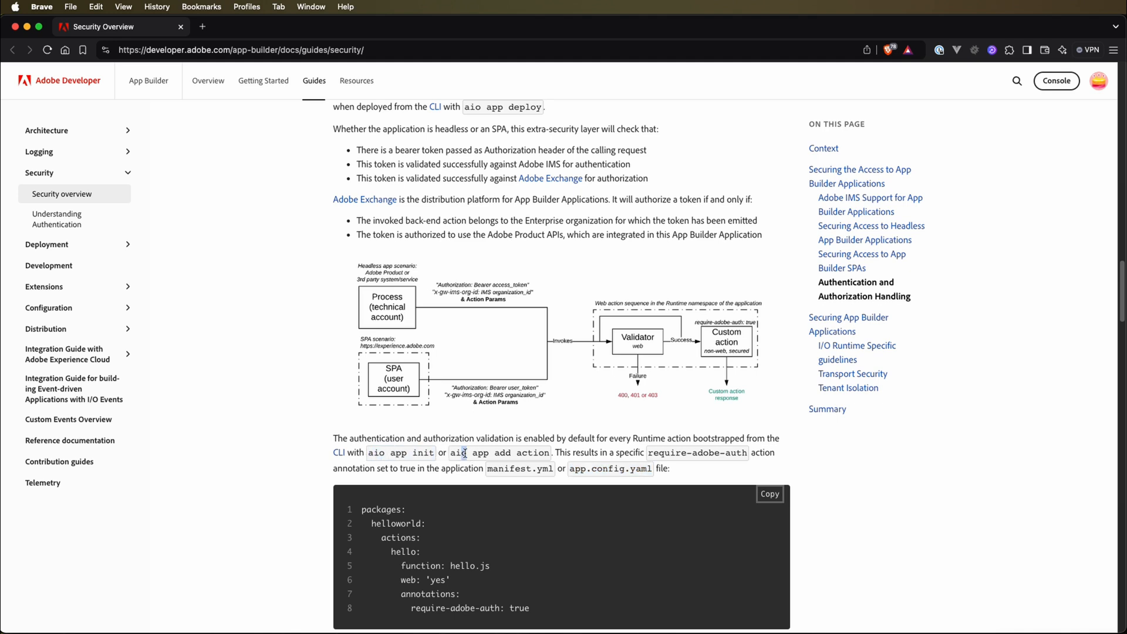
pyautogui.scroll(-3)
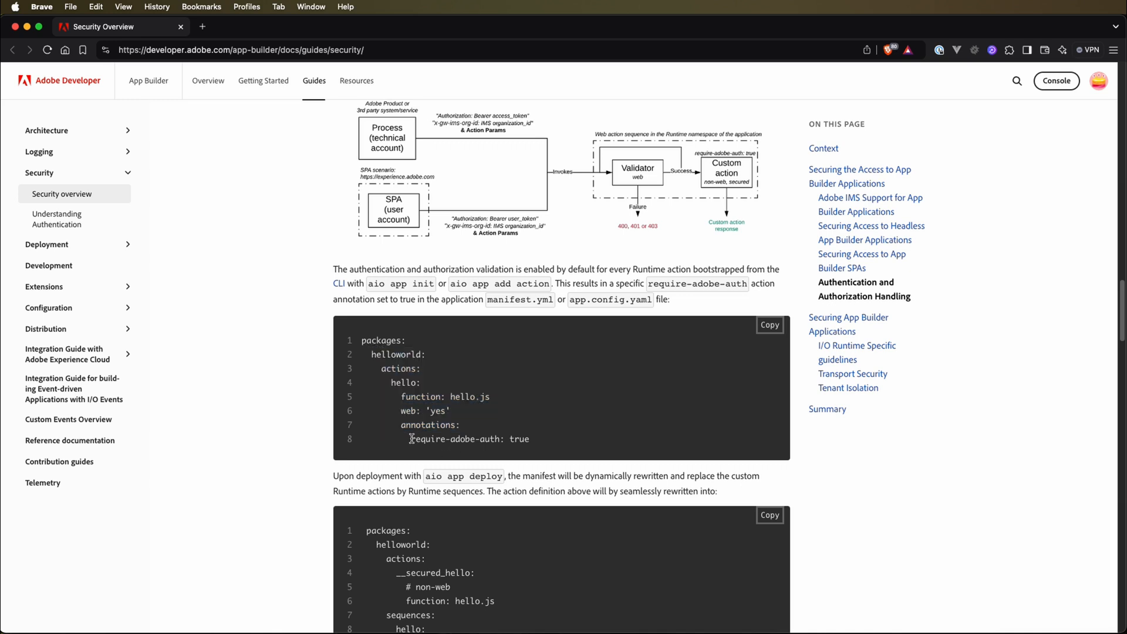
pyautogui.moveTo(410, 439); pyautogui.dragTo(530, 438)
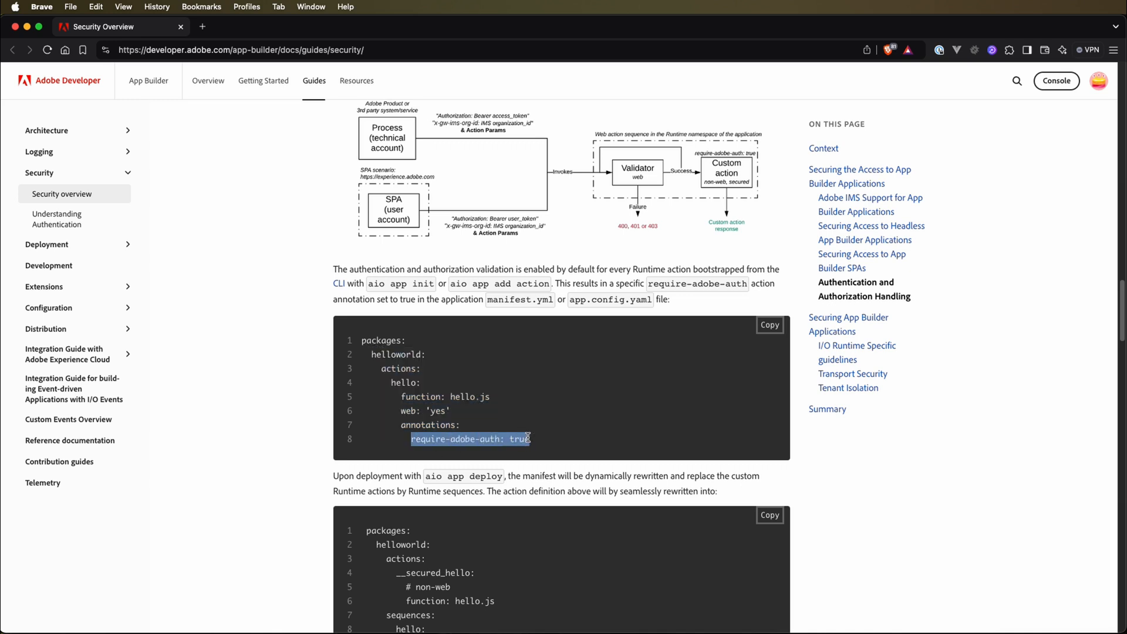
pyautogui.click(518, 439)
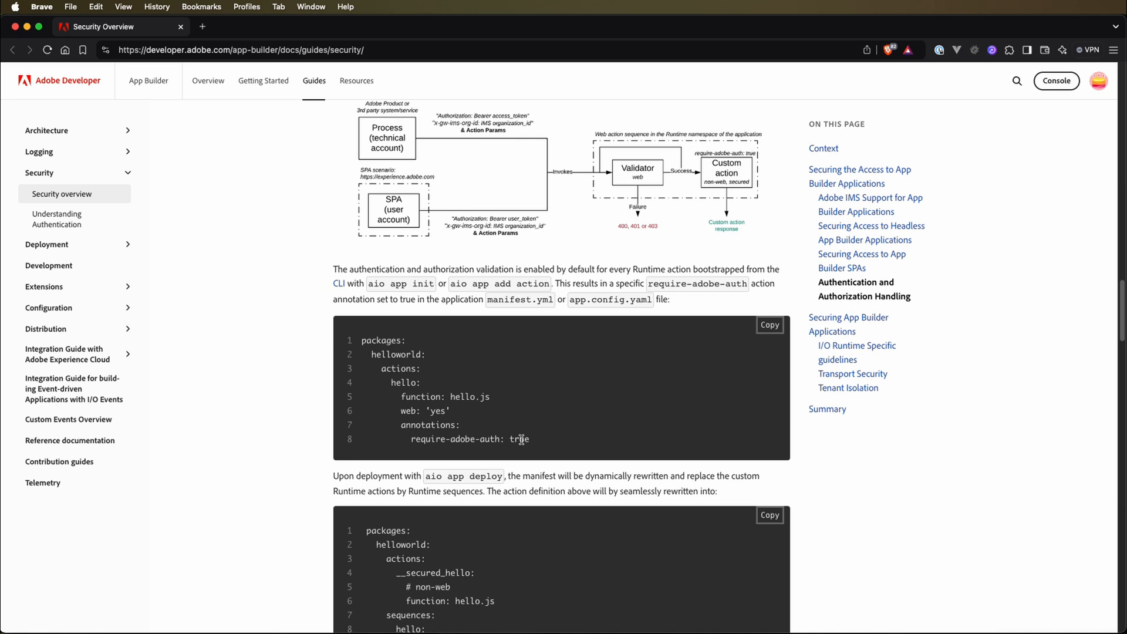
pyautogui.doubleClick(473, 476)
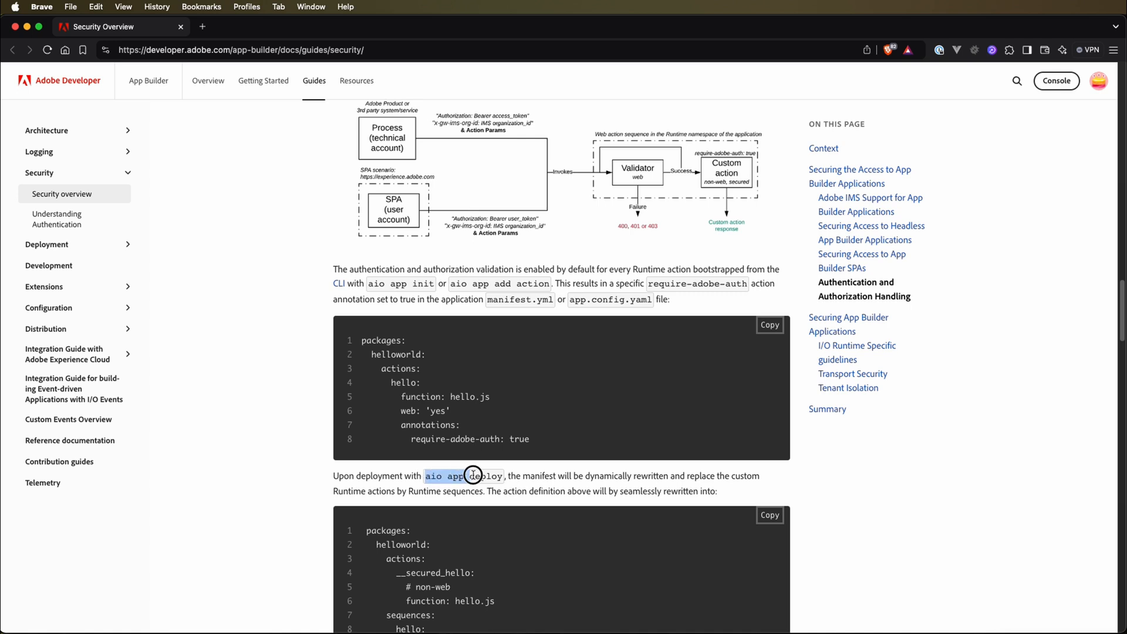
pyautogui.scroll(-3)
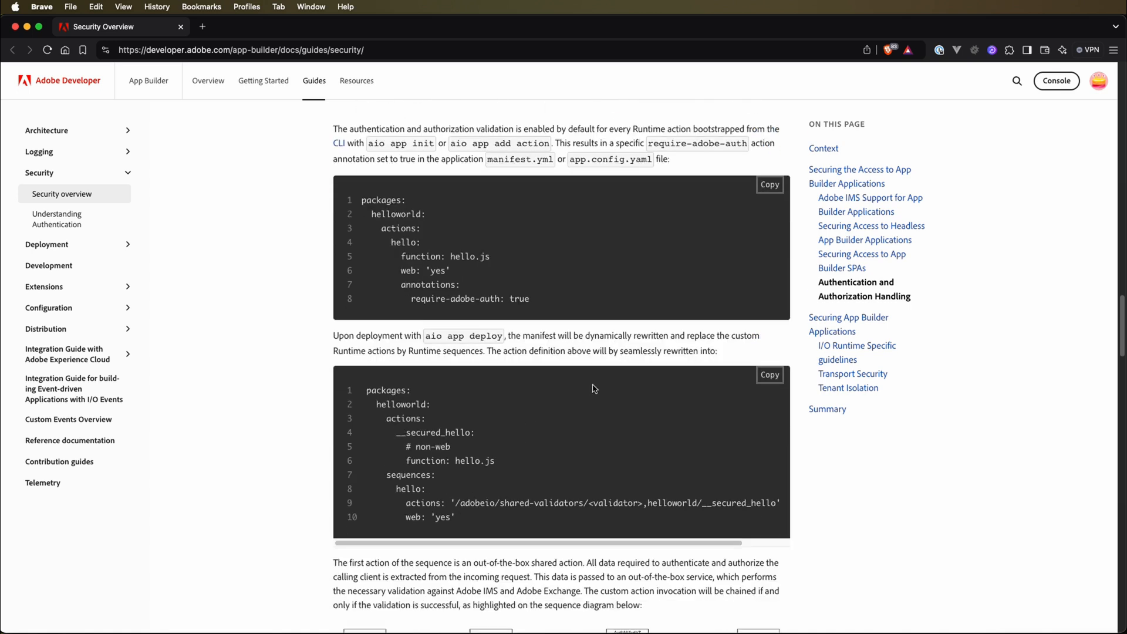
pyautogui.moveTo(599, 341)
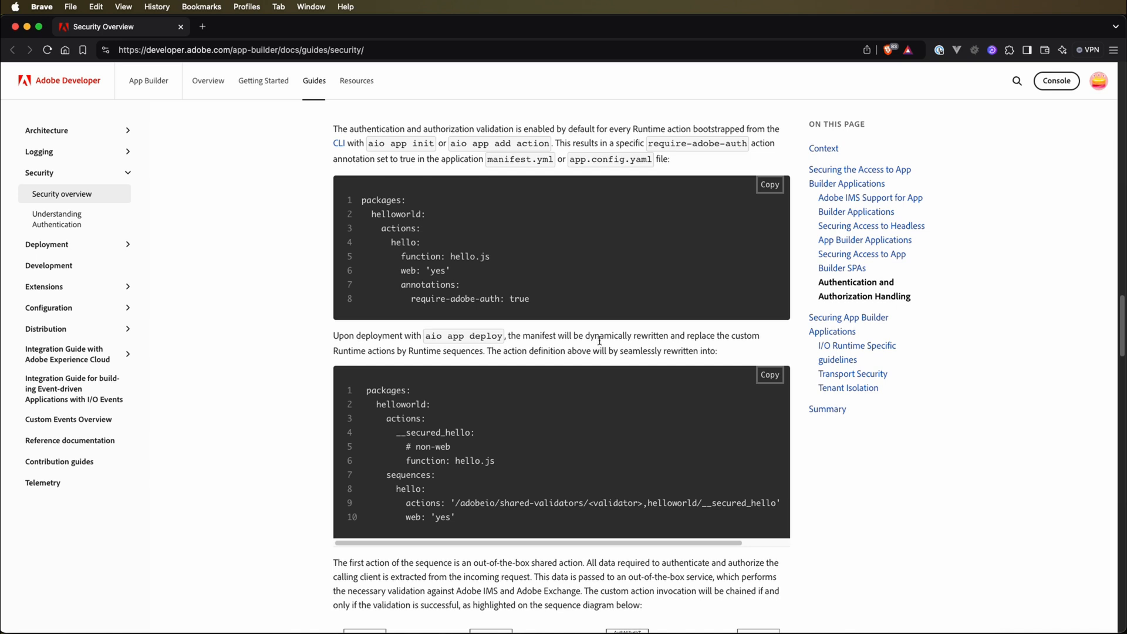
pyautogui.moveTo(486, 495)
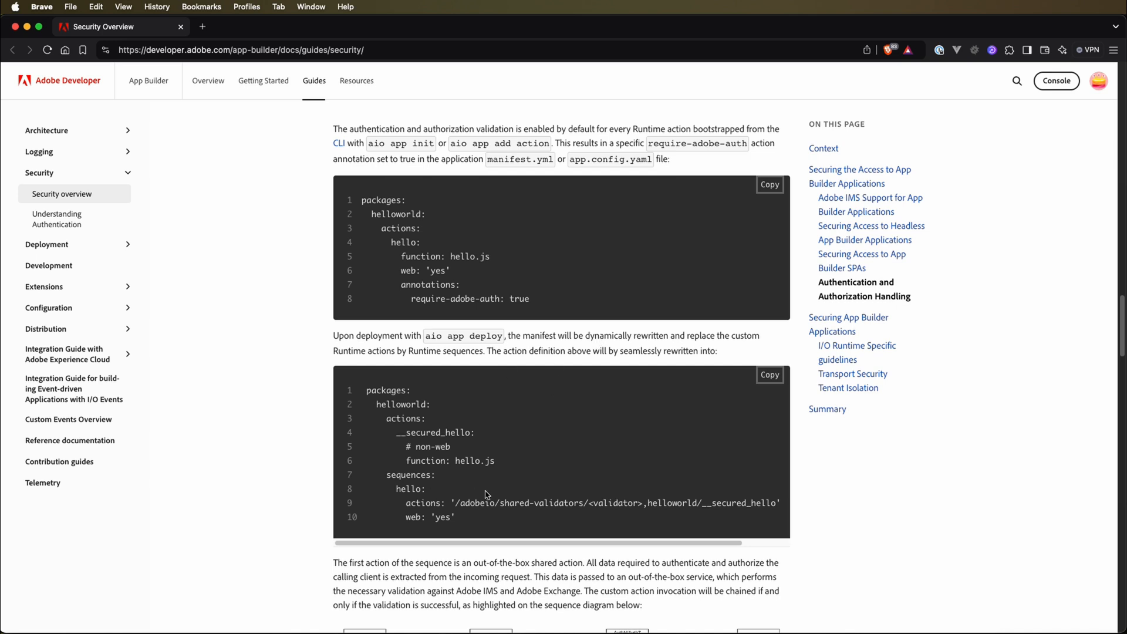
pyautogui.scroll(-3)
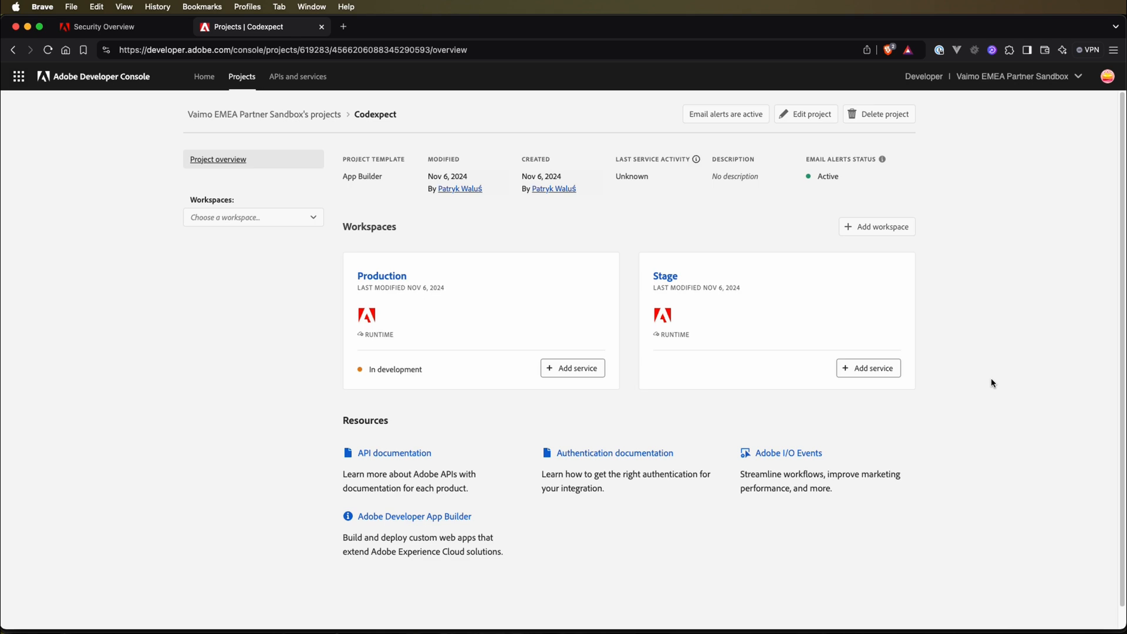
pyautogui.moveTo(394, 179)
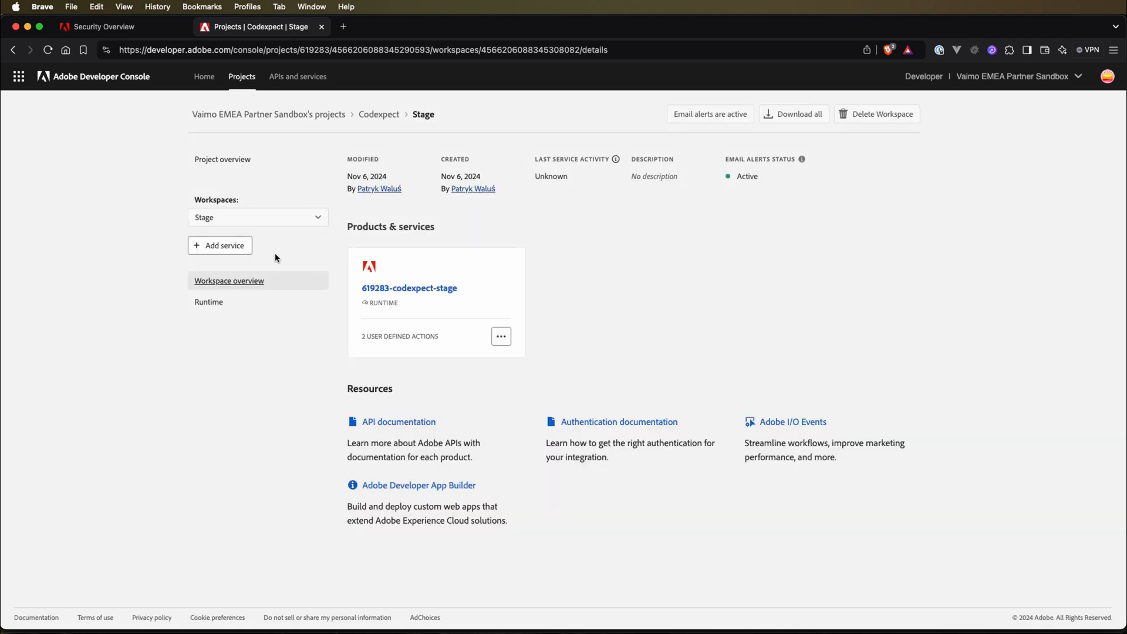
# Add the I/O Management API to the Stage workspace with an OAuth Server-to-Server credential
pyautogui.click(220, 246)
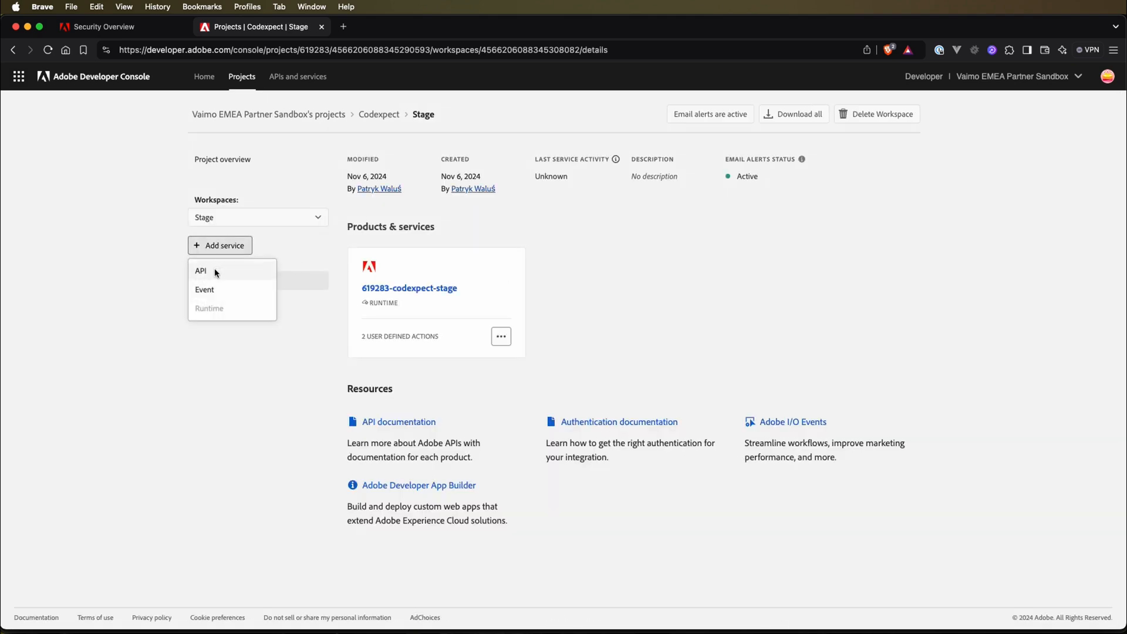
pyautogui.click(200, 271)
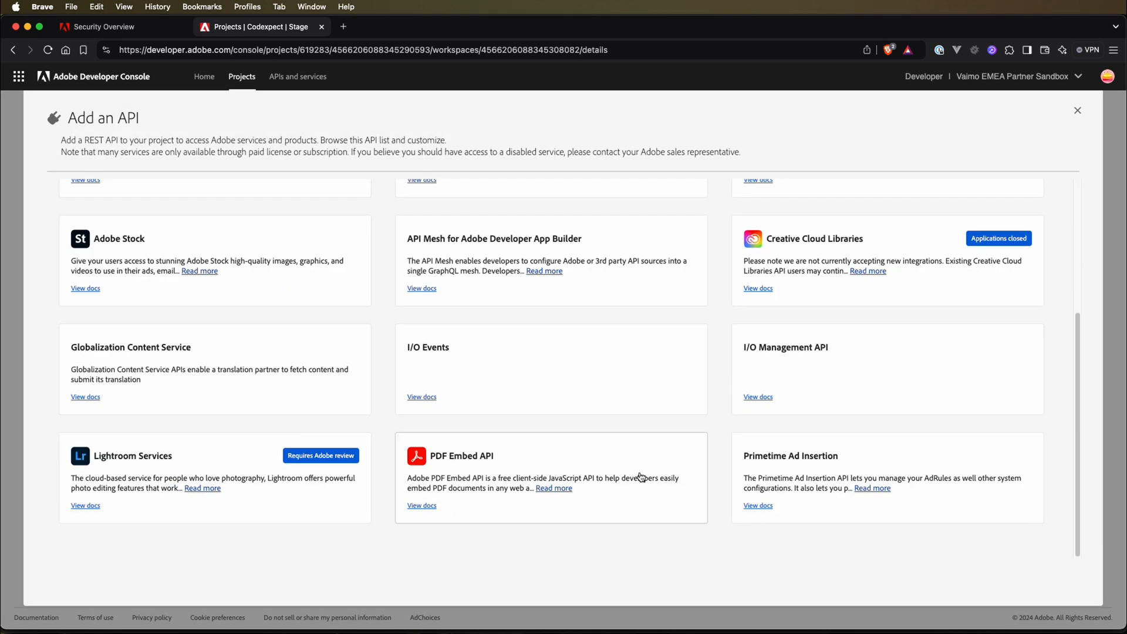
pyautogui.click(886, 366)
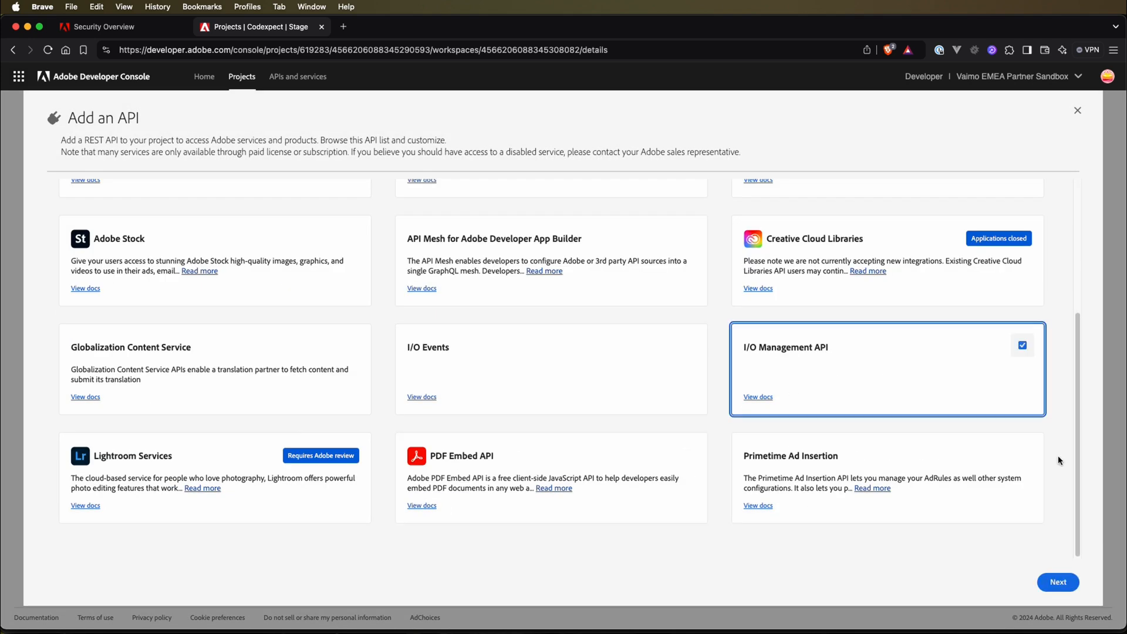
pyautogui.click(1059, 582)
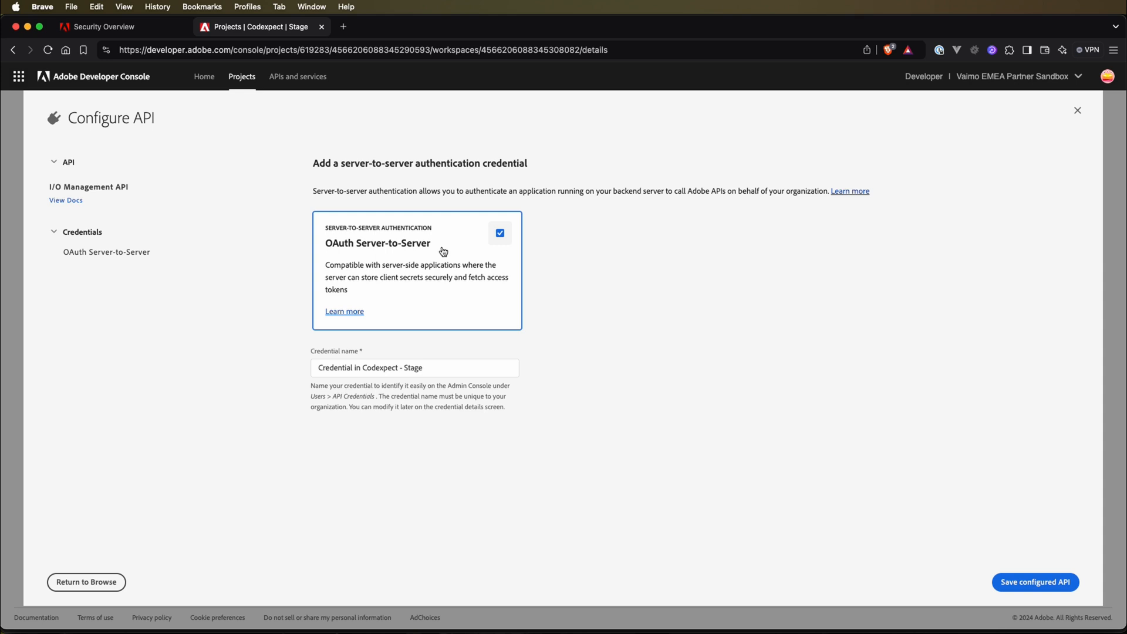
pyautogui.moveTo(619, 256)
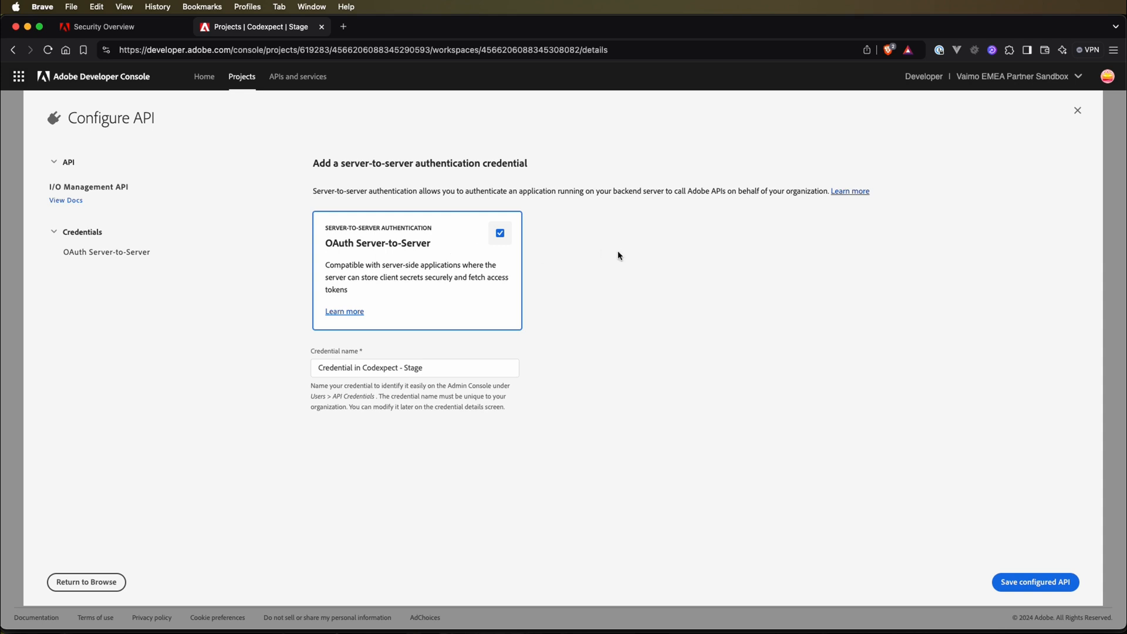
pyautogui.moveTo(979, 508)
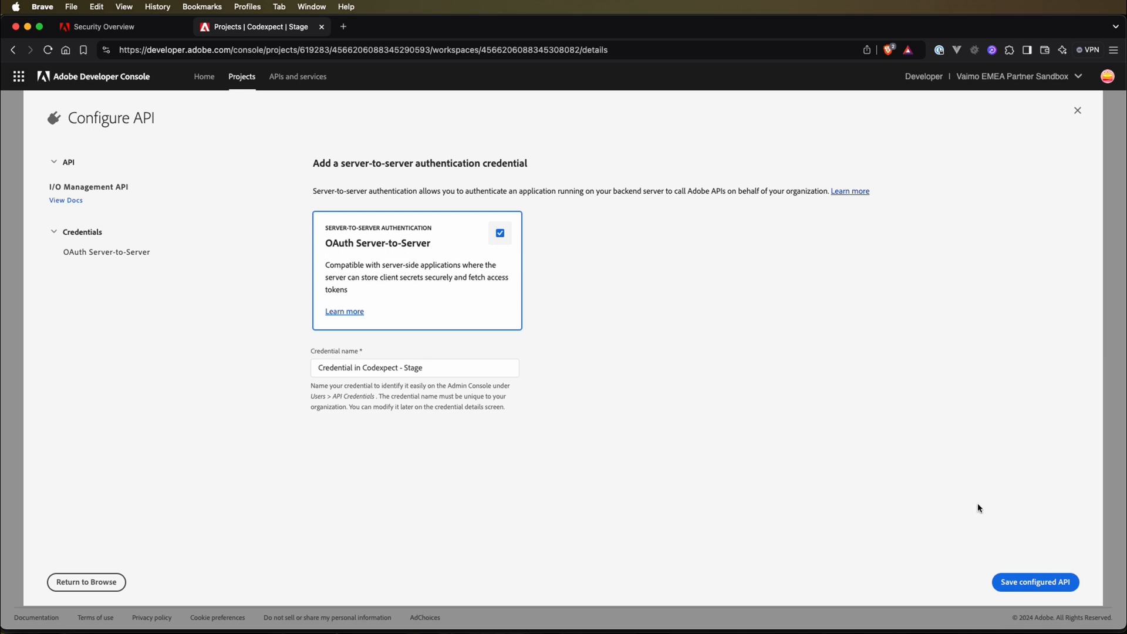
pyautogui.click(1036, 582)
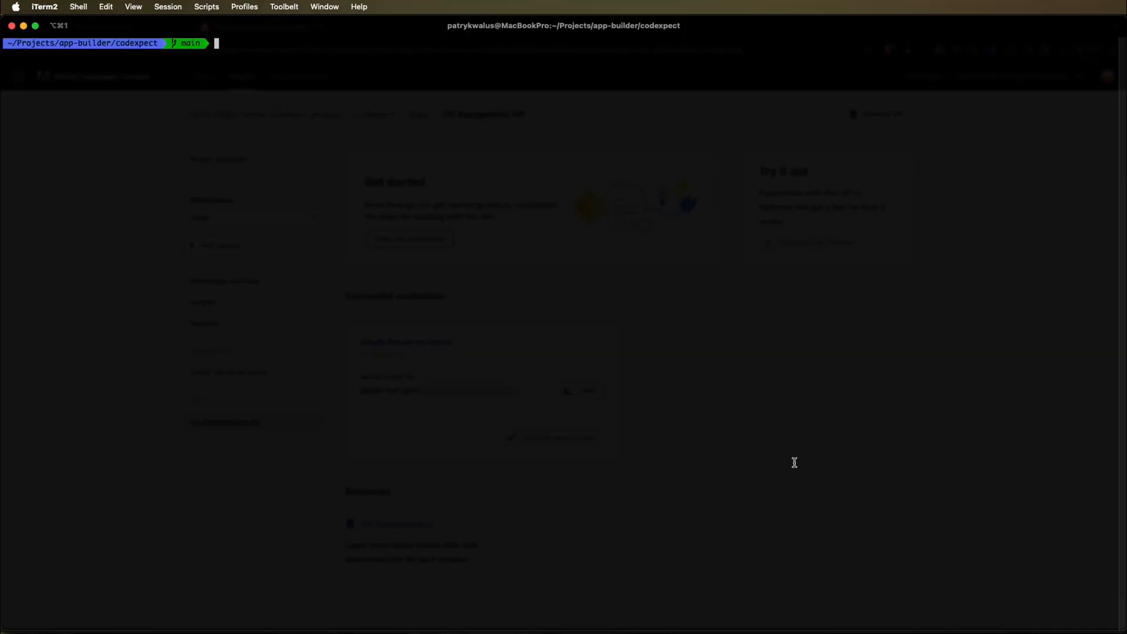
# Run 'aio app add service' and highlight the subscribed I/O Management API
pyautogui.write('aio app add service')
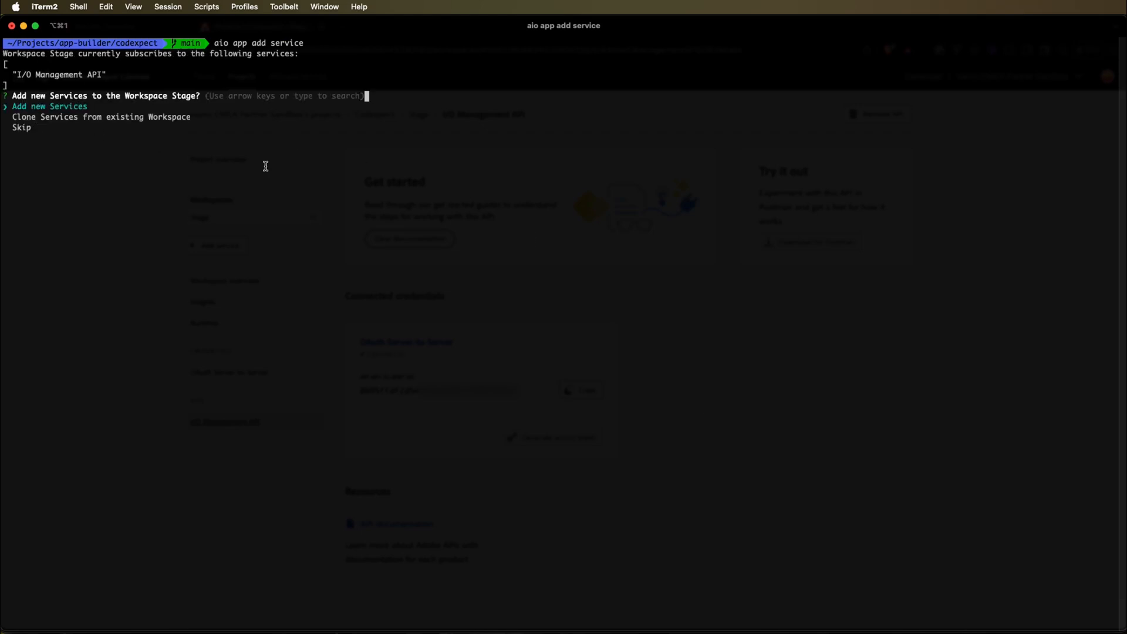
pyautogui.moveTo(251, 158)
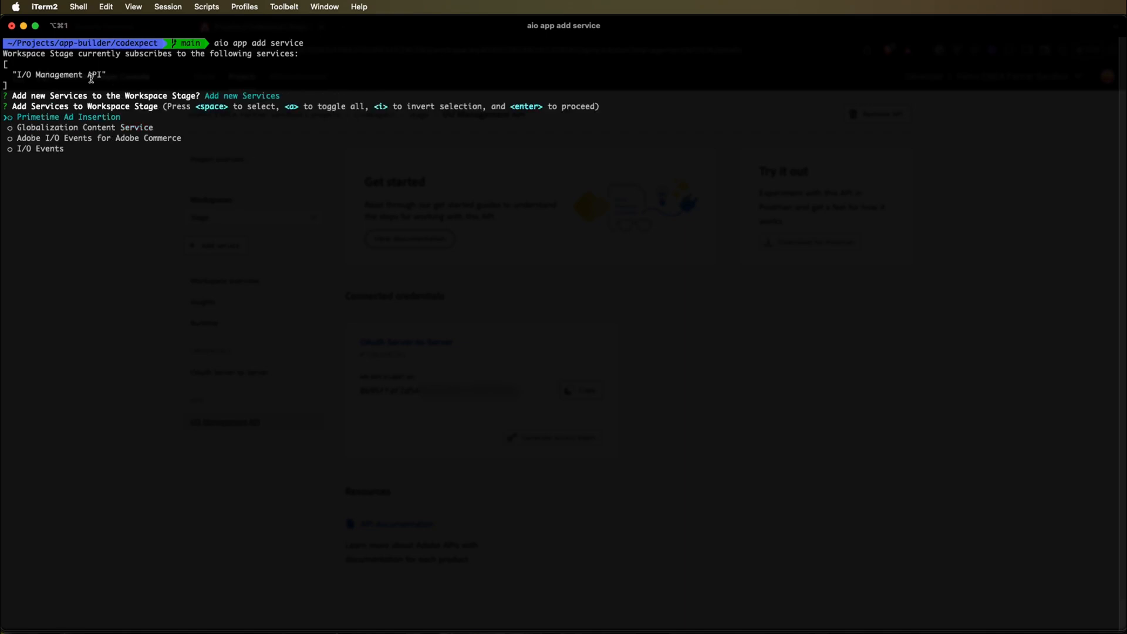
pyautogui.doubleClick(88, 75)
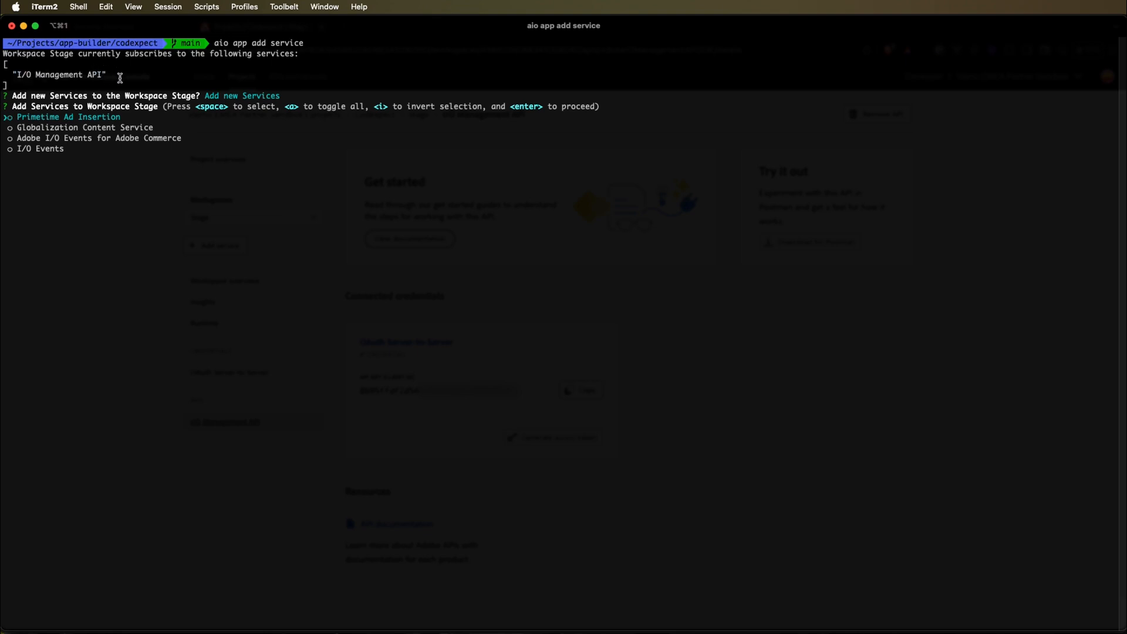
pyautogui.moveTo(171, 81)
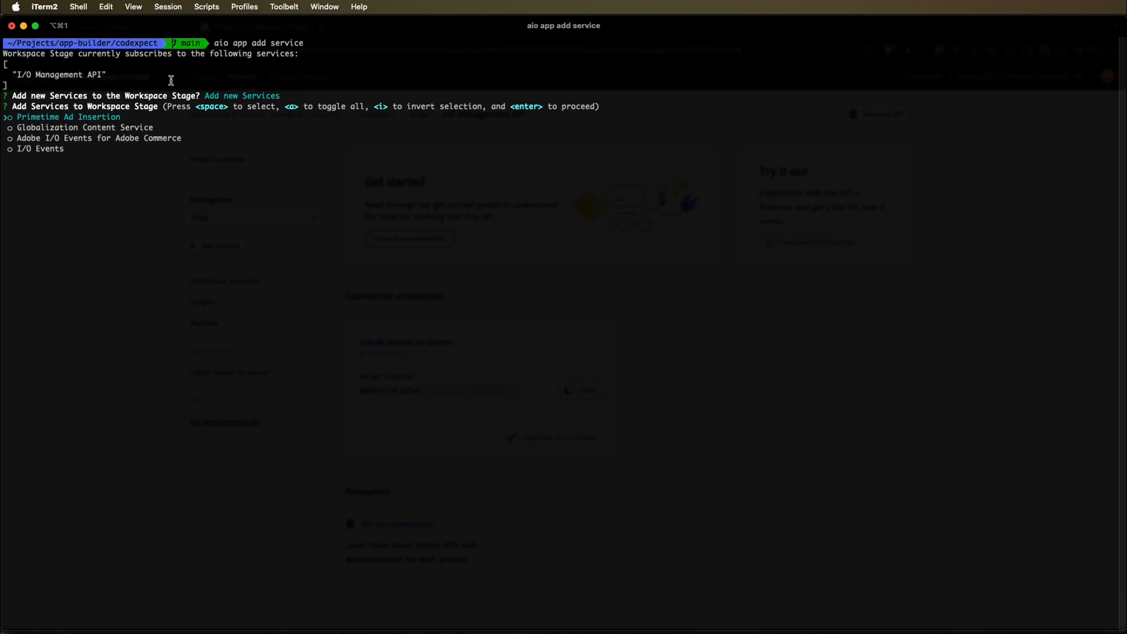
pyautogui.moveTo(55, 86)
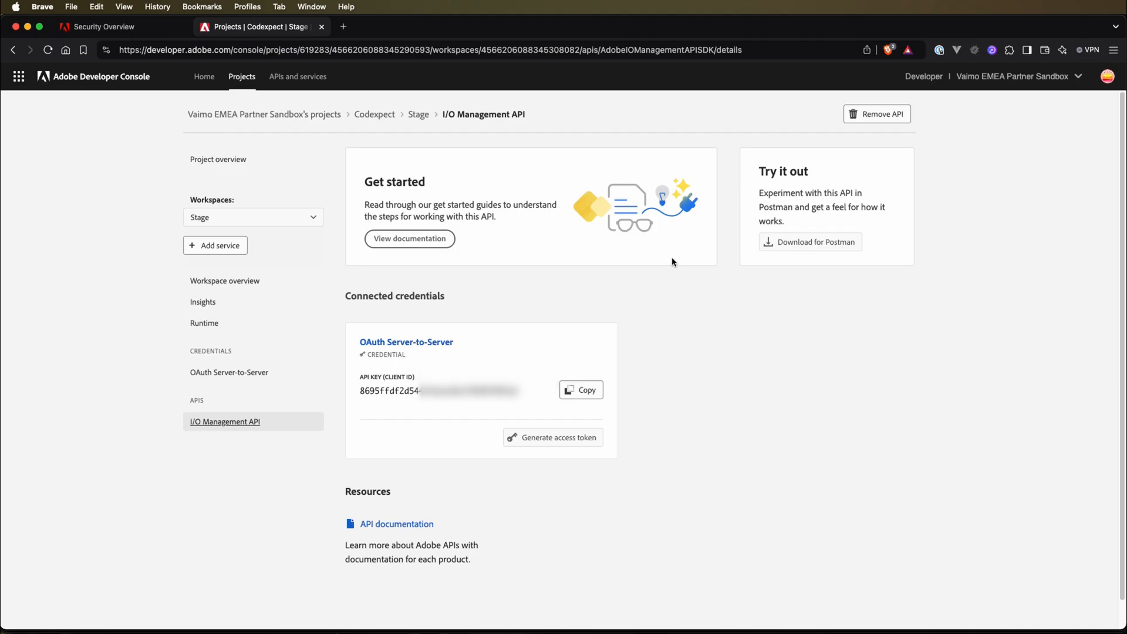
pyautogui.moveTo(230, 500)
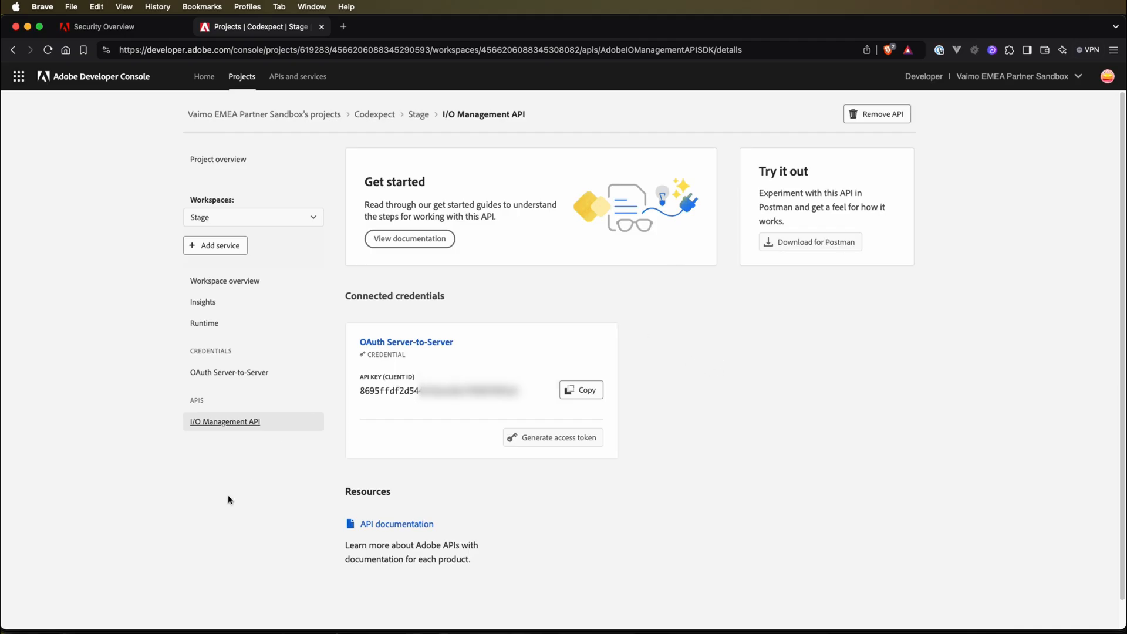
pyautogui.moveTo(285, 201)
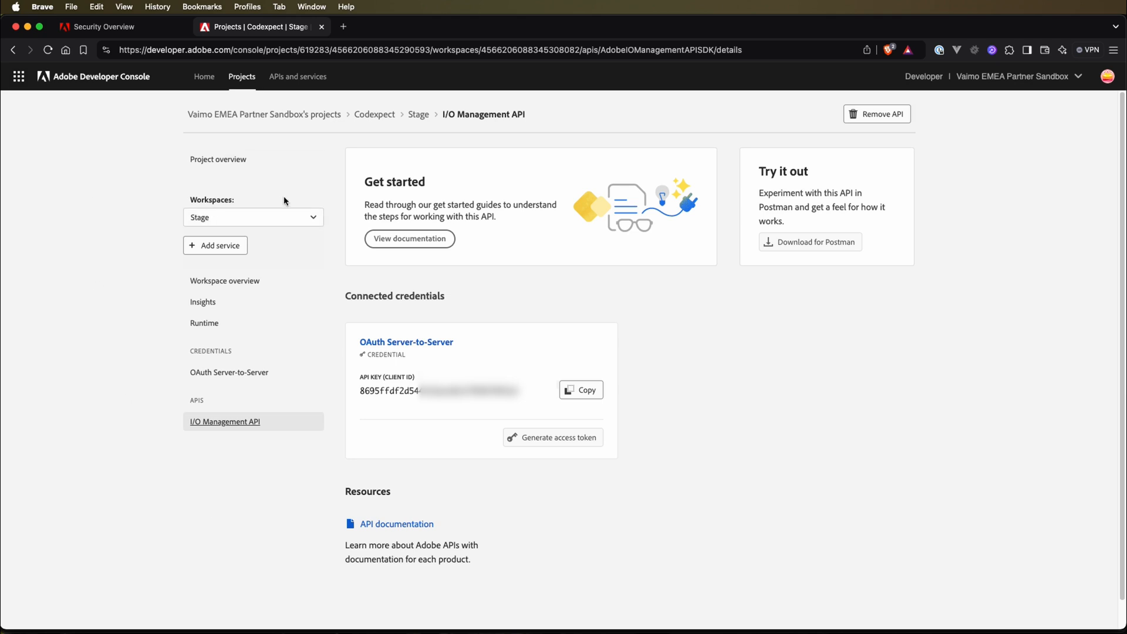
pyautogui.moveTo(485, 168)
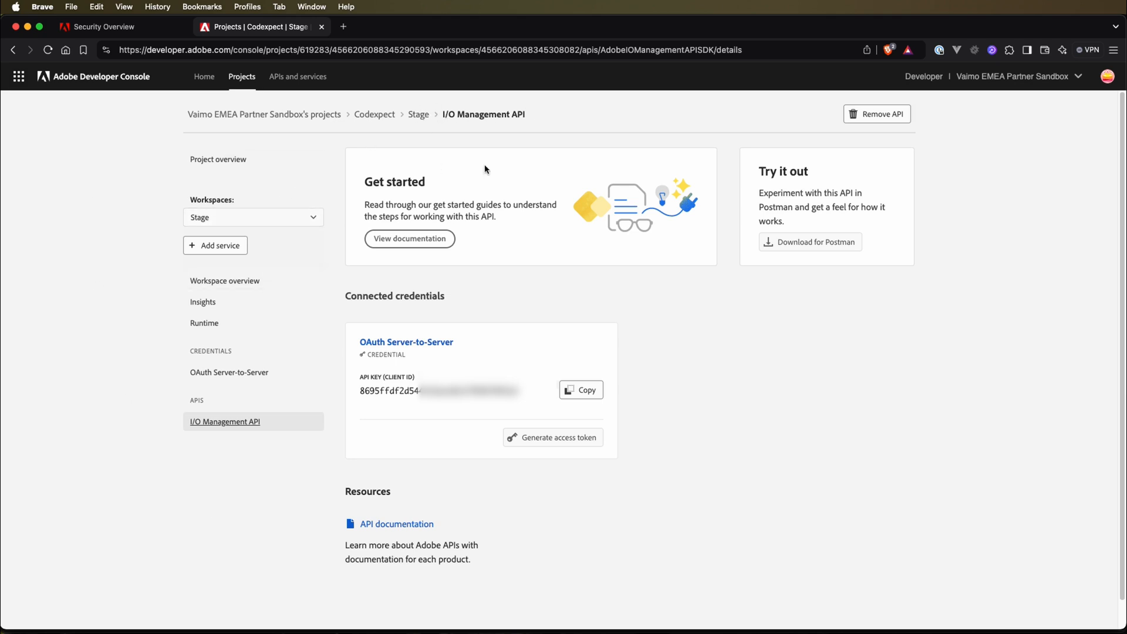
pyautogui.moveTo(233, 430)
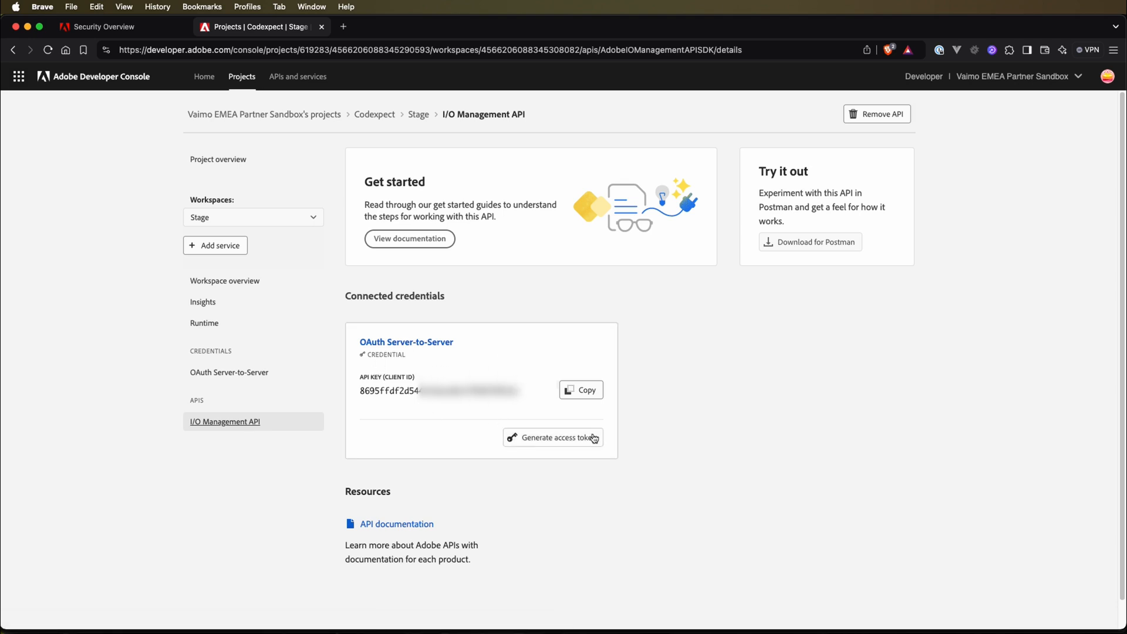
# Review the OAuth Server-to-Server credential's scopes, then return to the I/O Management API page
pyautogui.click(229, 372)
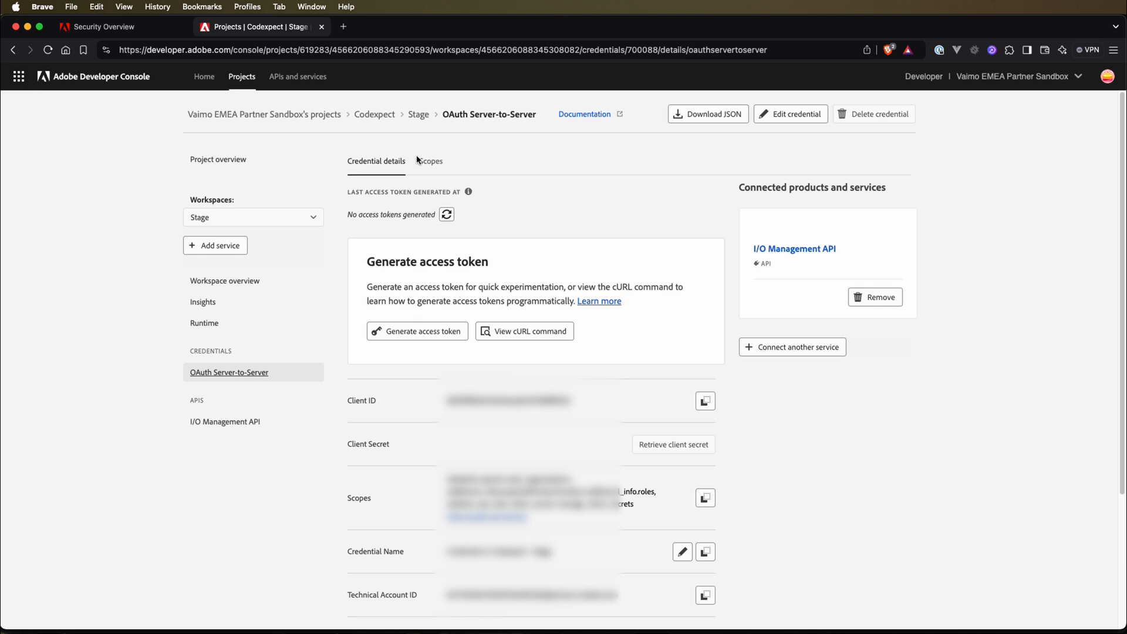
pyautogui.click(431, 161)
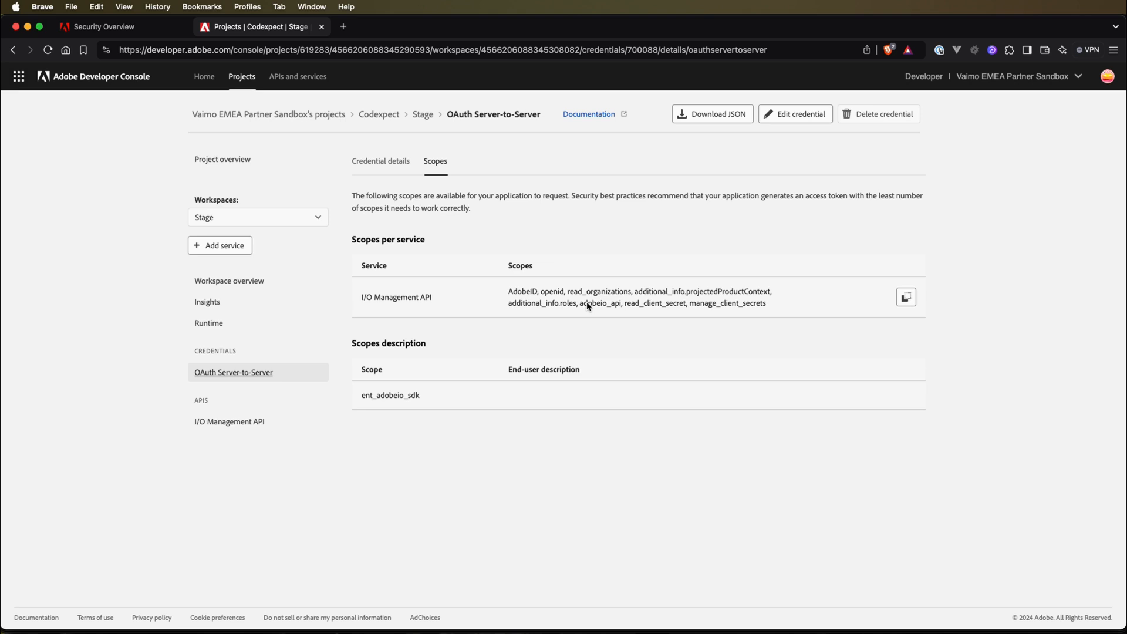
pyautogui.moveTo(472, 218)
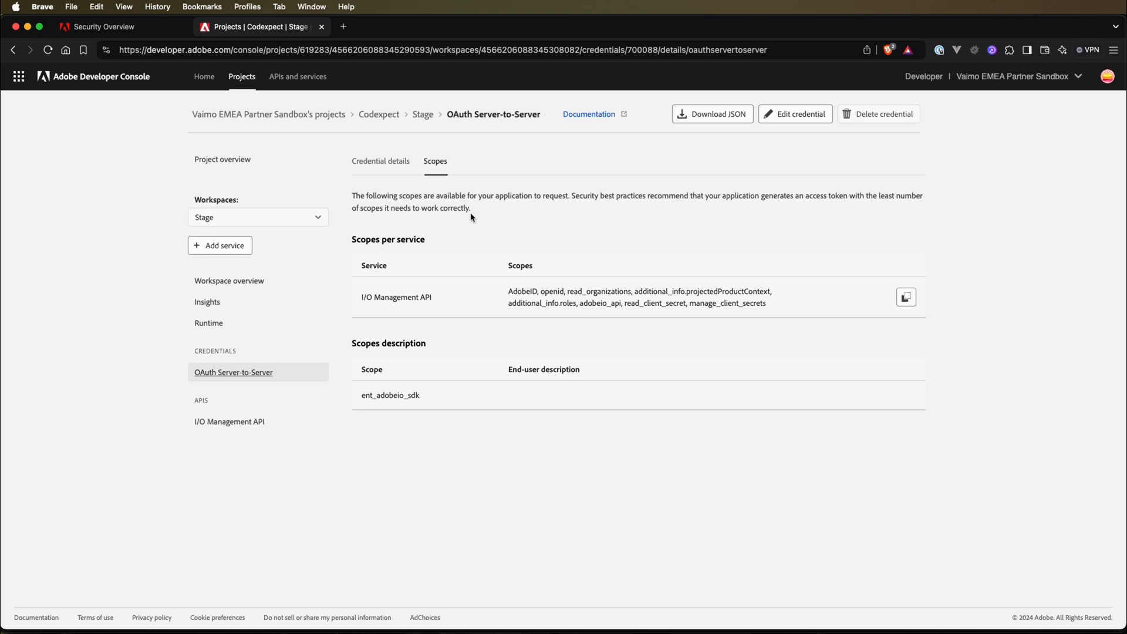
pyautogui.click(381, 161)
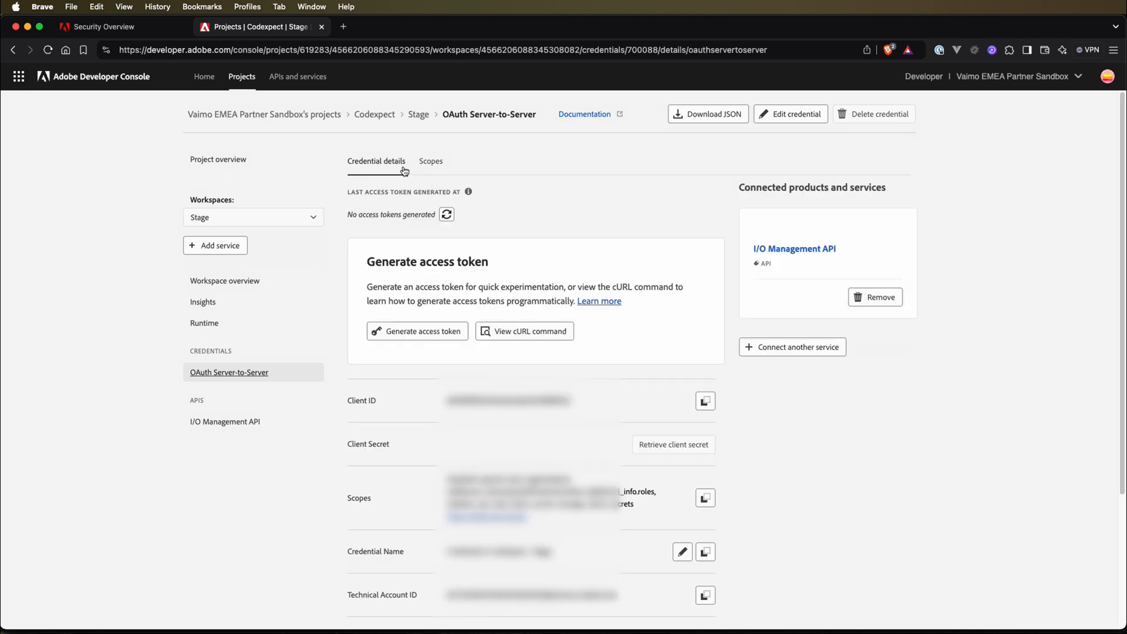
pyautogui.moveTo(247, 425)
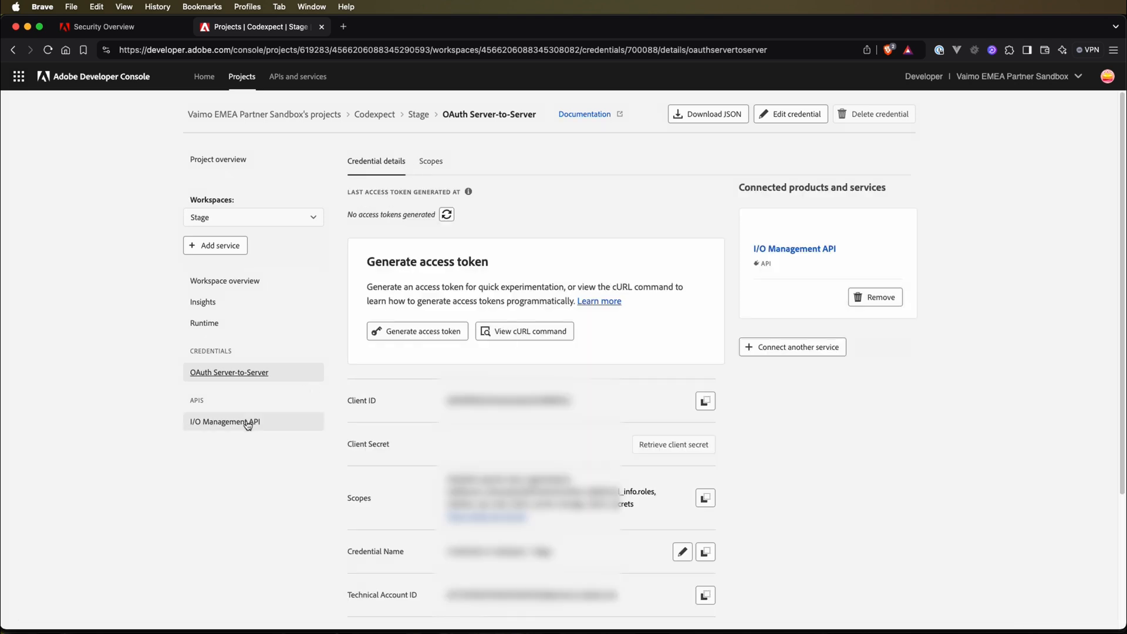
pyautogui.click(224, 422)
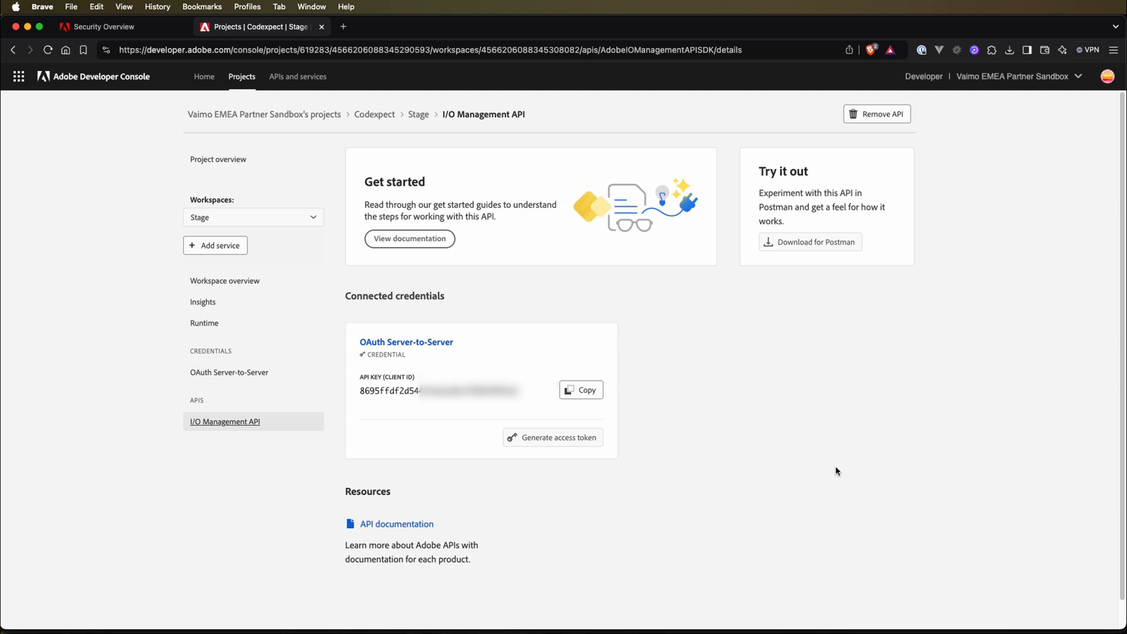
pyautogui.moveTo(566, 452)
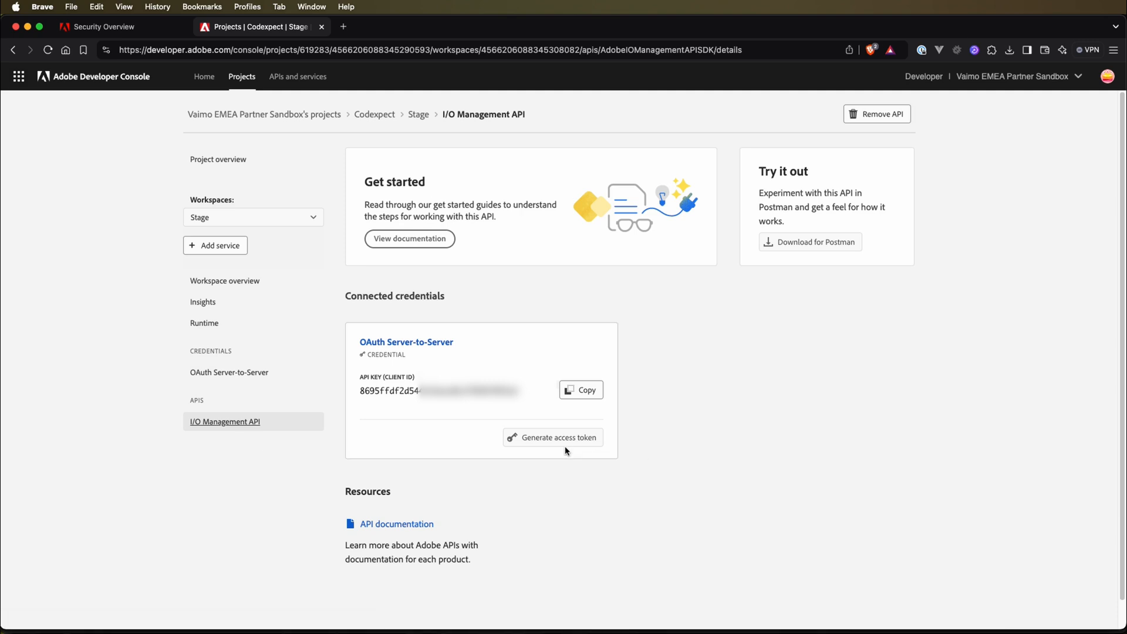
# Generate a new access token and display its cURL command
pyautogui.click(553, 437)
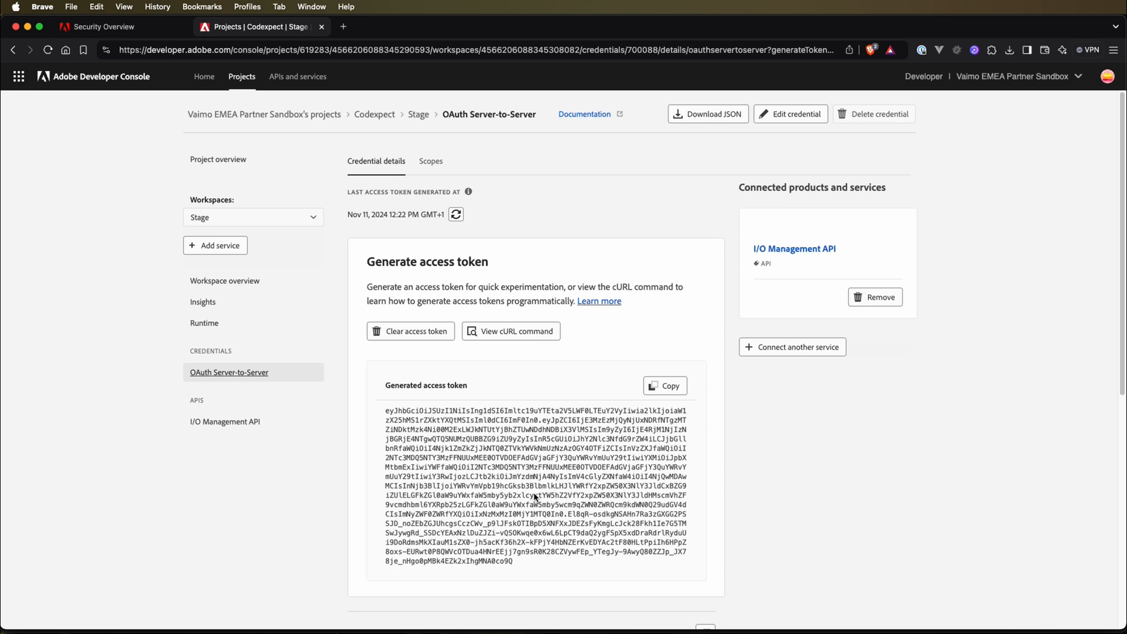
pyautogui.moveTo(535, 496)
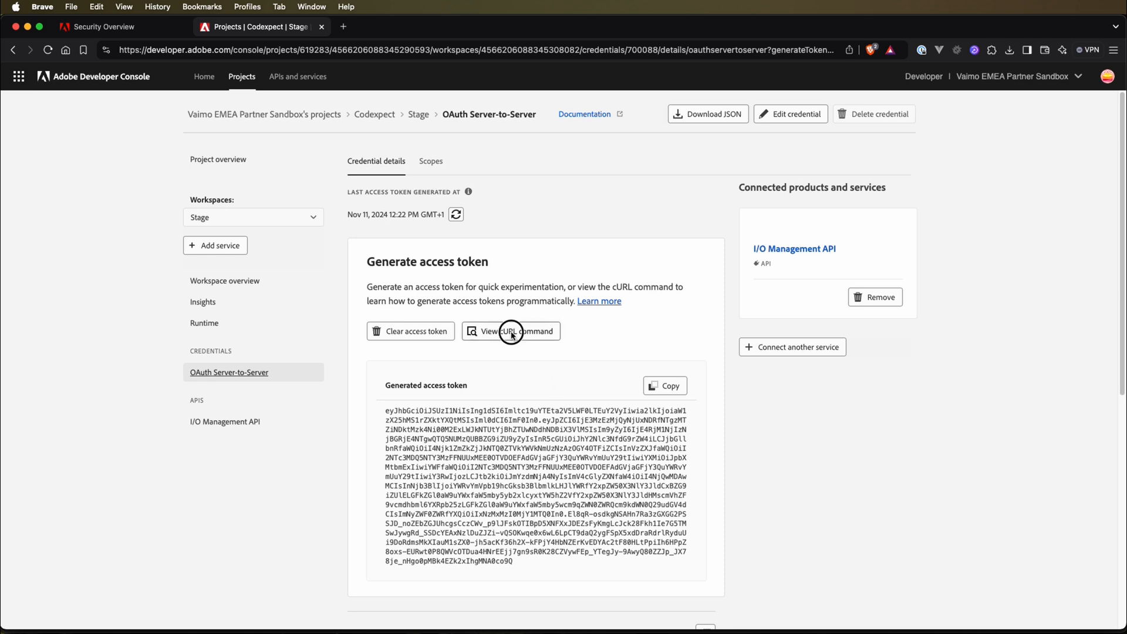
pyautogui.click(511, 331)
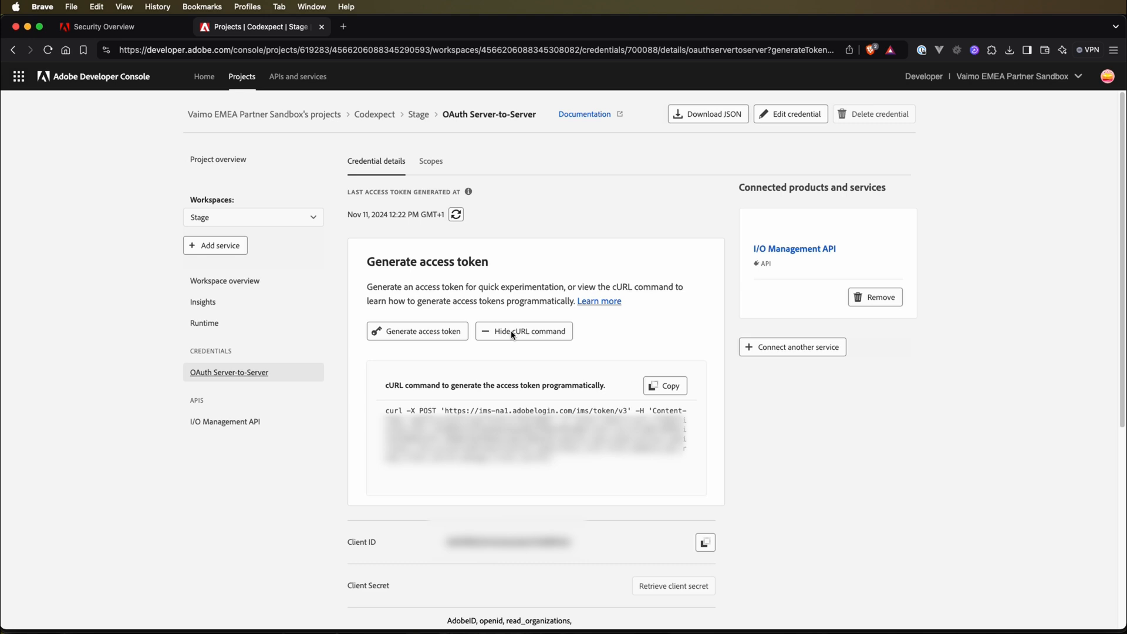
pyautogui.moveTo(541, 343)
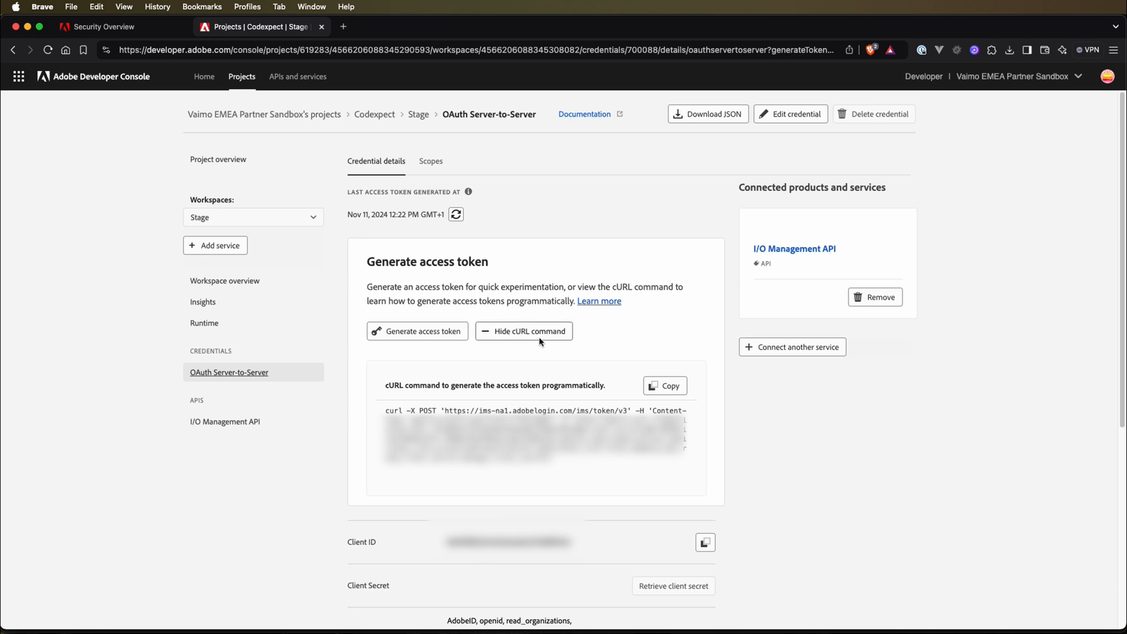
# Copy the token cURL, import it into a new Postman collection, and rename it 'Oauth'
pyautogui.click(666, 386)
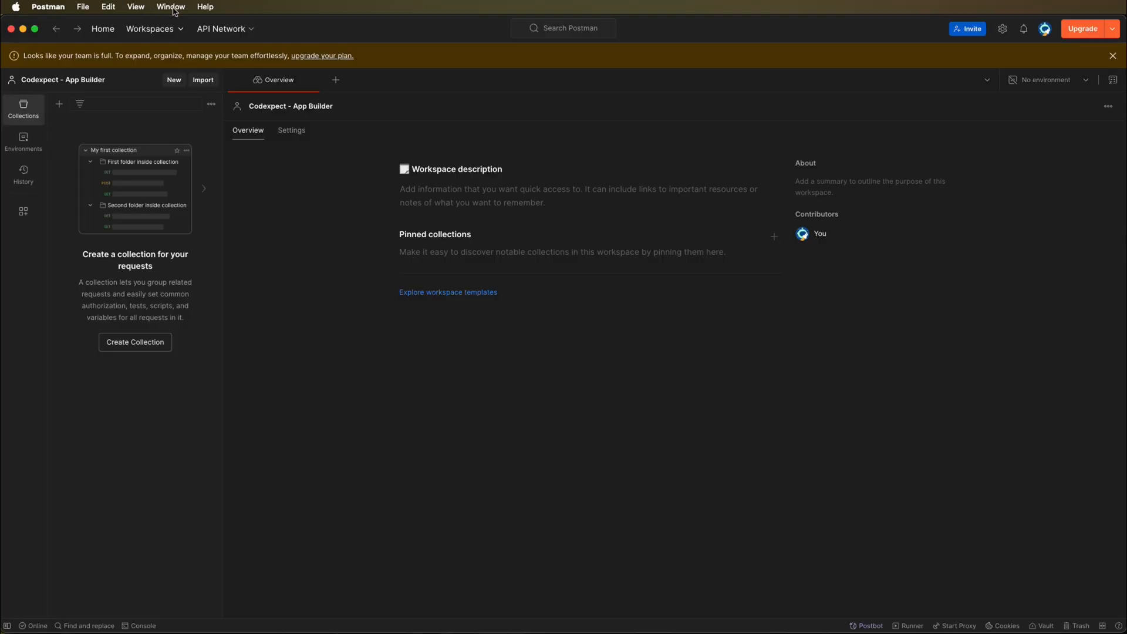
pyautogui.moveTo(387, 178)
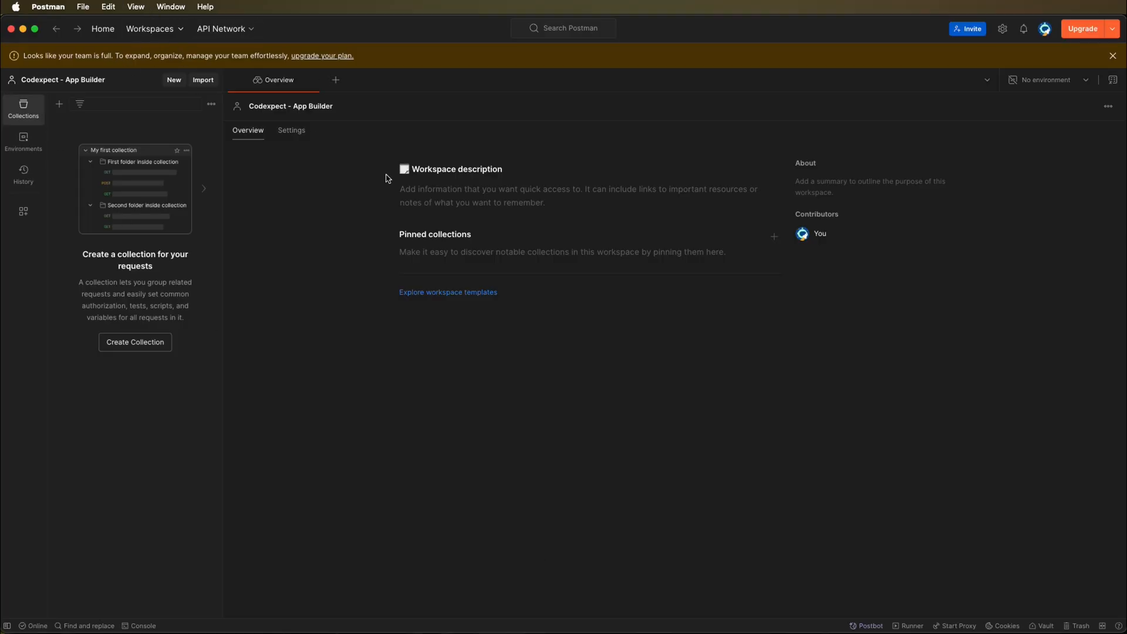
pyautogui.moveTo(248, 260)
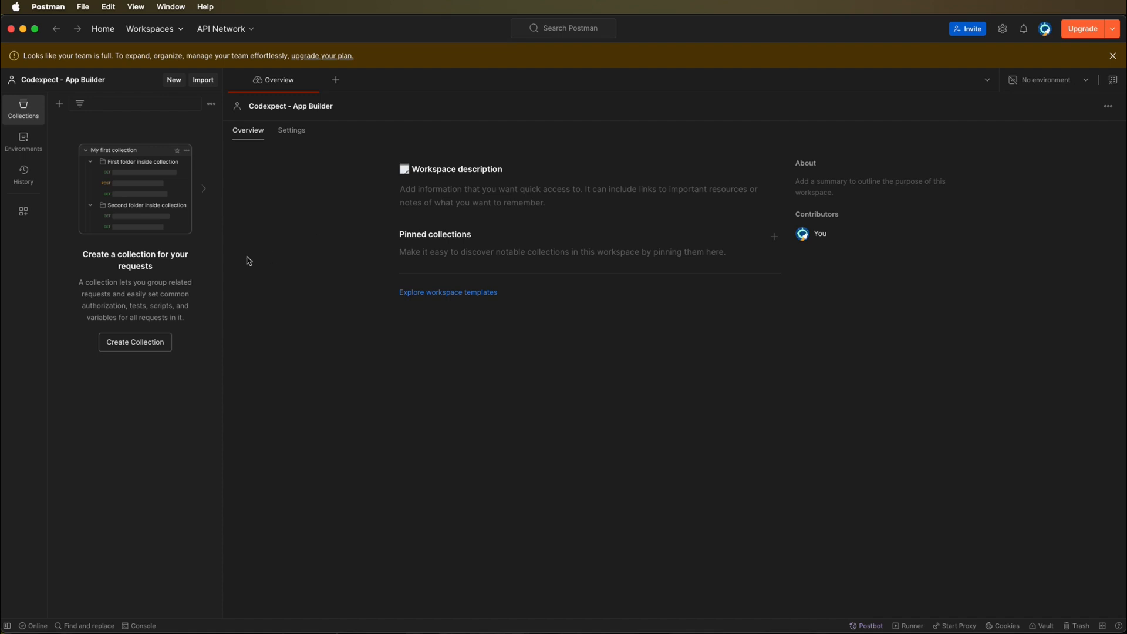
pyautogui.moveTo(199, 293)
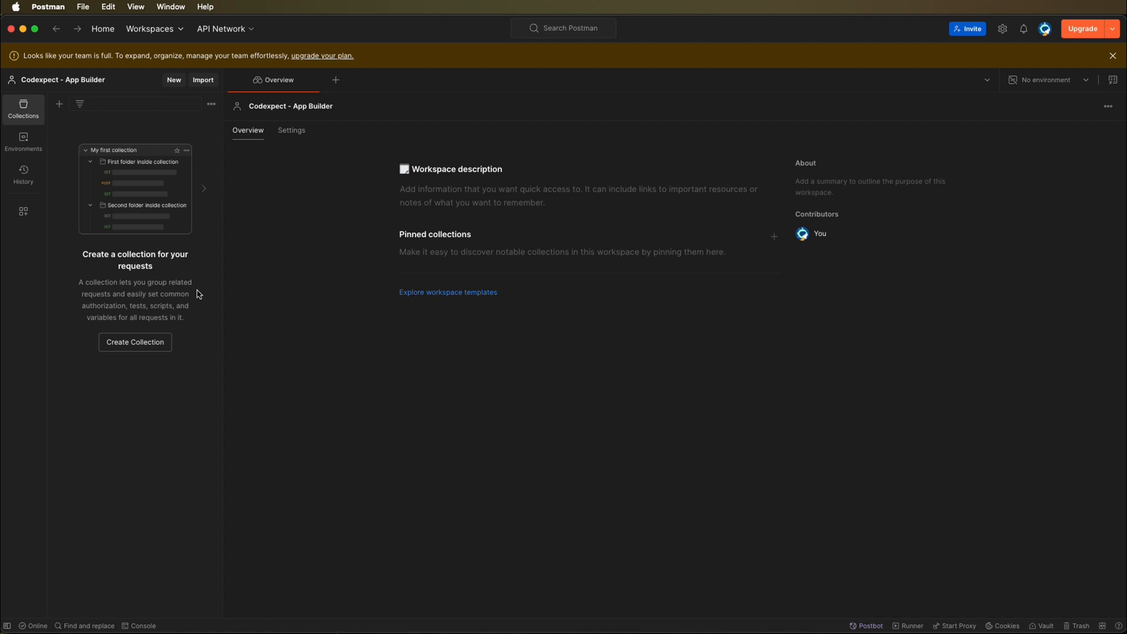
pyautogui.click(203, 80)
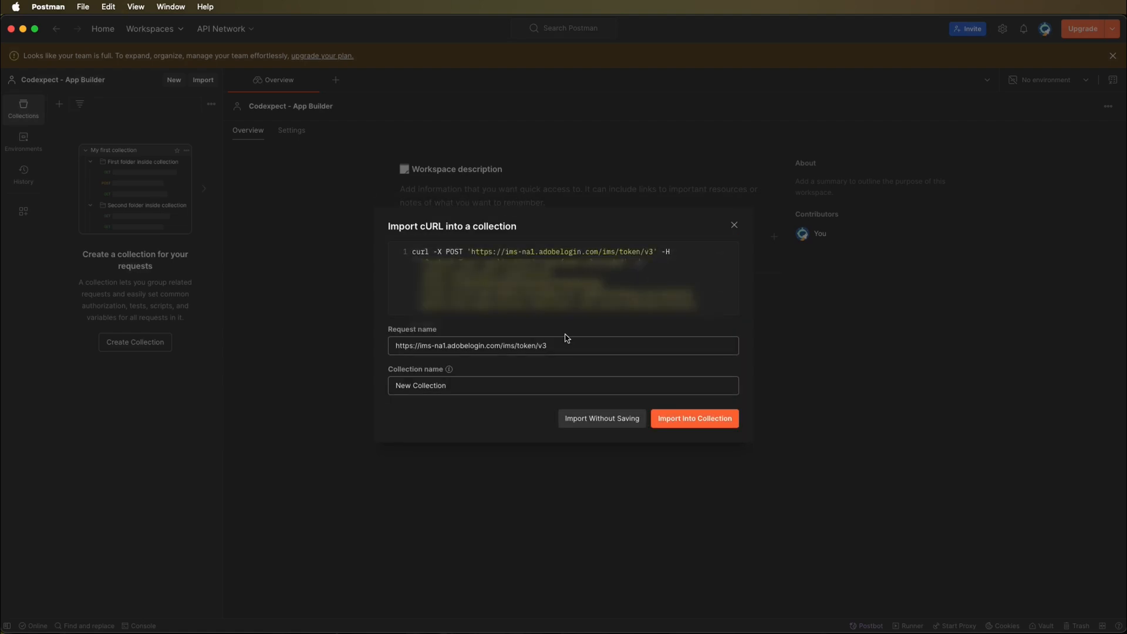
pyautogui.moveTo(632, 425)
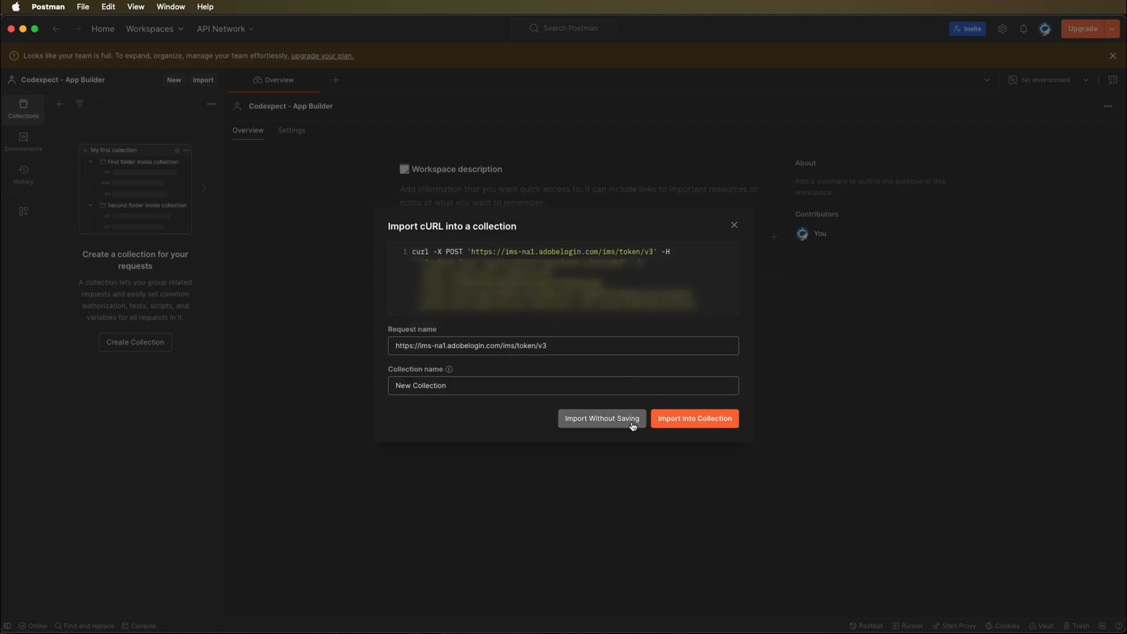
pyautogui.click(694, 418)
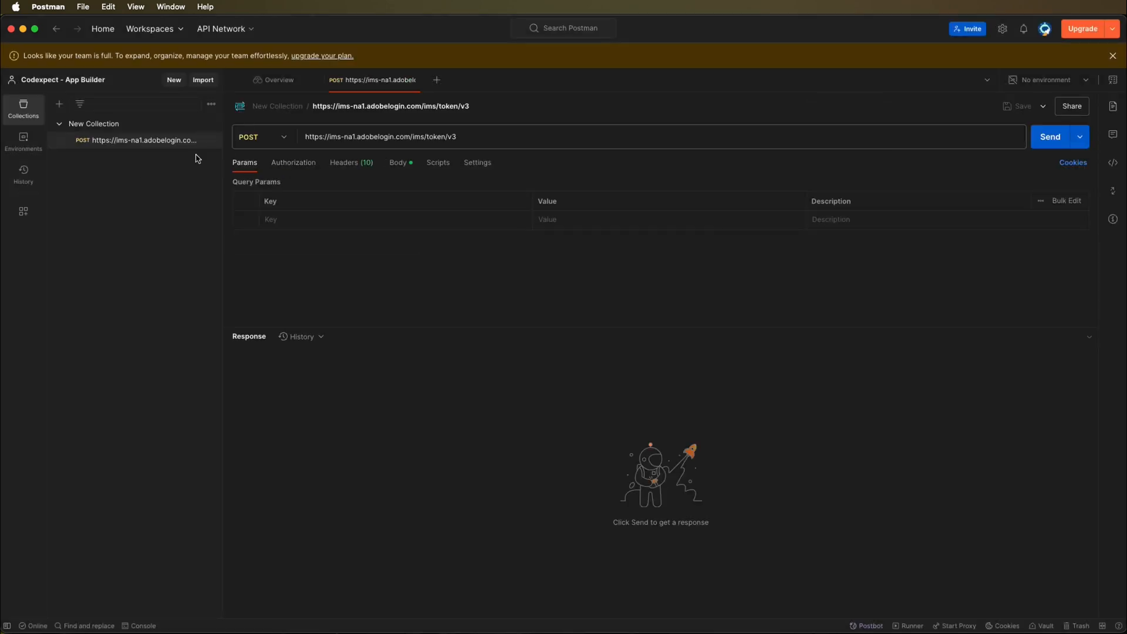
pyautogui.moveTo(139, 136)
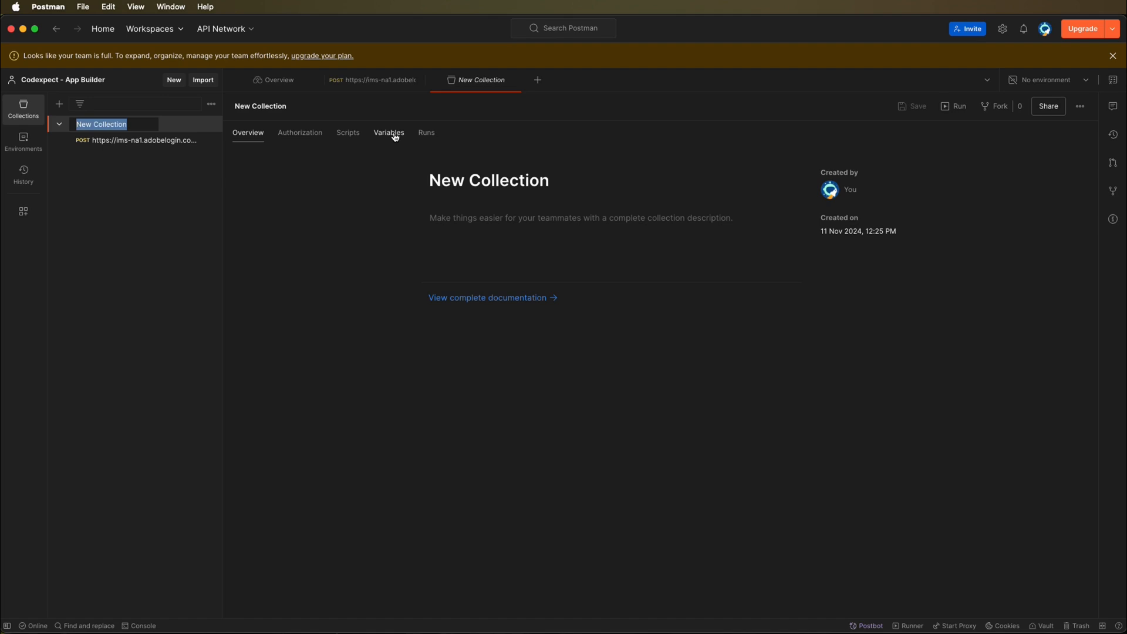
pyautogui.write('Oauth')
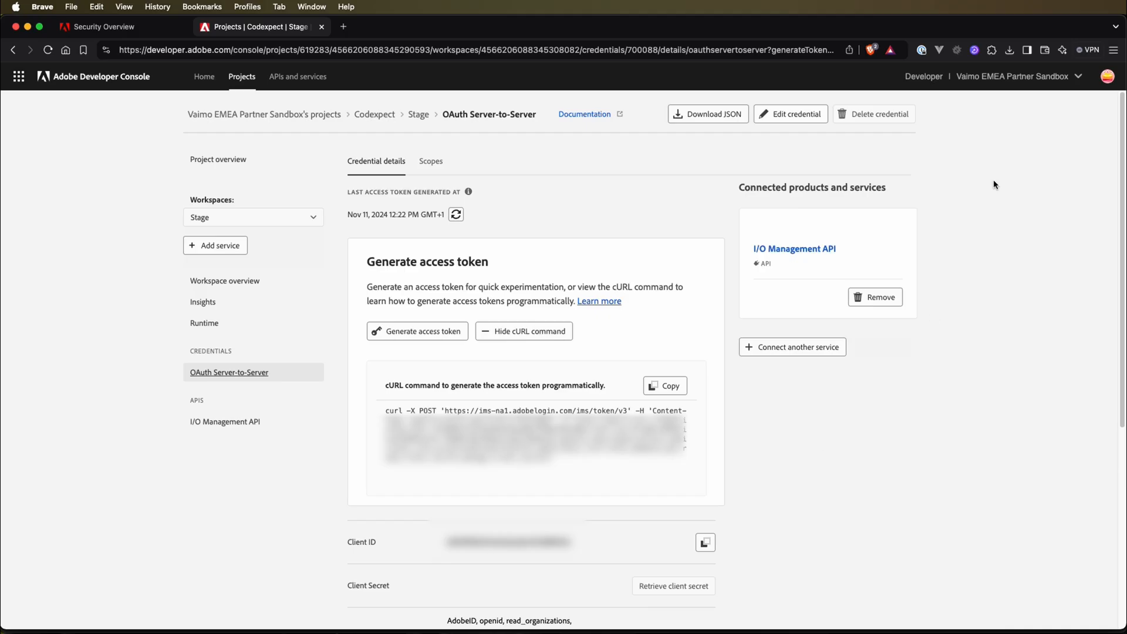
# Download the I/O Management API's Postman environment to Downloads and open the Downloads folder
pyautogui.click(229, 422)
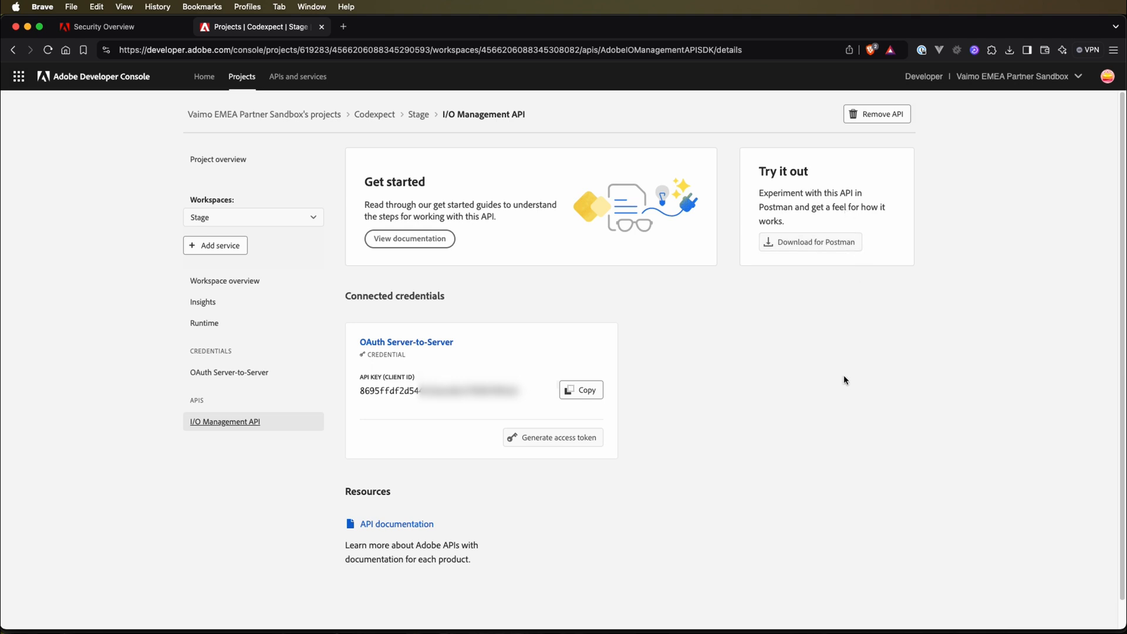
pyautogui.click(810, 242)
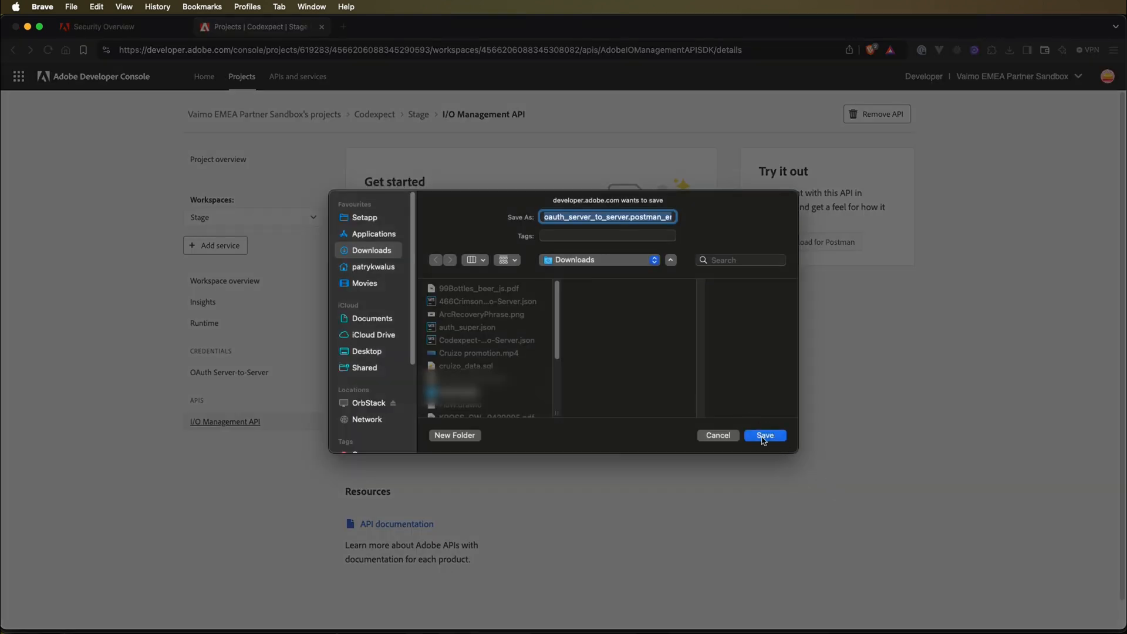
pyautogui.click(766, 435)
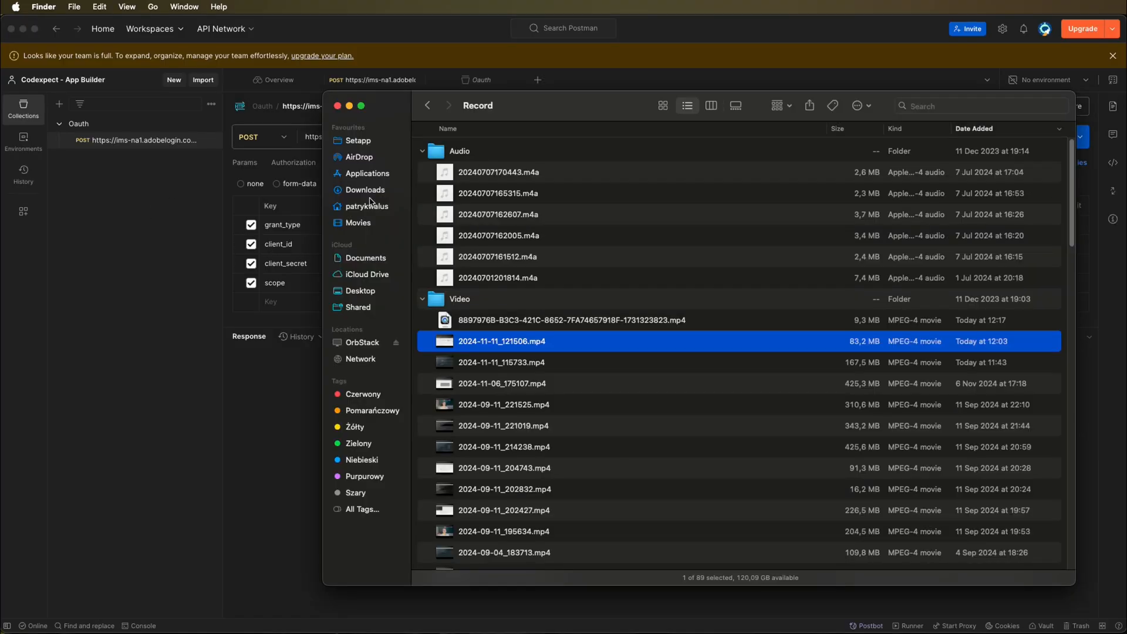
pyautogui.click(365, 190)
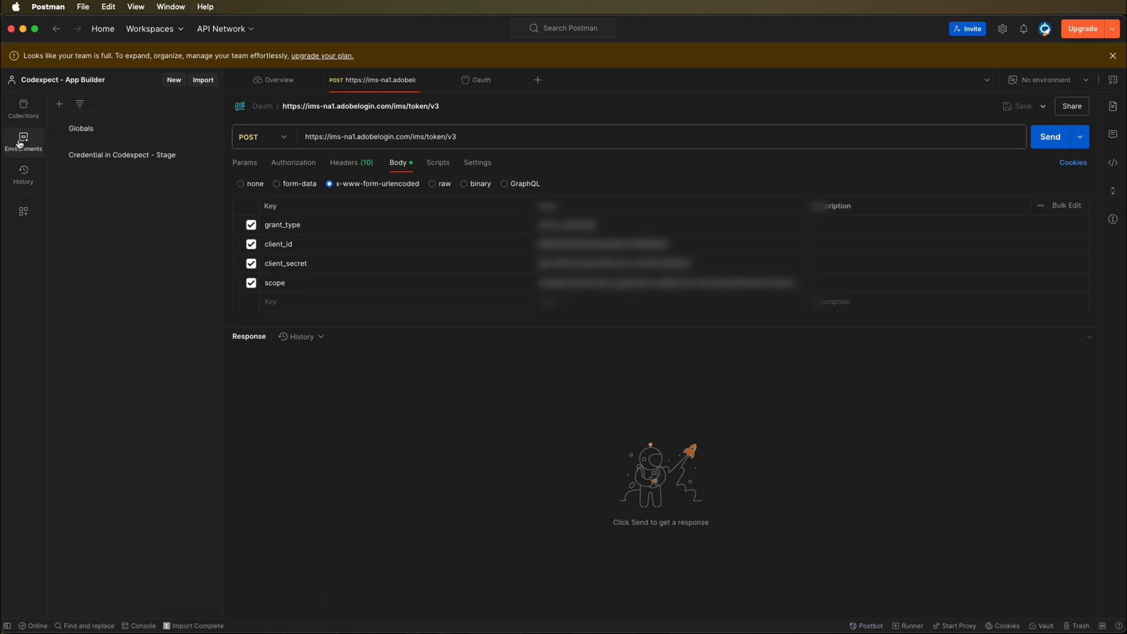
# Open the Credential in Codexpect - Stage environment to view its variables
pyautogui.click(122, 155)
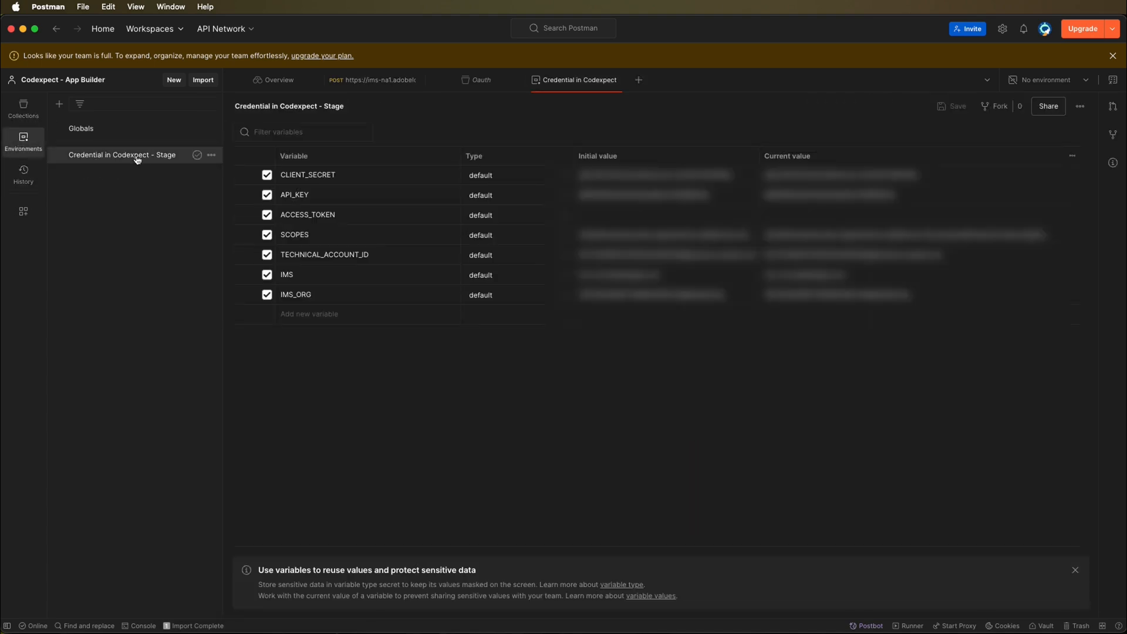
pyautogui.moveTo(573, 419)
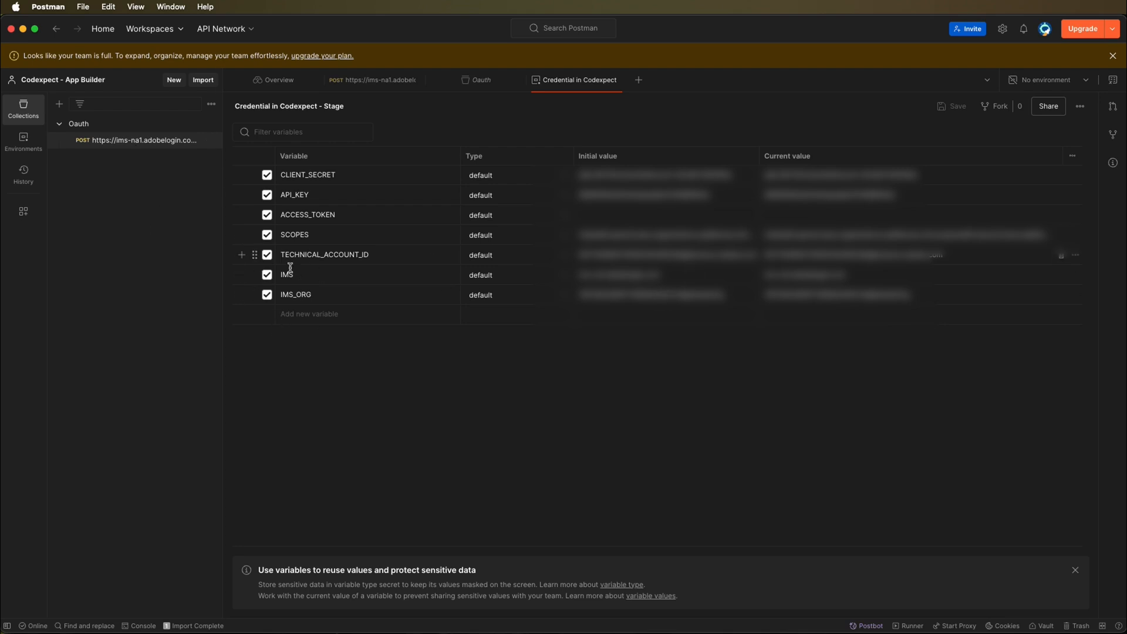
# Set the token request's URL host to {{IMS}} and activate the Codexpect - Stage environment
pyautogui.click(374, 80)
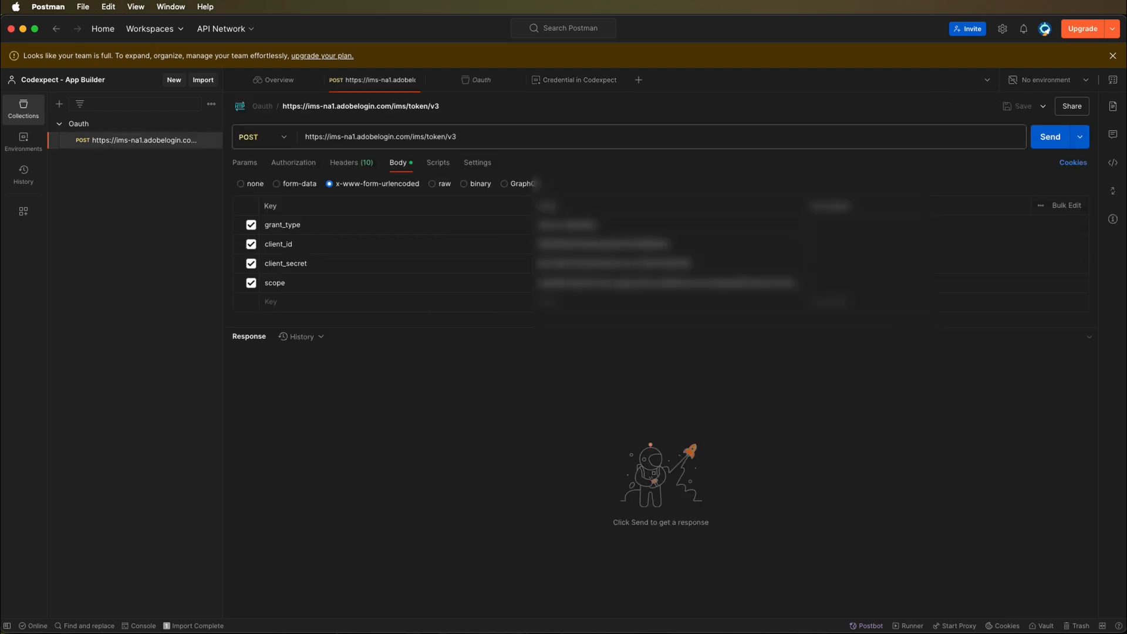
pyautogui.click(409, 136)
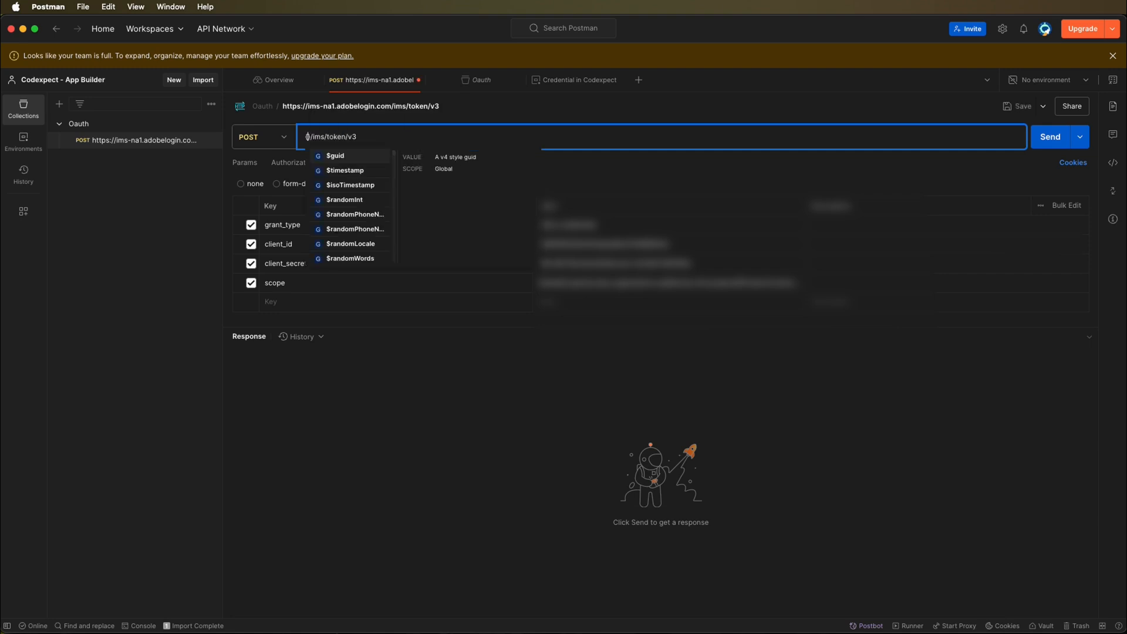
pyautogui.write('{{IMS}}')
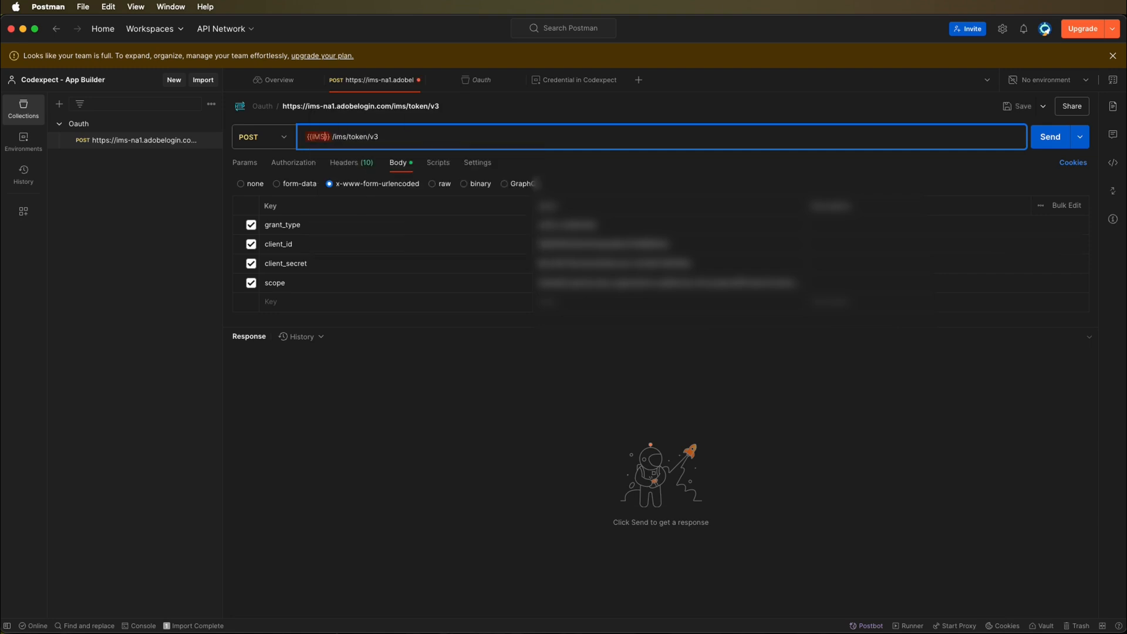
pyautogui.click(1048, 80)
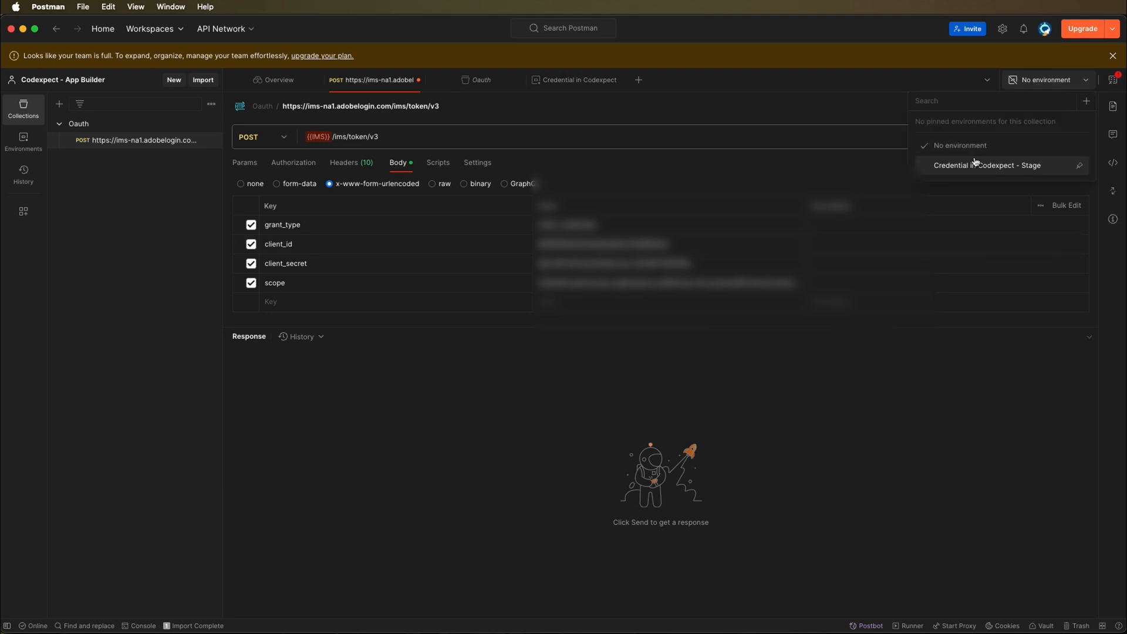
pyautogui.click(987, 165)
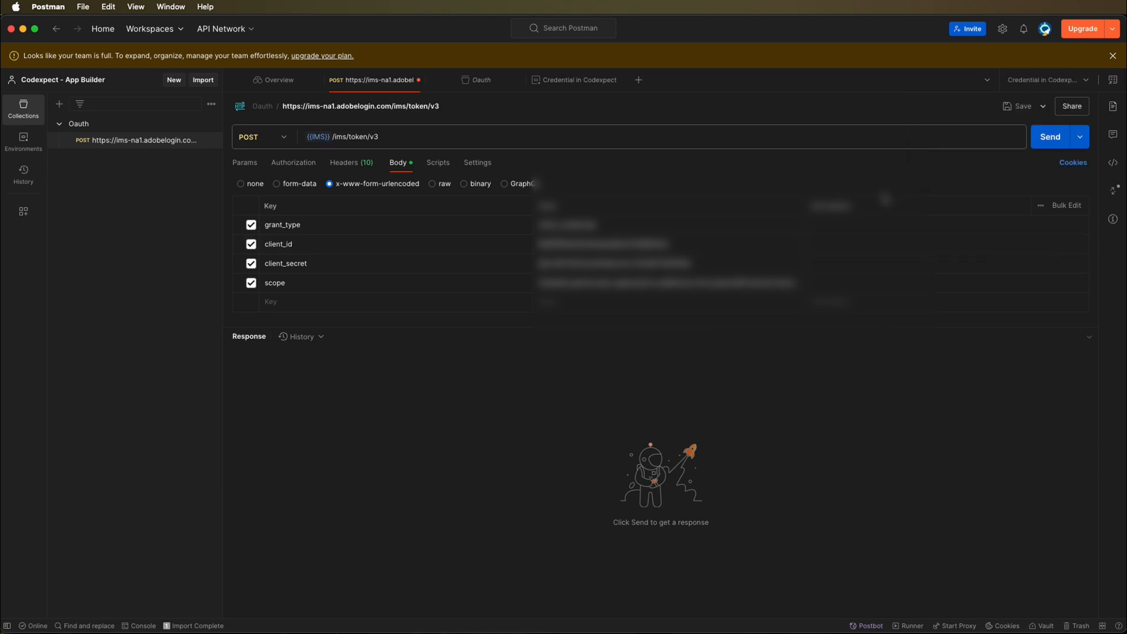
# Set the body's client_id to {{API_KEY}} and client secret to {{CLIENT_SECRET}}
pyautogui.click(318, 137)
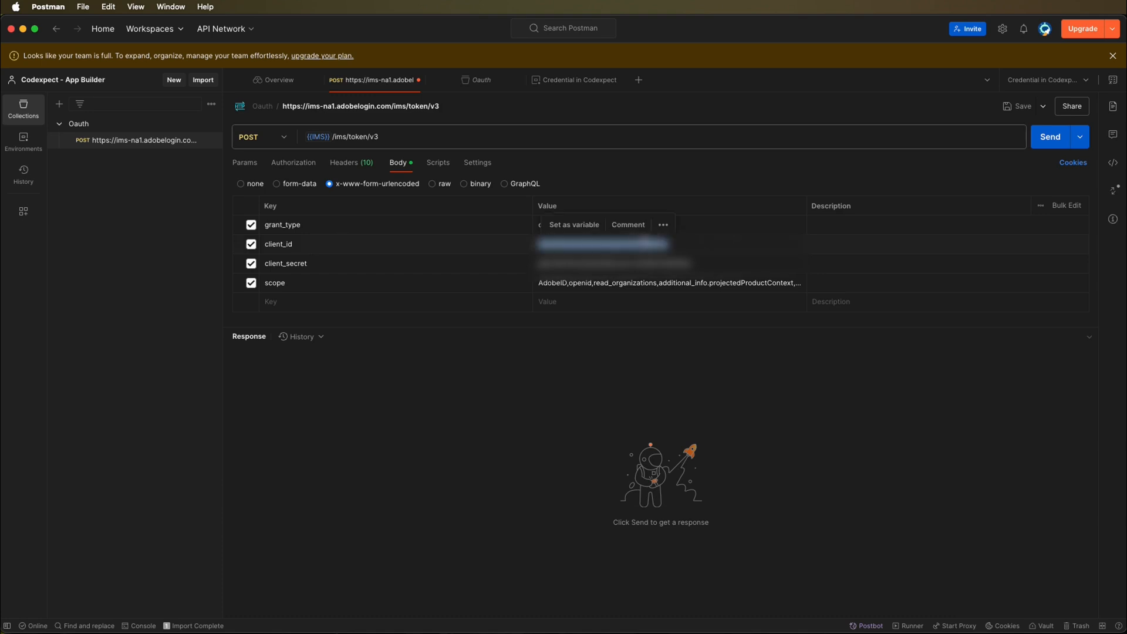
pyautogui.write('{{API_KEY}}')
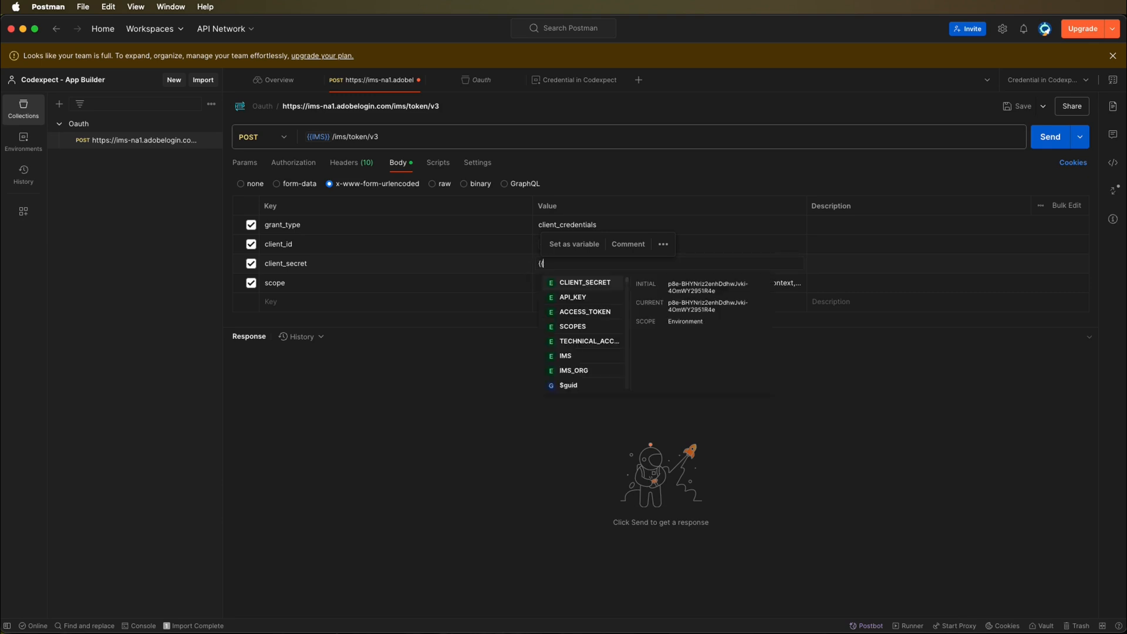
pyautogui.click(585, 282)
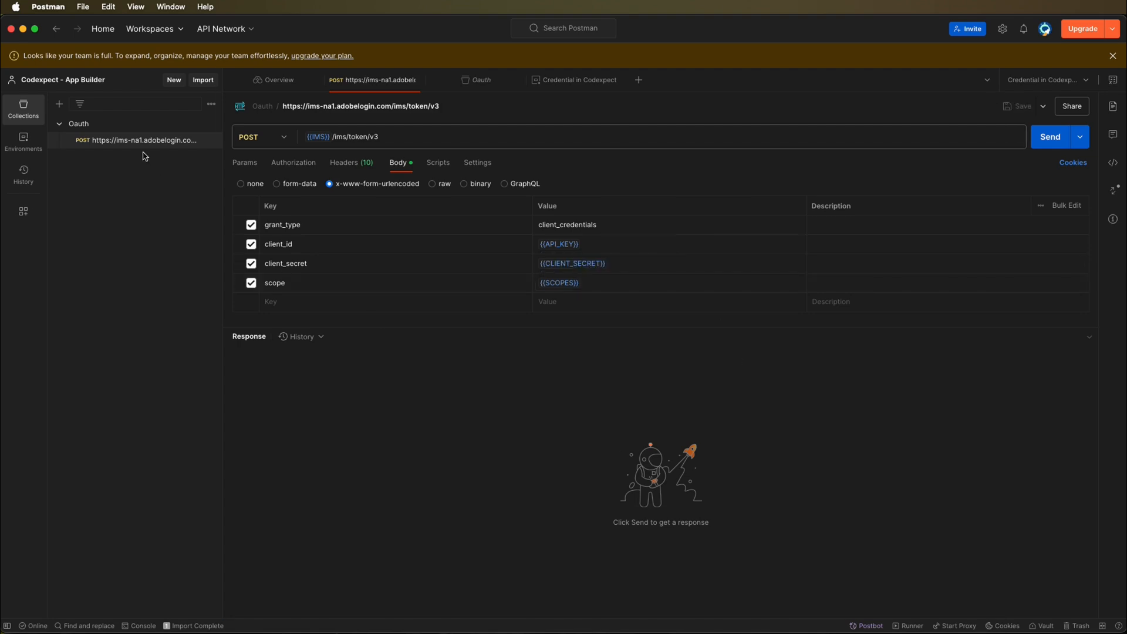
pyautogui.moveTo(108, 138)
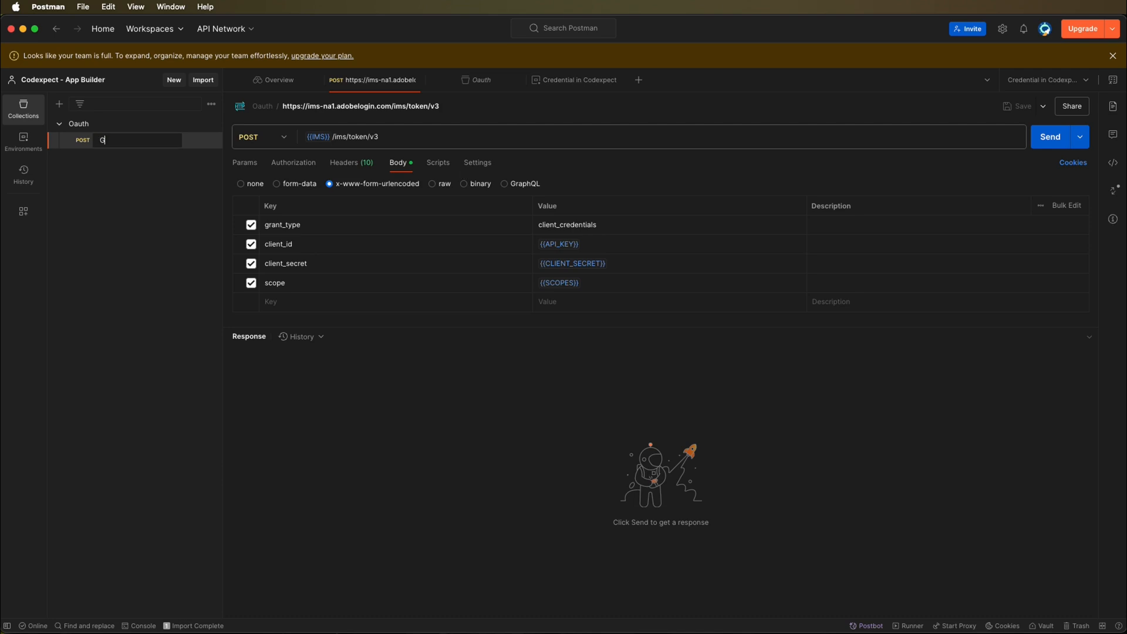
# Name the Oauth collection's POST token request 'Get Access Token'
pyautogui.write('Get Access Token')
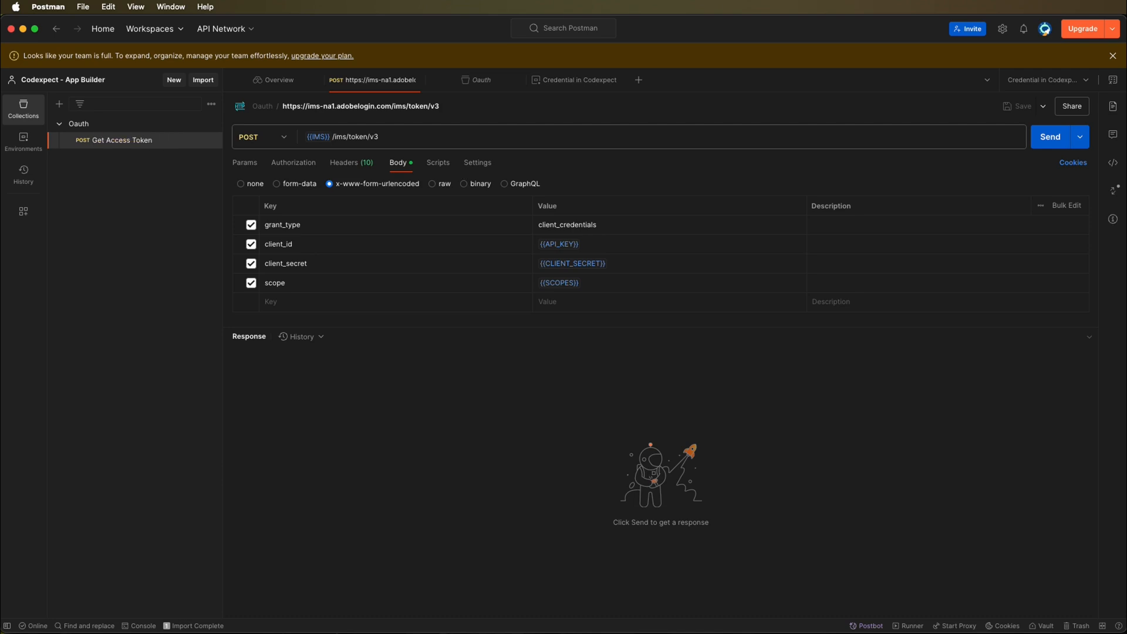
pyautogui.click(121, 140)
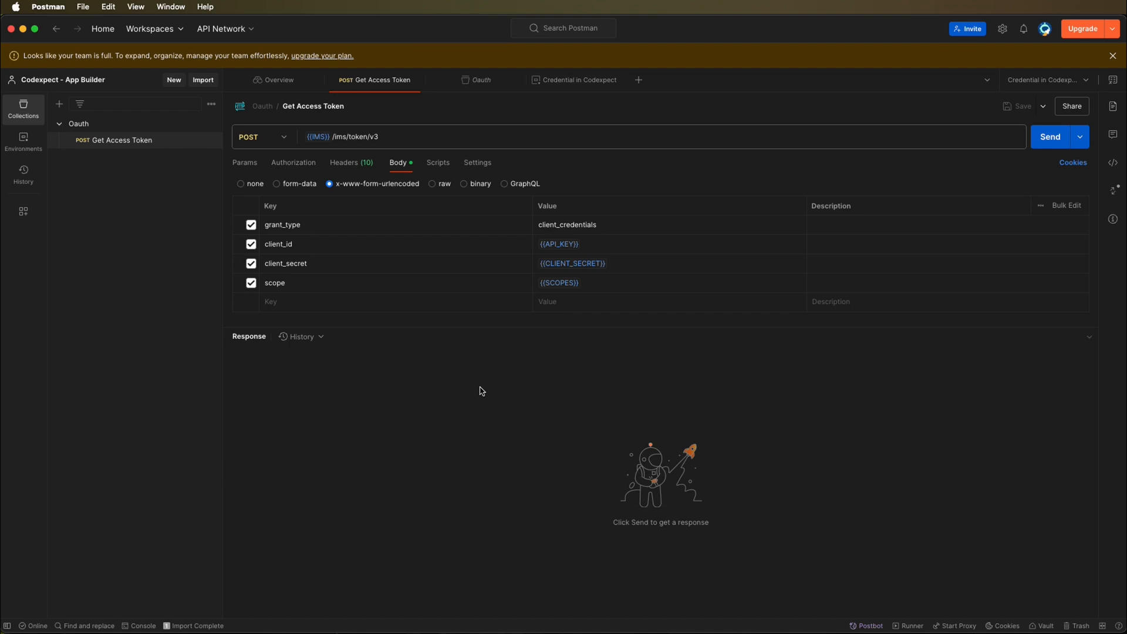
pyautogui.moveTo(349, 455)
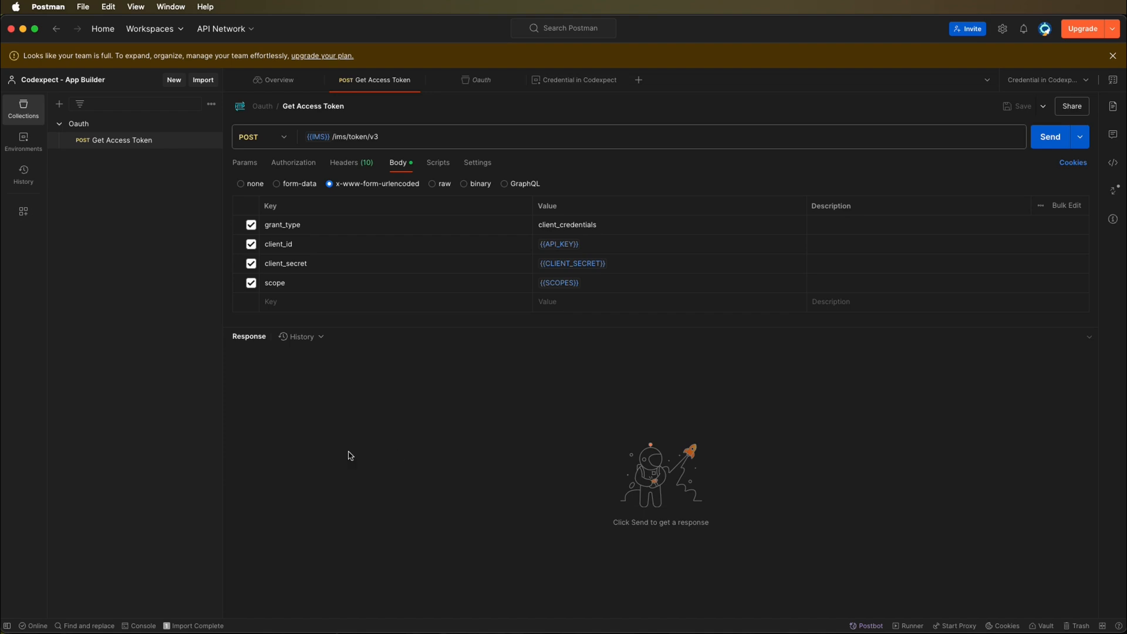
pyautogui.moveTo(435, 256)
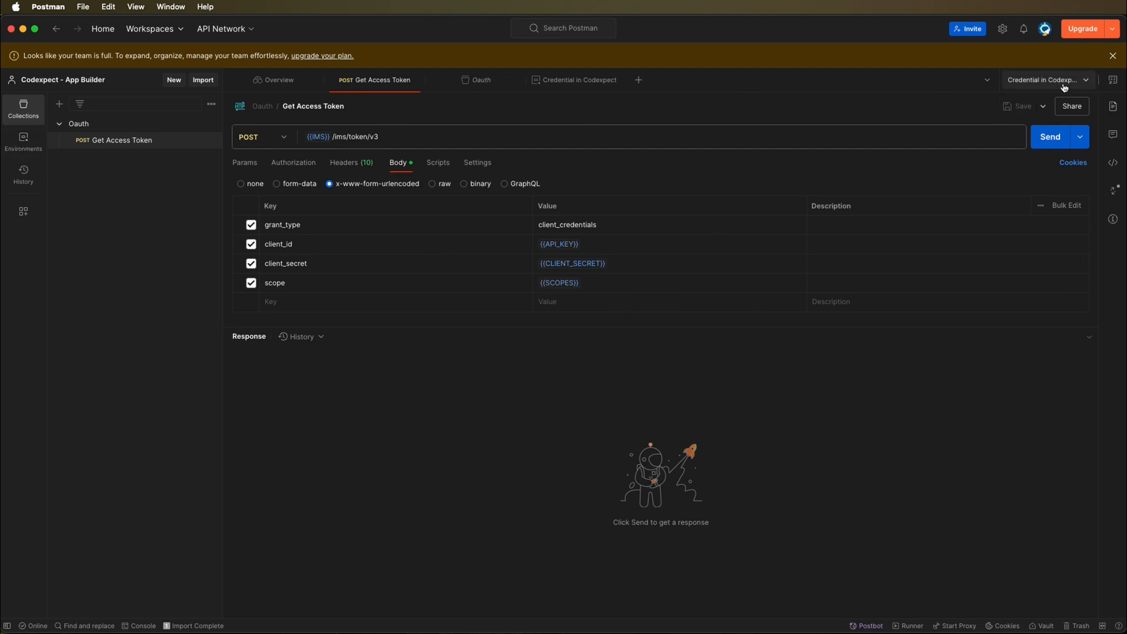
pyautogui.click(1049, 136)
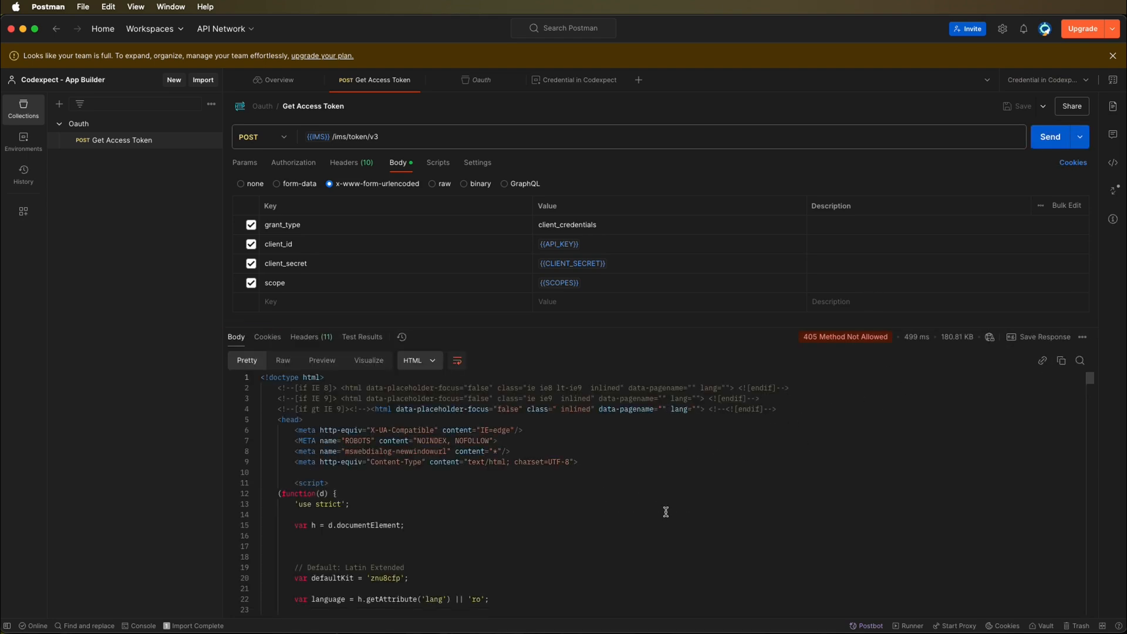
pyautogui.click(351, 136)
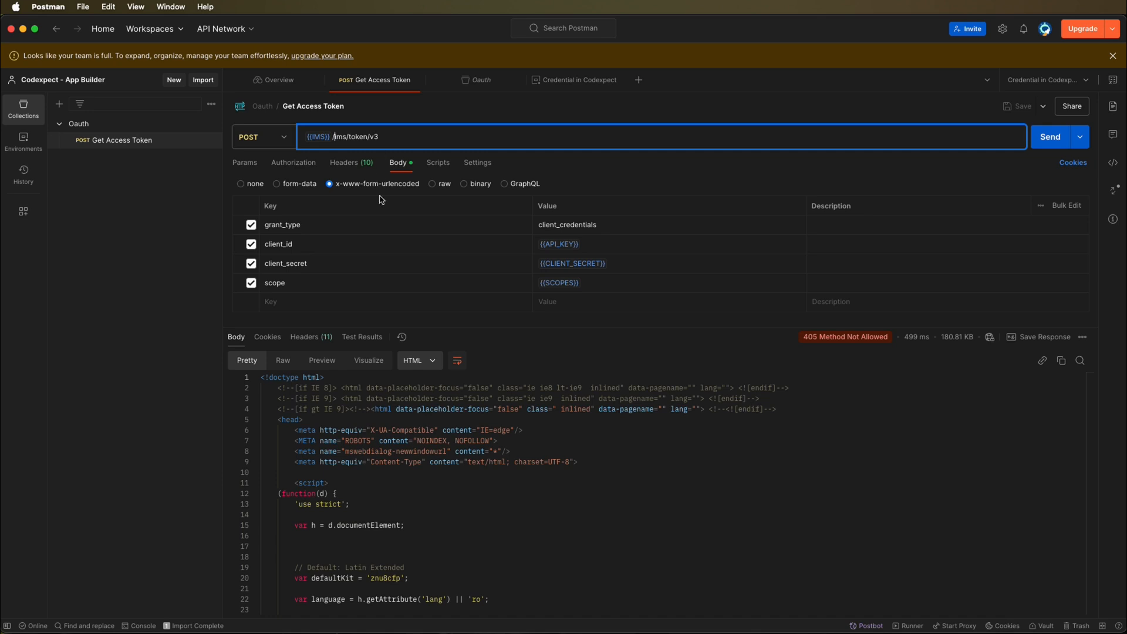
pyautogui.click(579, 79)
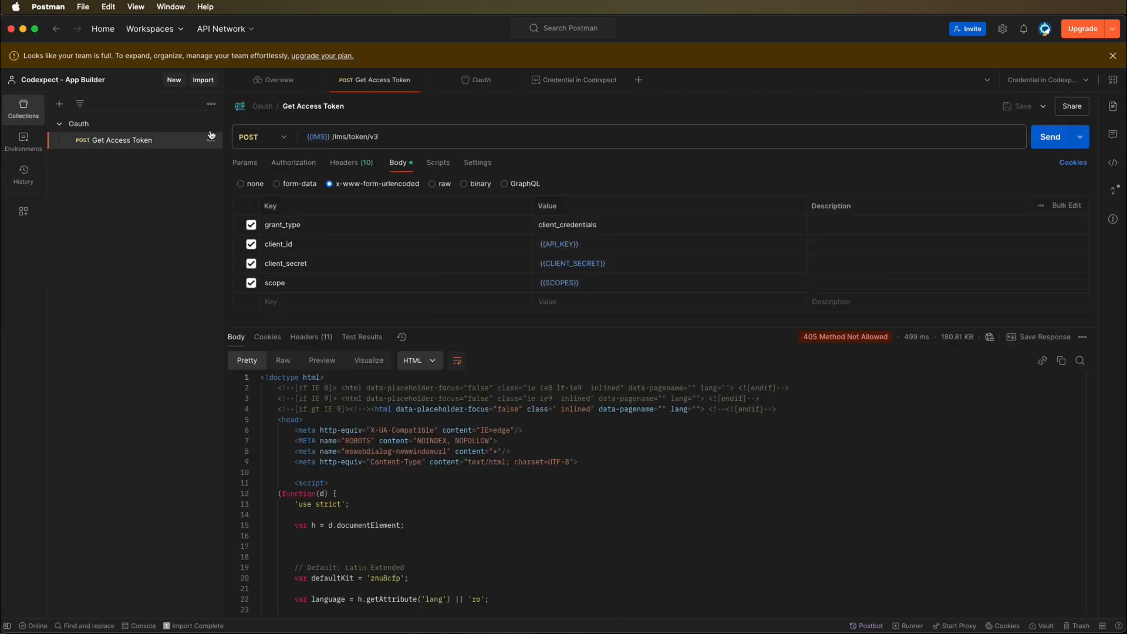
pyautogui.write('https://')
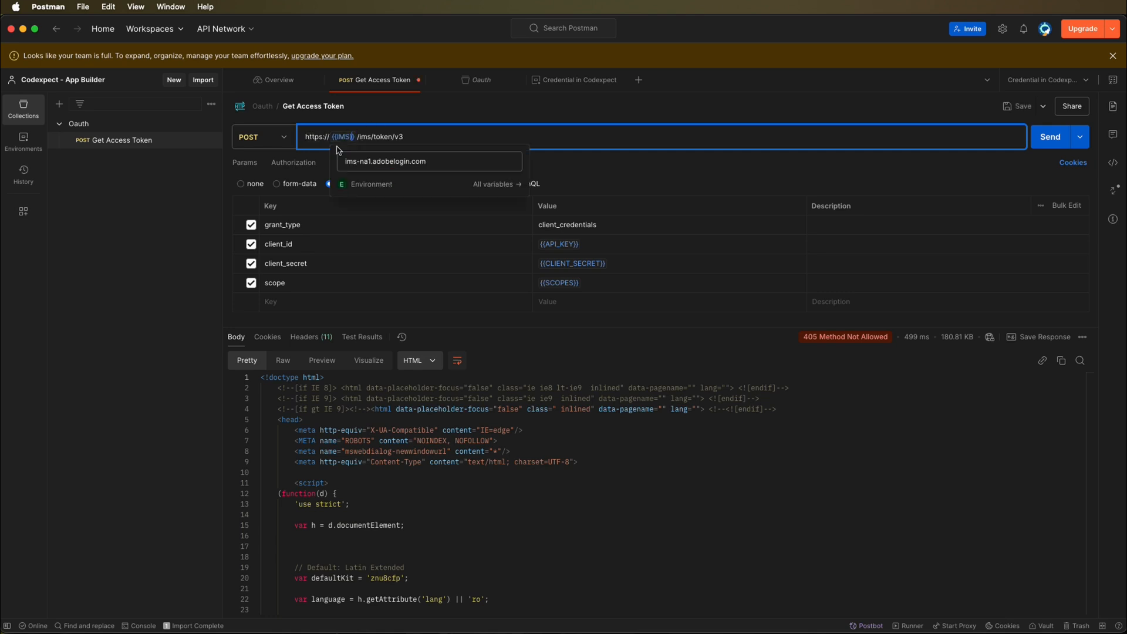
pyautogui.moveTo(413, 164)
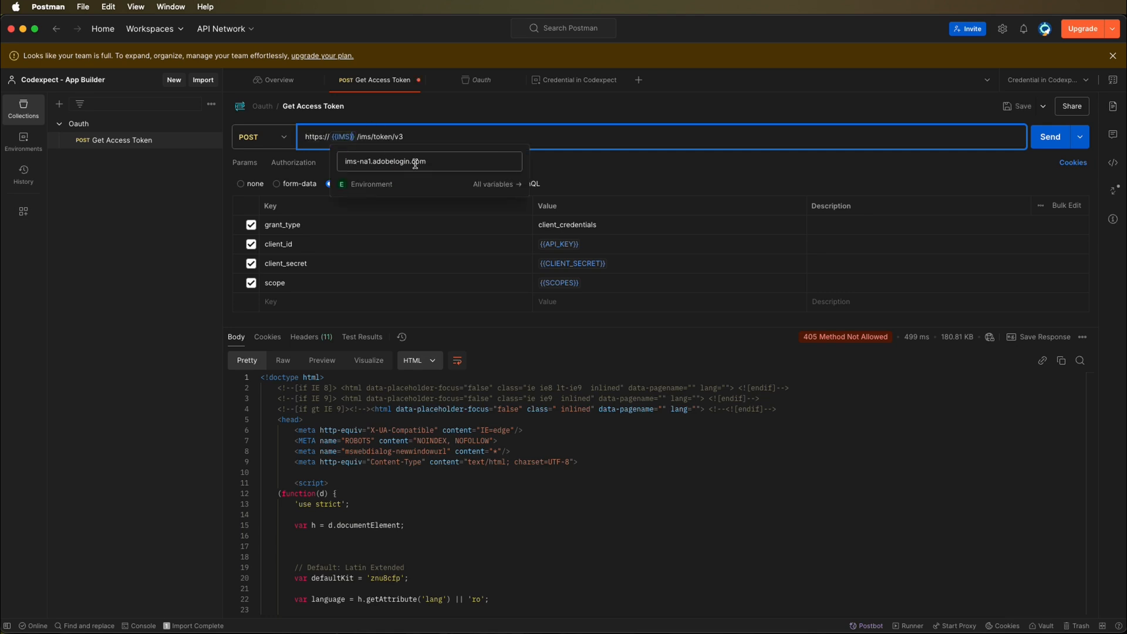
pyautogui.click(666, 140)
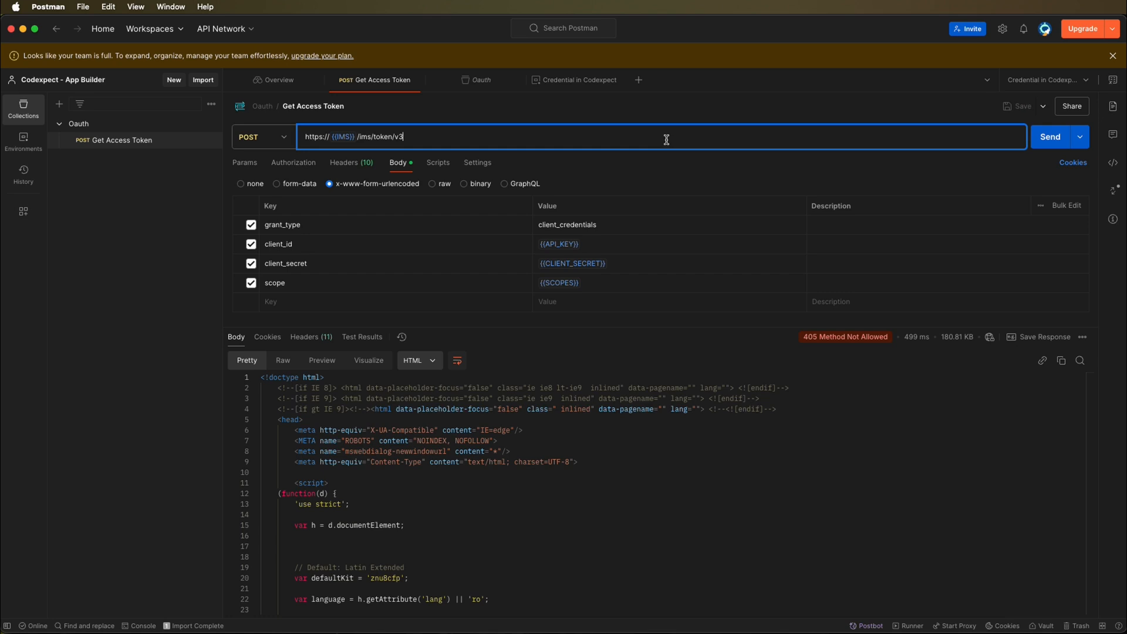
pyautogui.click(1049, 137)
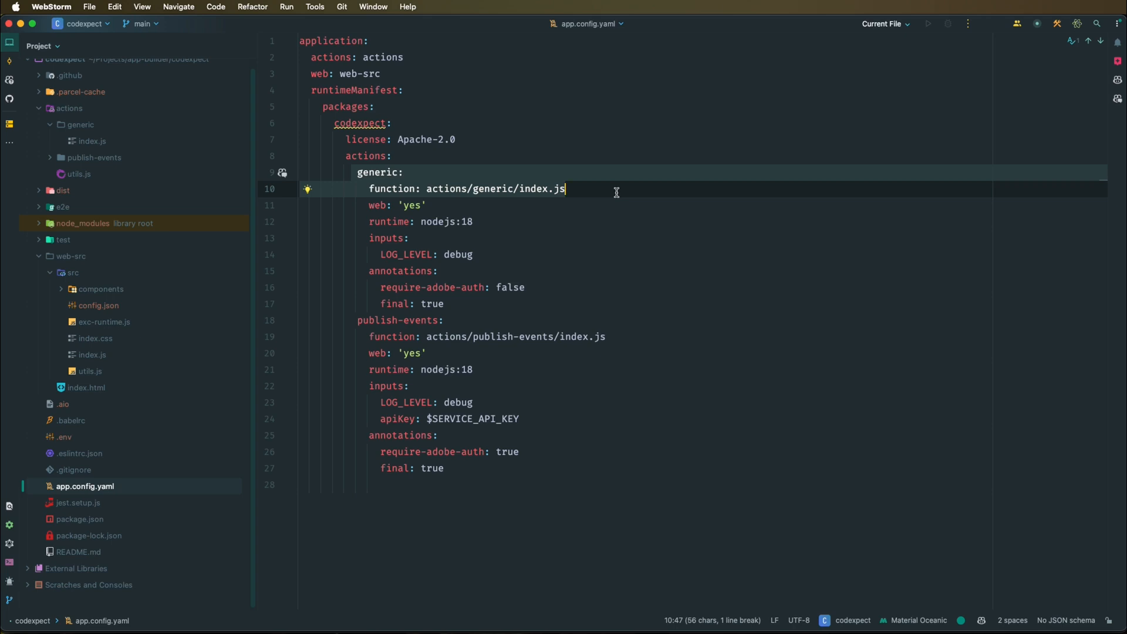
# Change the generic action's require-adobe-auth from false to true in app.config.yaml
pyautogui.click(409, 287)
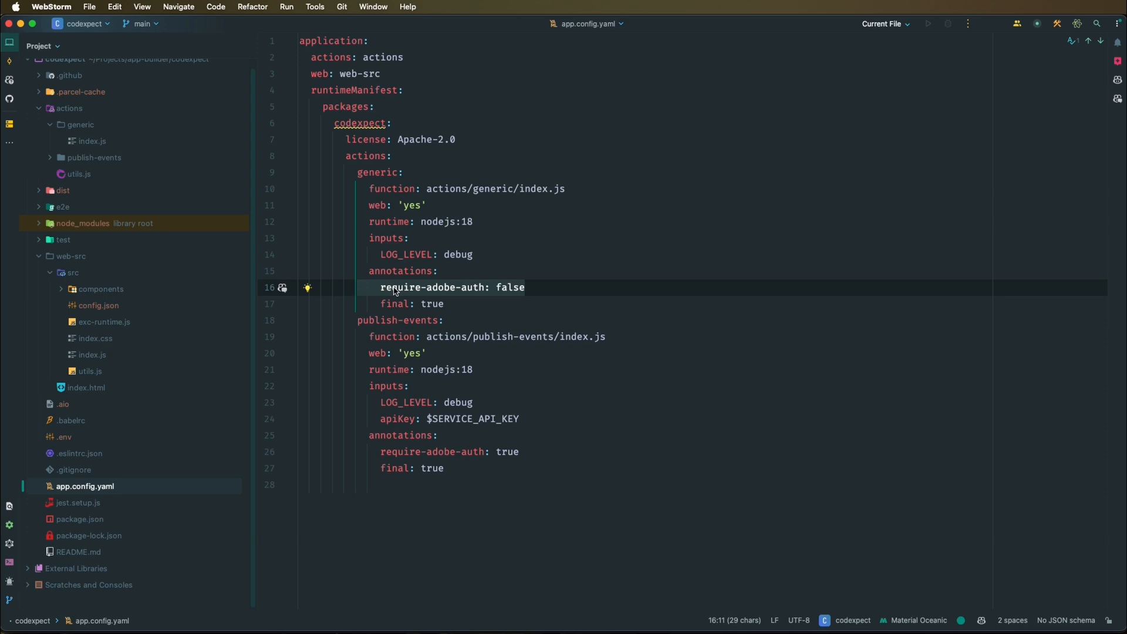
pyautogui.write('tr')
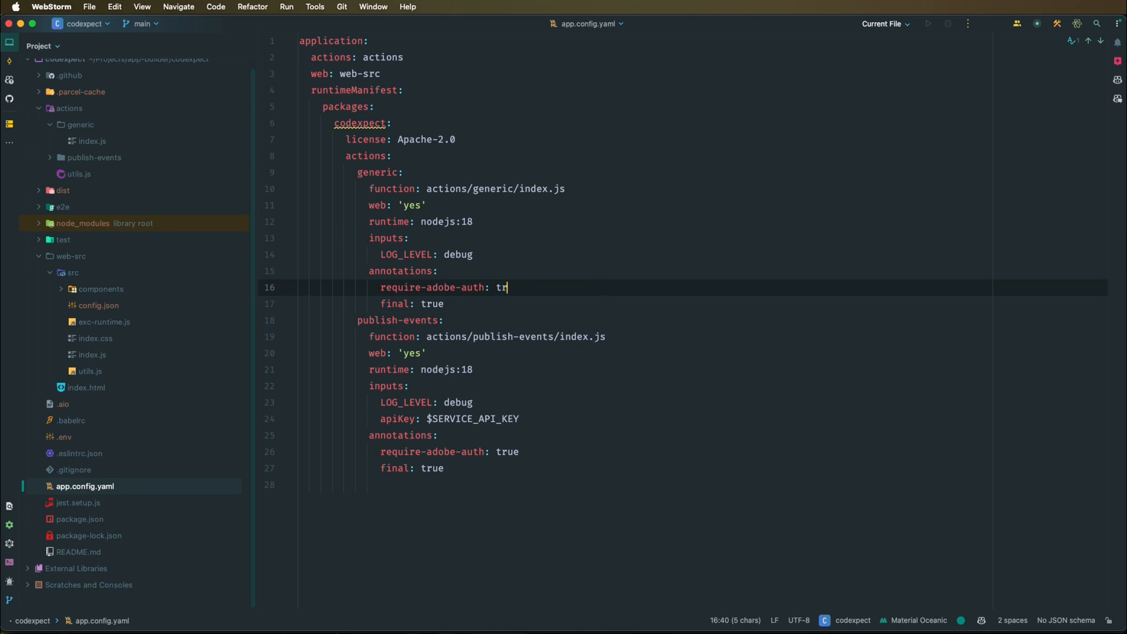
pyautogui.write('ue')
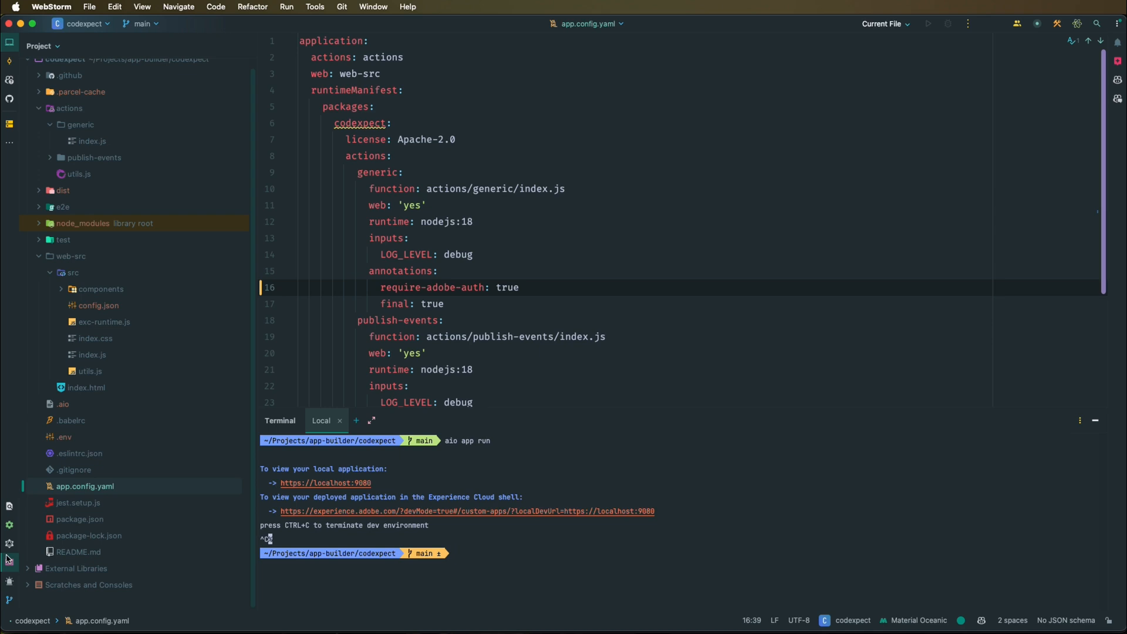
# Restart the local dev server at localhost:9080 with 'aio app run'
pyautogui.write('aio app run')
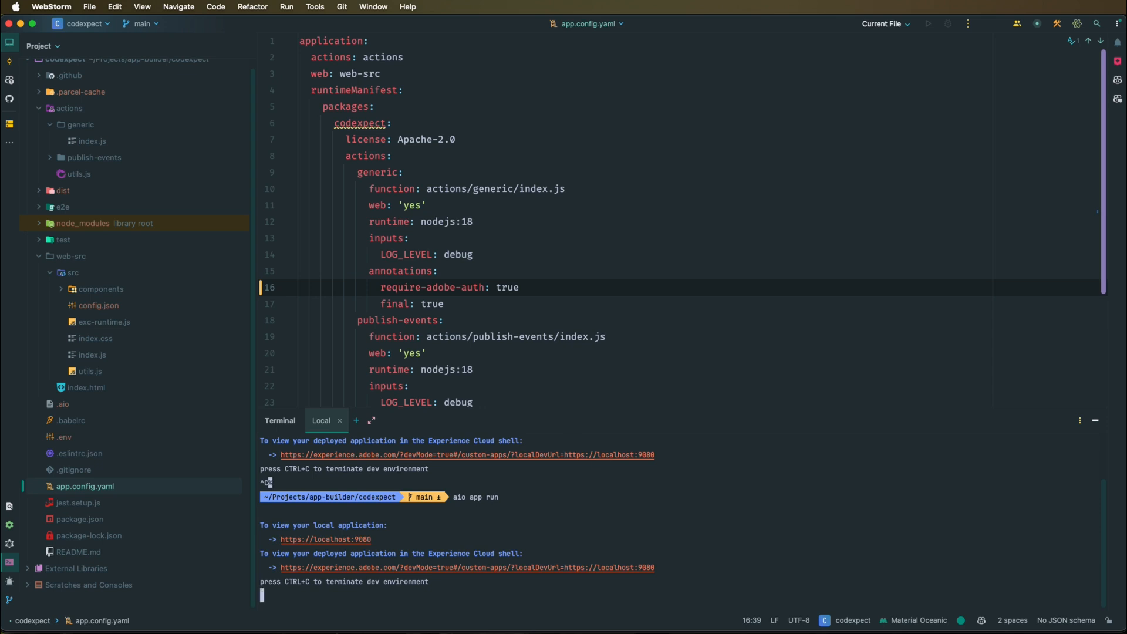
pyautogui.moveTo(690, 579)
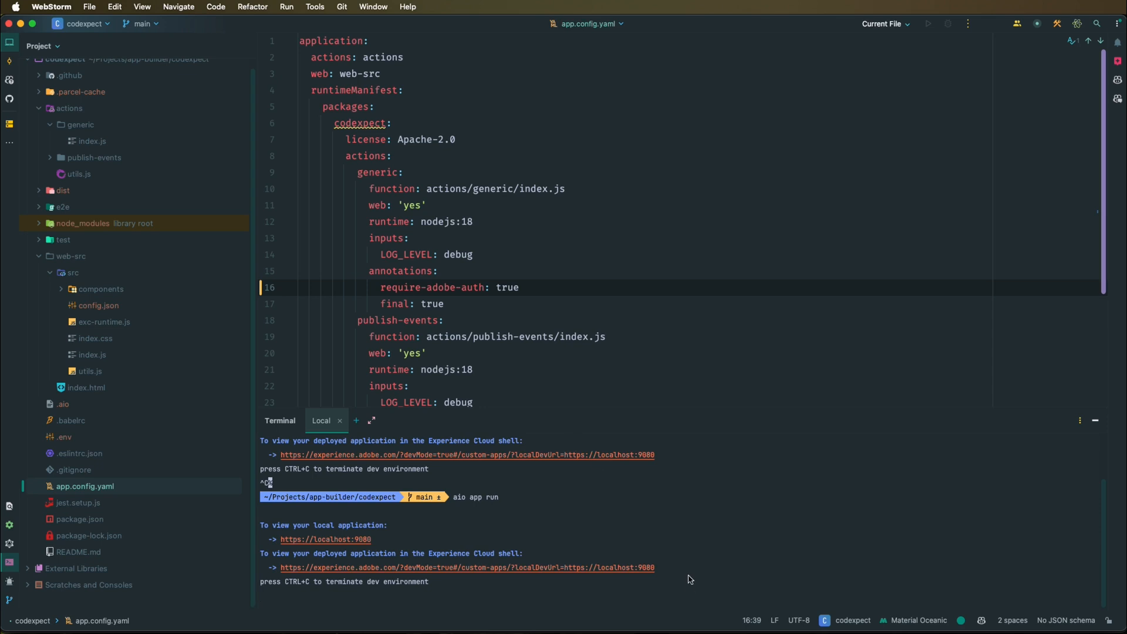
pyautogui.moveTo(571, 296)
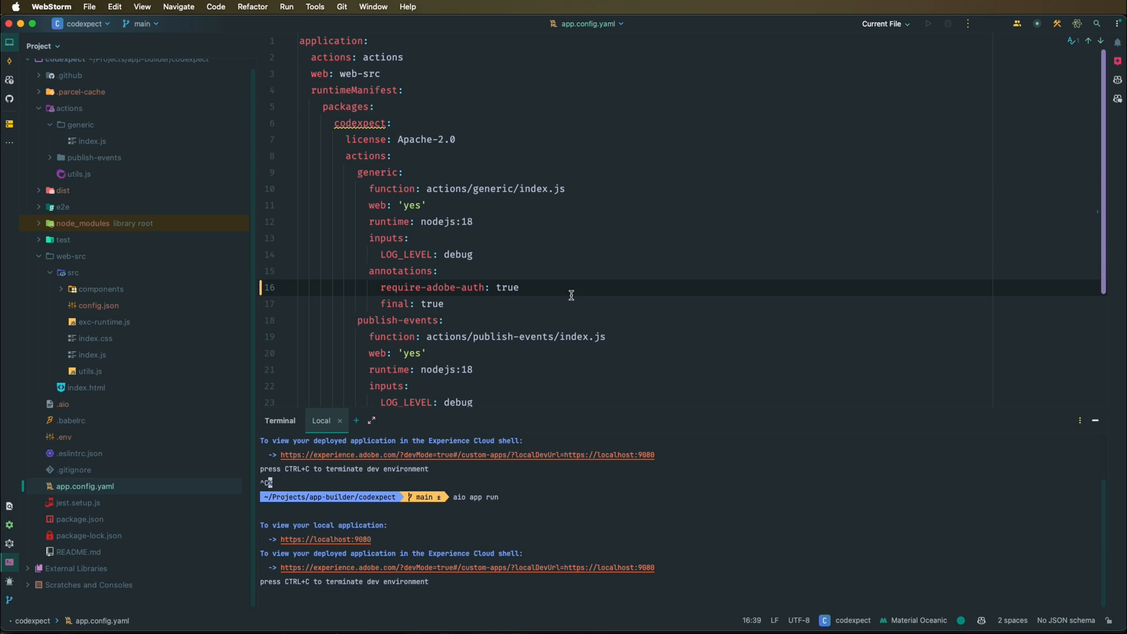
pyautogui.moveTo(576, 301)
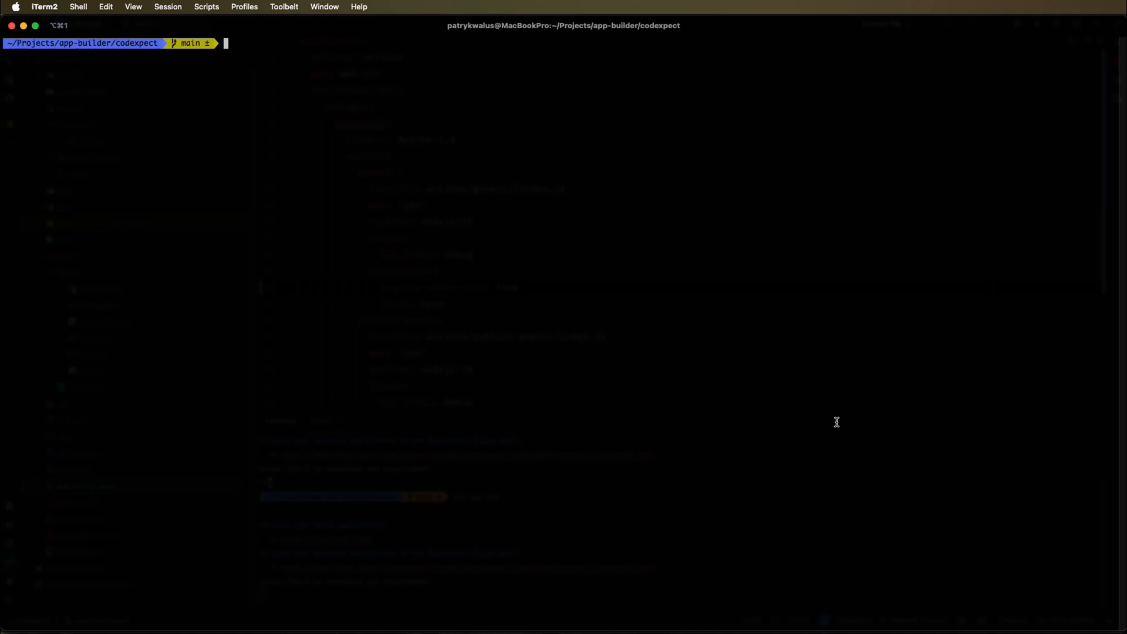
# Run 'aio app get-url' and select the generic action's runtime URL
pyautogui.write('aio app get-url')
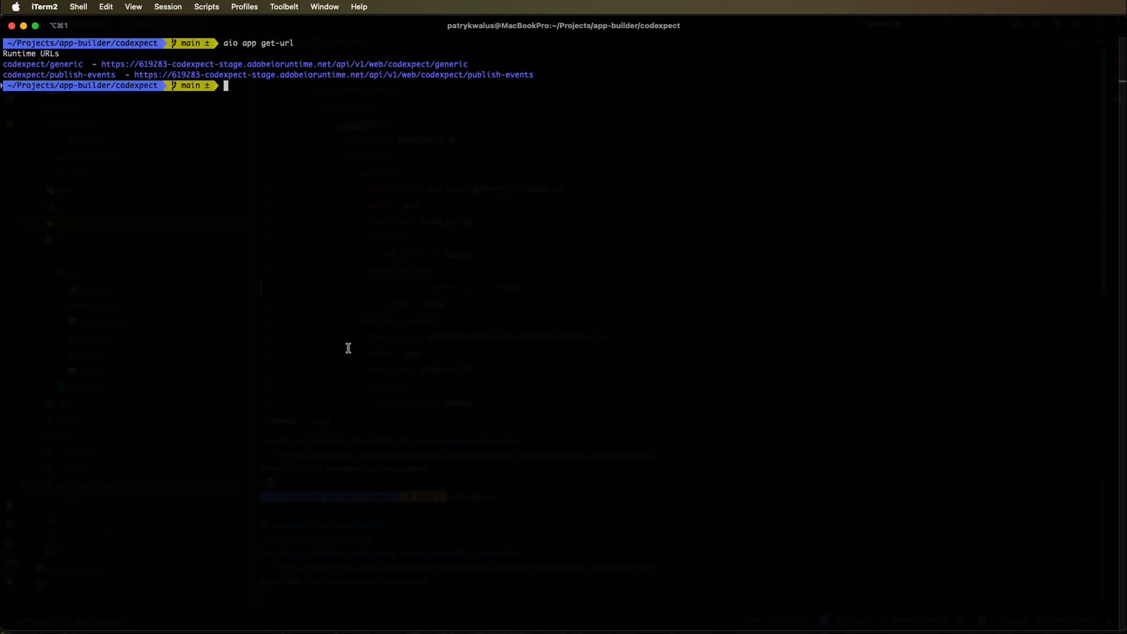
pyautogui.moveTo(269, 132)
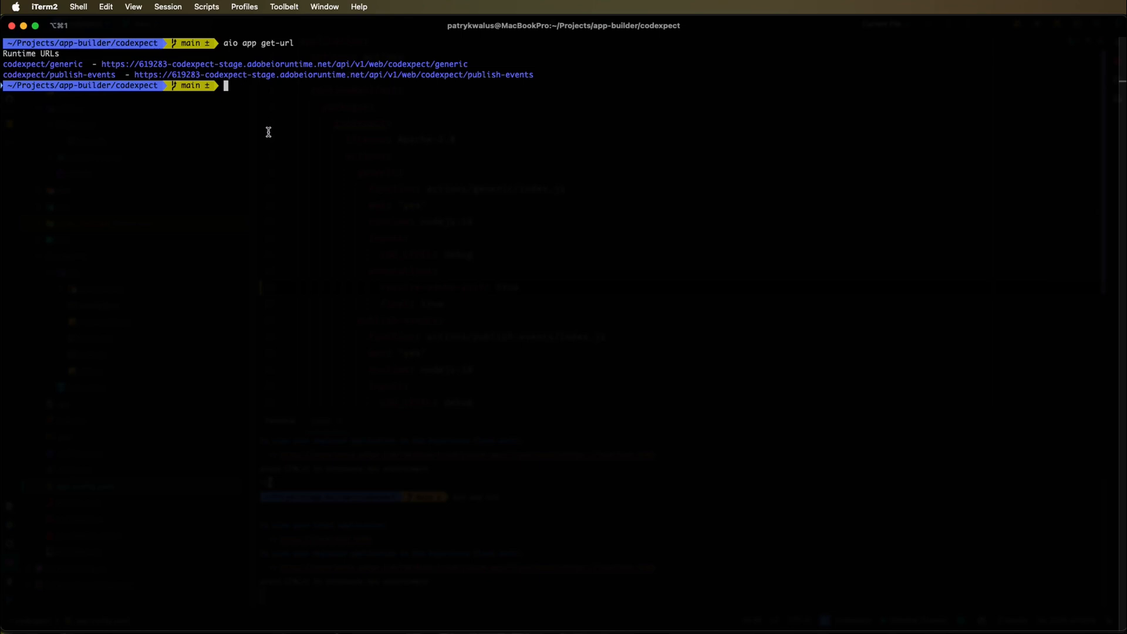
pyautogui.moveTo(335, 234)
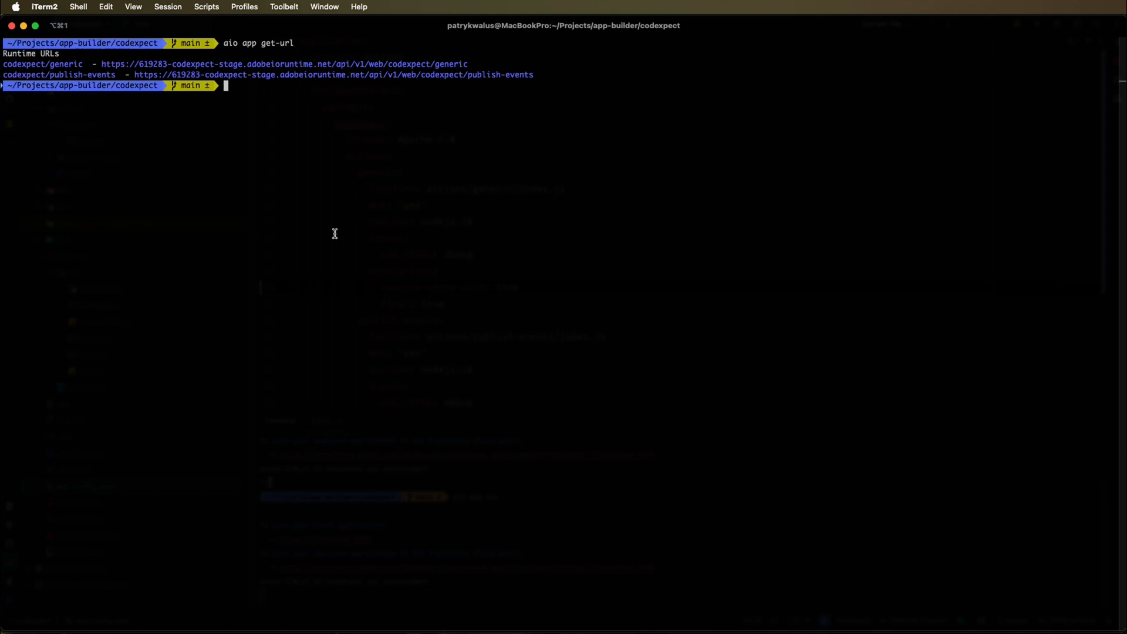
pyautogui.moveTo(310, 233)
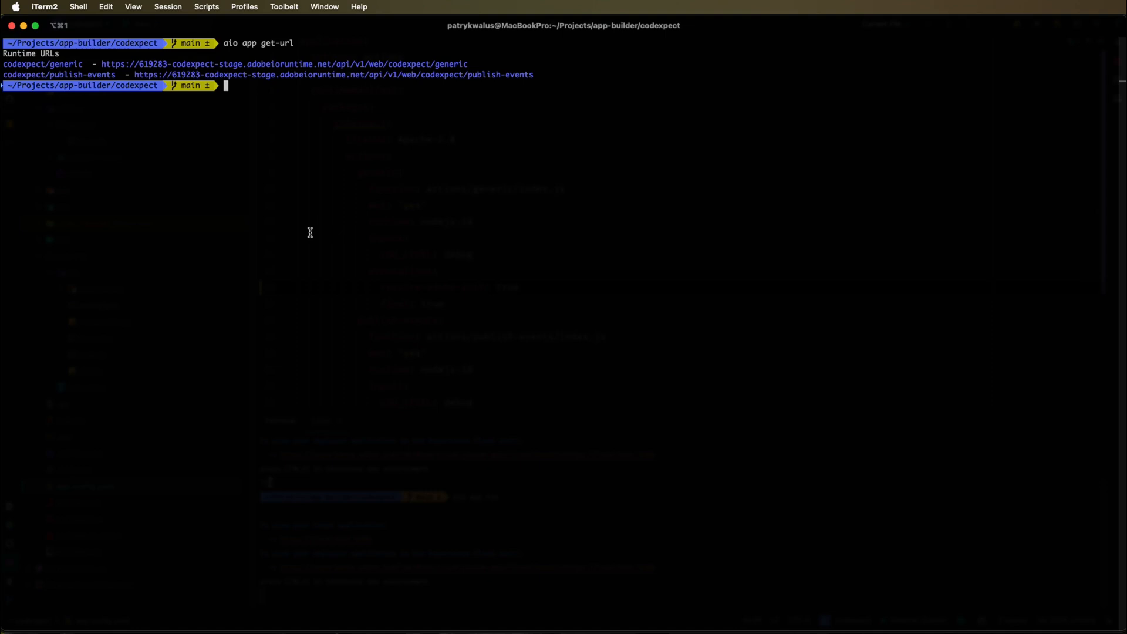
pyautogui.moveTo(107, 66)
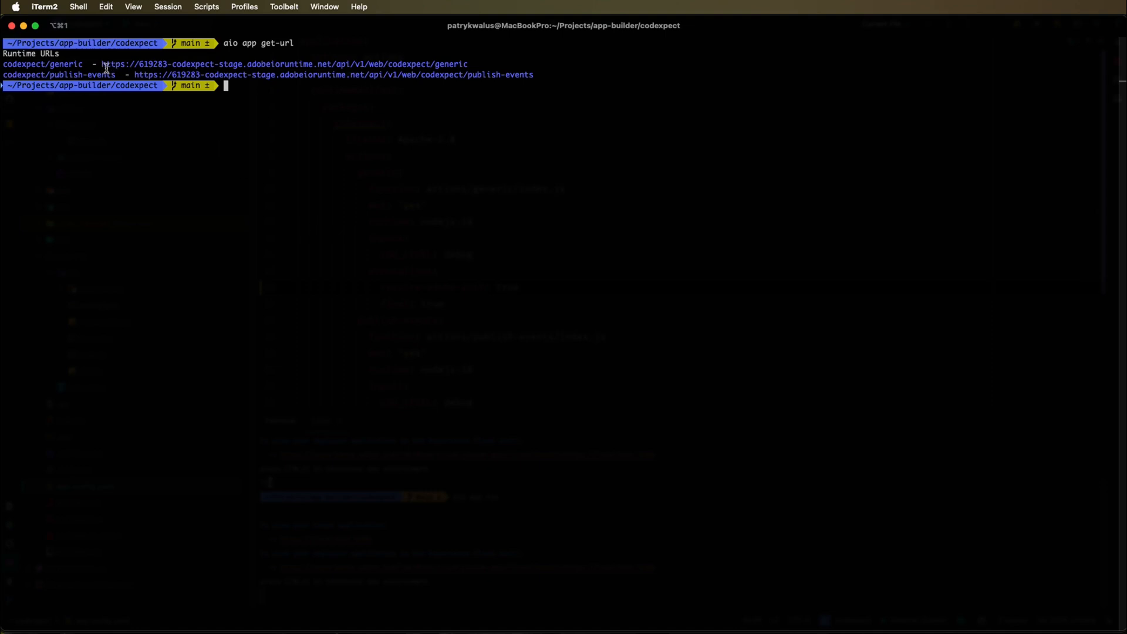
pyautogui.doubleClick(137, 64)
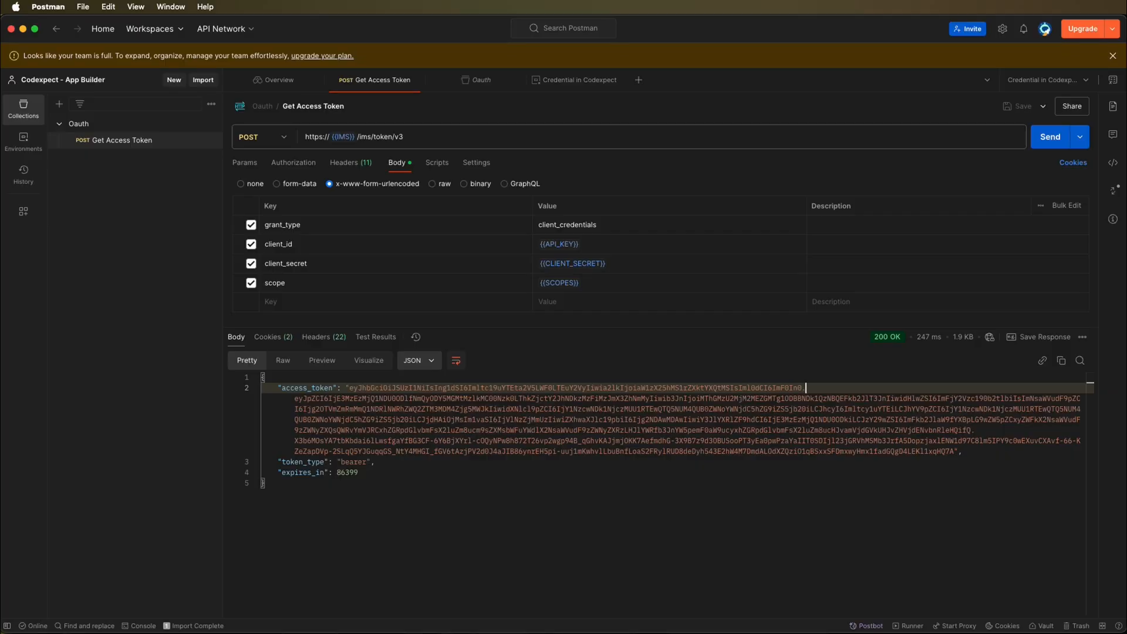
# Add a Stage environment with URL set to 619283-codexpect-stage.adobeioruntime.net
pyautogui.click(24, 140)
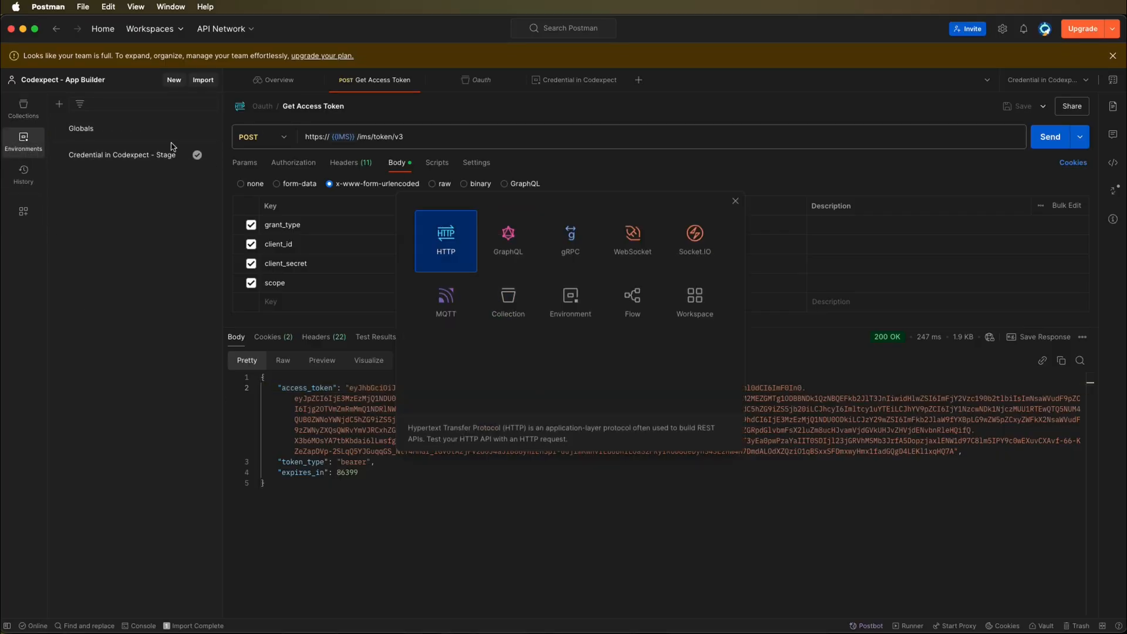
pyautogui.click(735, 200)
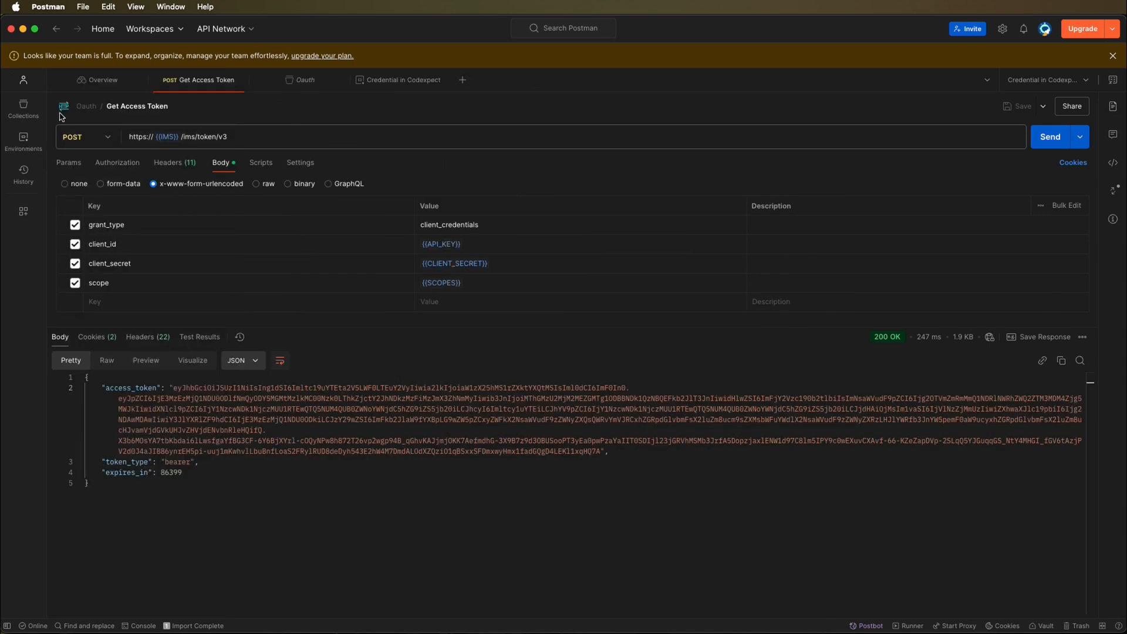
pyautogui.click(22, 136)
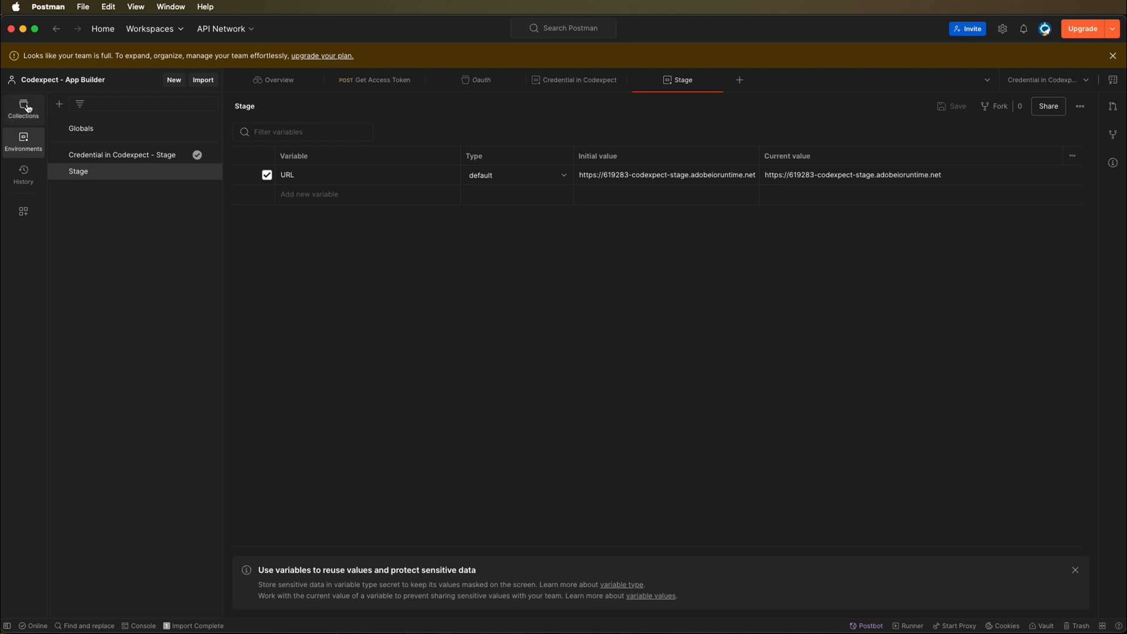
# Create an App Builder collection and begin the request URL with {{URL}}
pyautogui.click(58, 103)
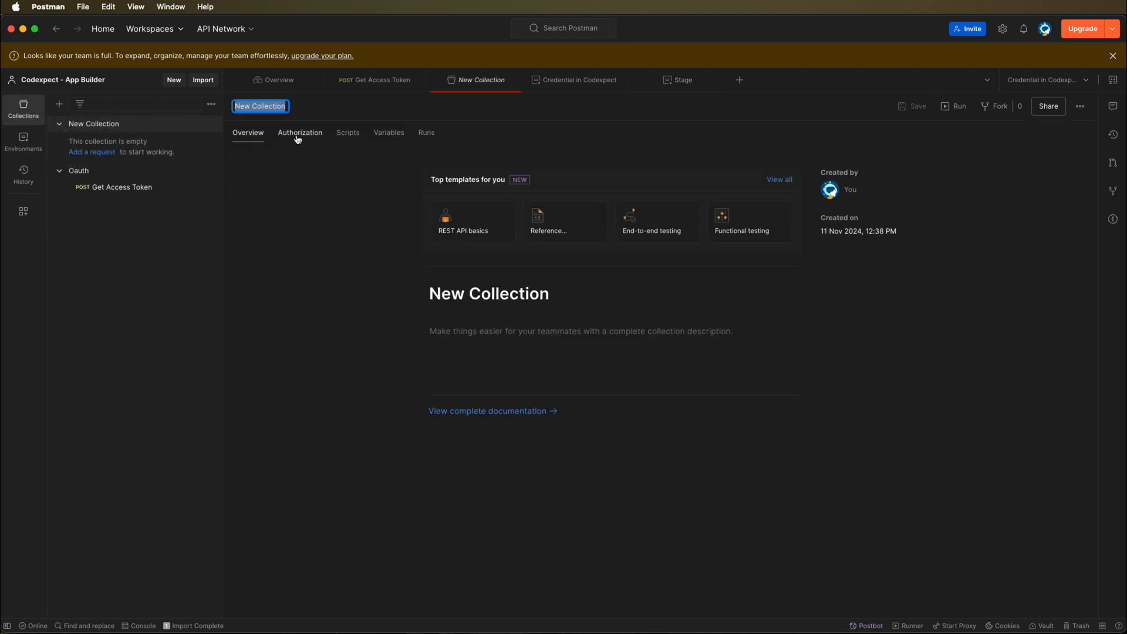
pyautogui.write('A')
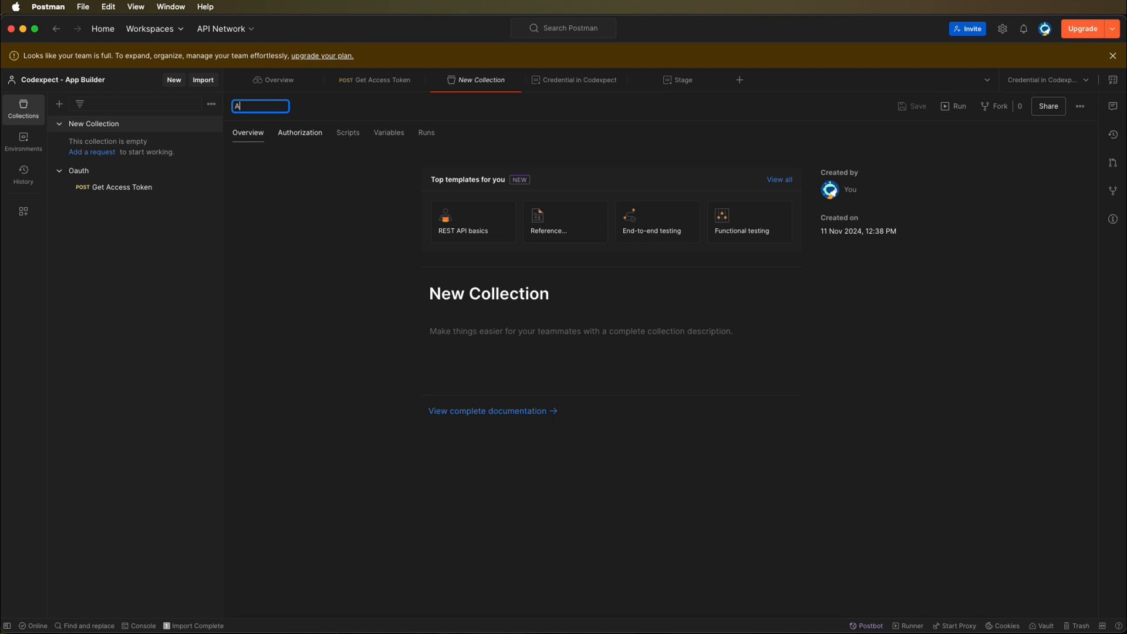
pyautogui.write('App Builder')
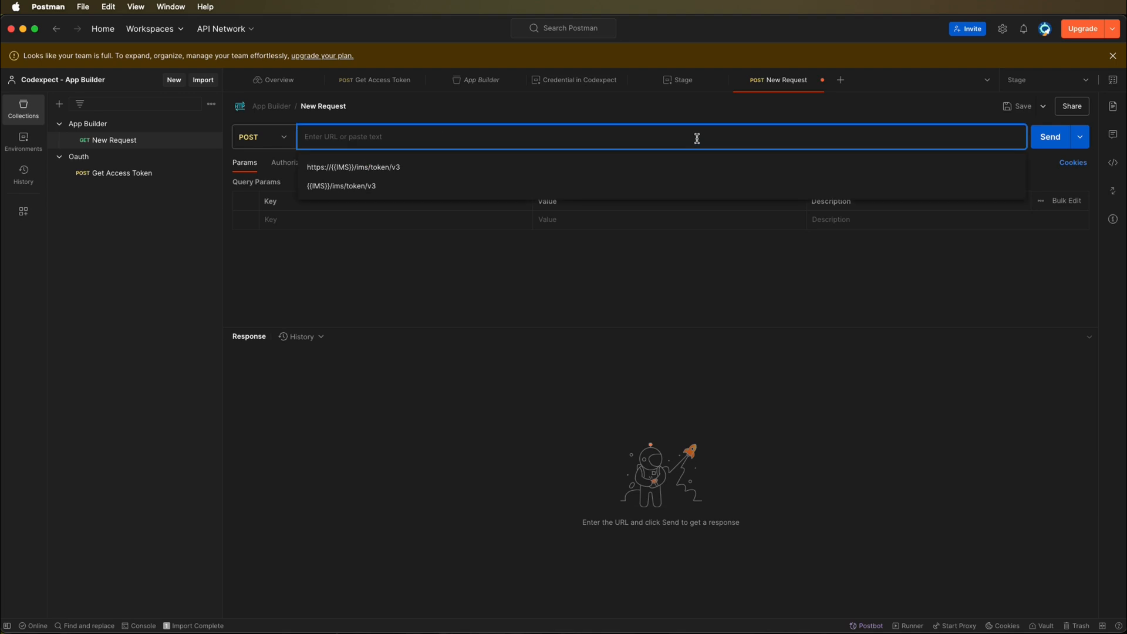
pyautogui.write('{{URL')
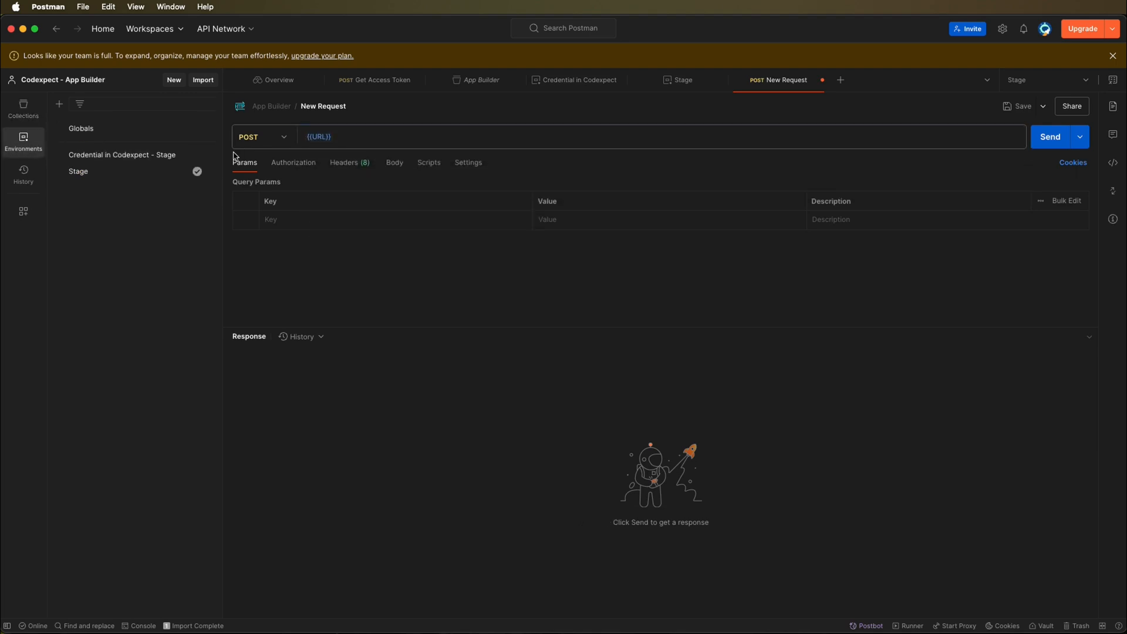
# Rename the request to Generic and target {{URL}}/api/v1/web/codexpect/generic
pyautogui.click(682, 80)
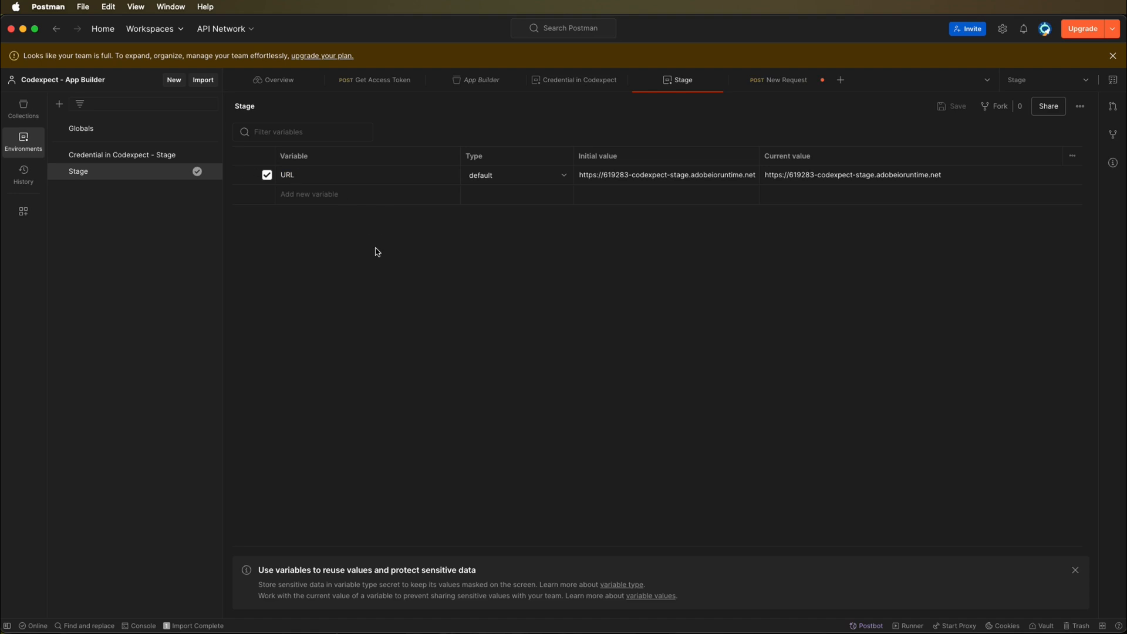
pyautogui.click(783, 80)
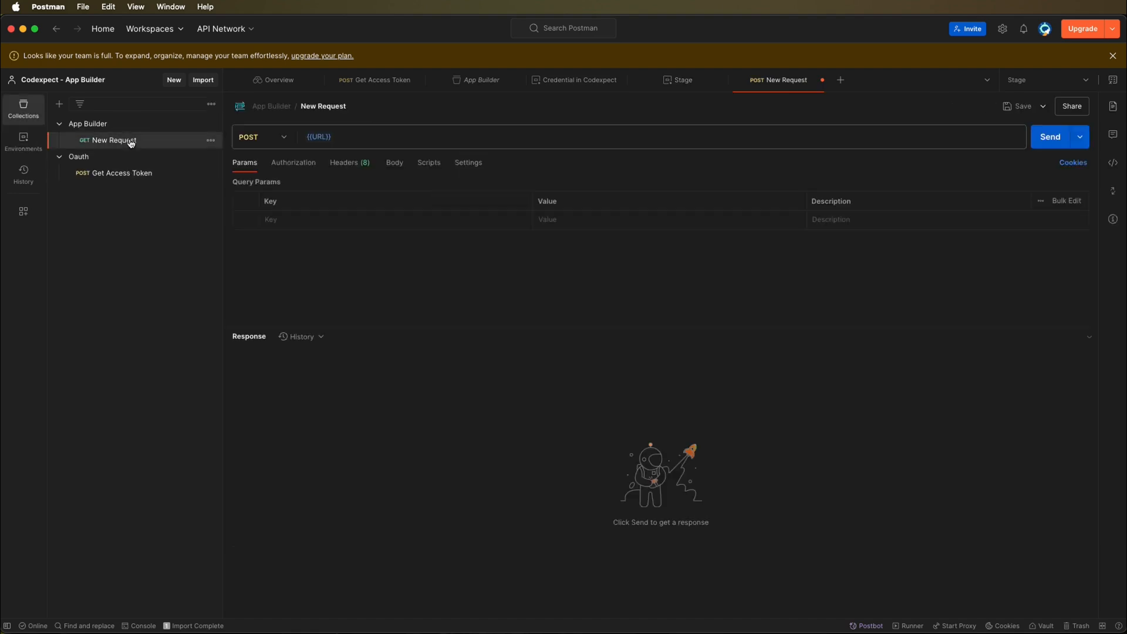
pyautogui.doubleClick(323, 106)
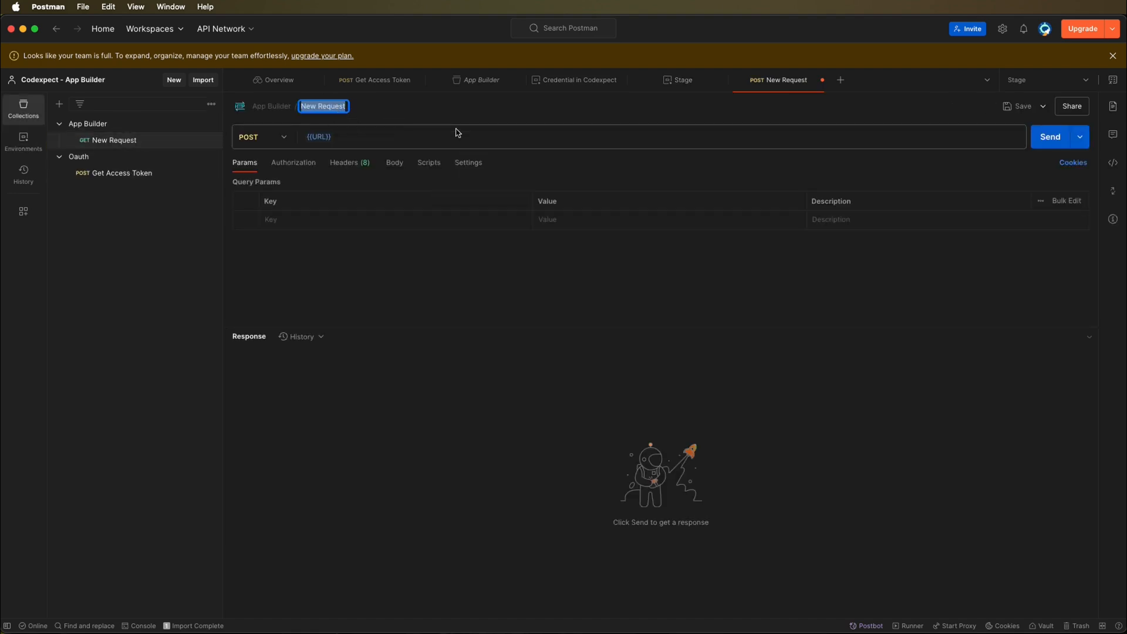
pyautogui.click(454, 136)
pyautogui.write('/api/v1/web/codexpect/generic')
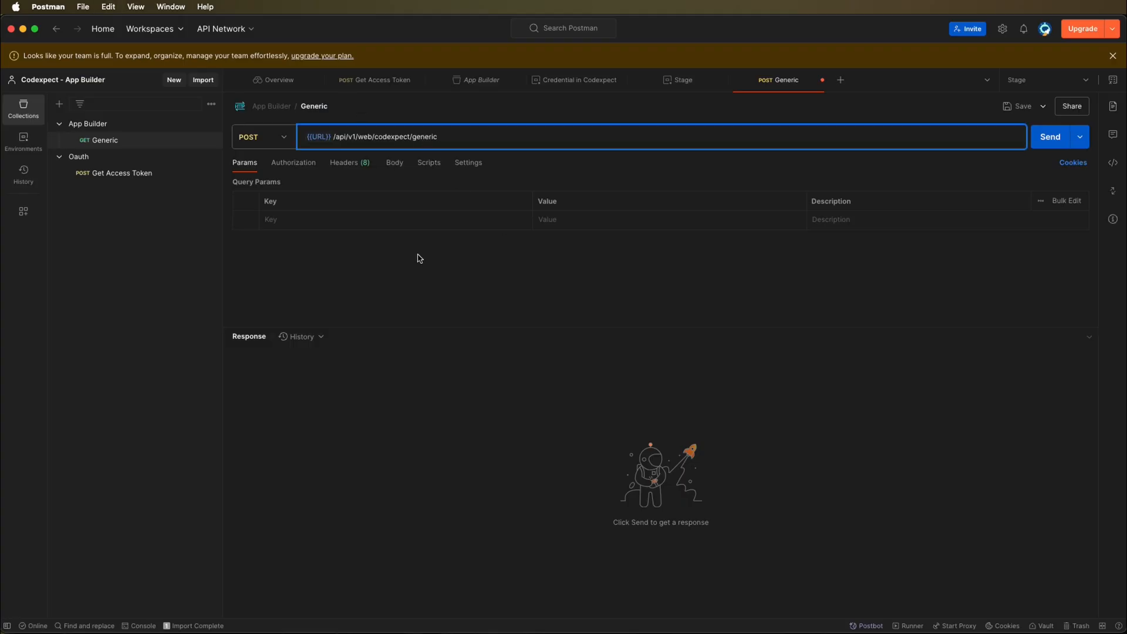
# Save and send Generic, which returns 401 Unauthorized for a missing authorization header
pyautogui.click(655, 204)
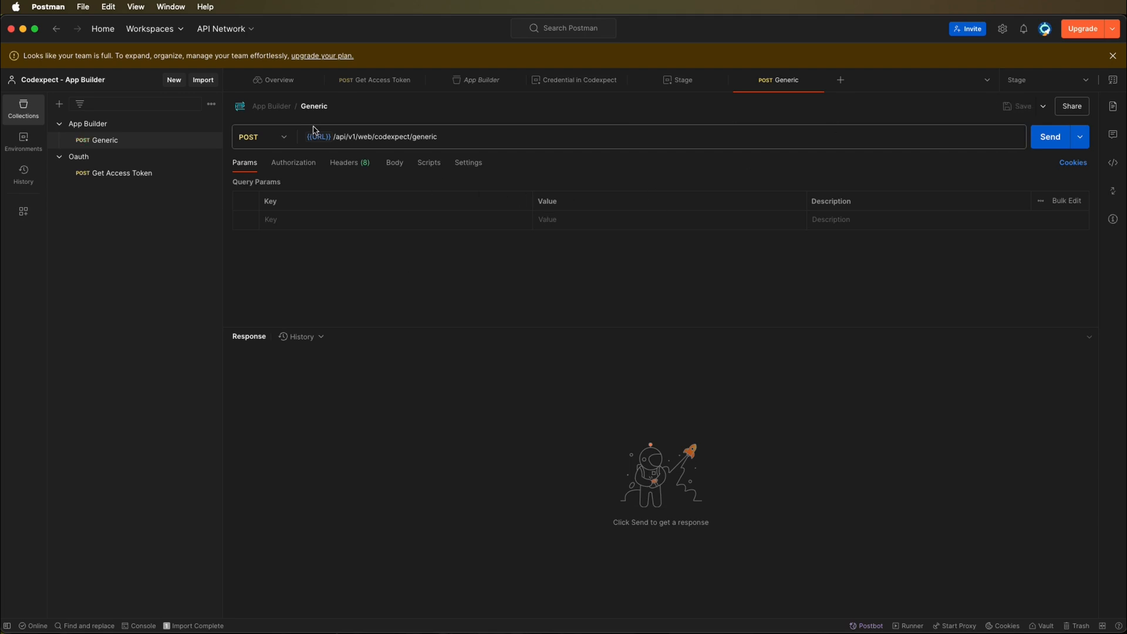
pyautogui.click(1051, 137)
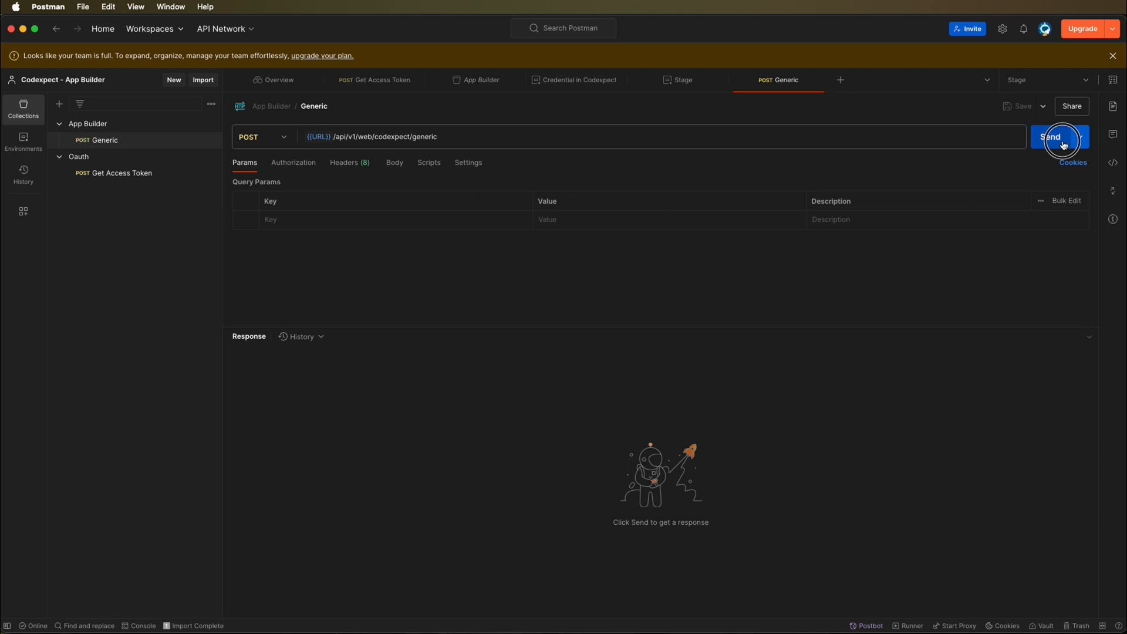
pyautogui.click(1050, 137)
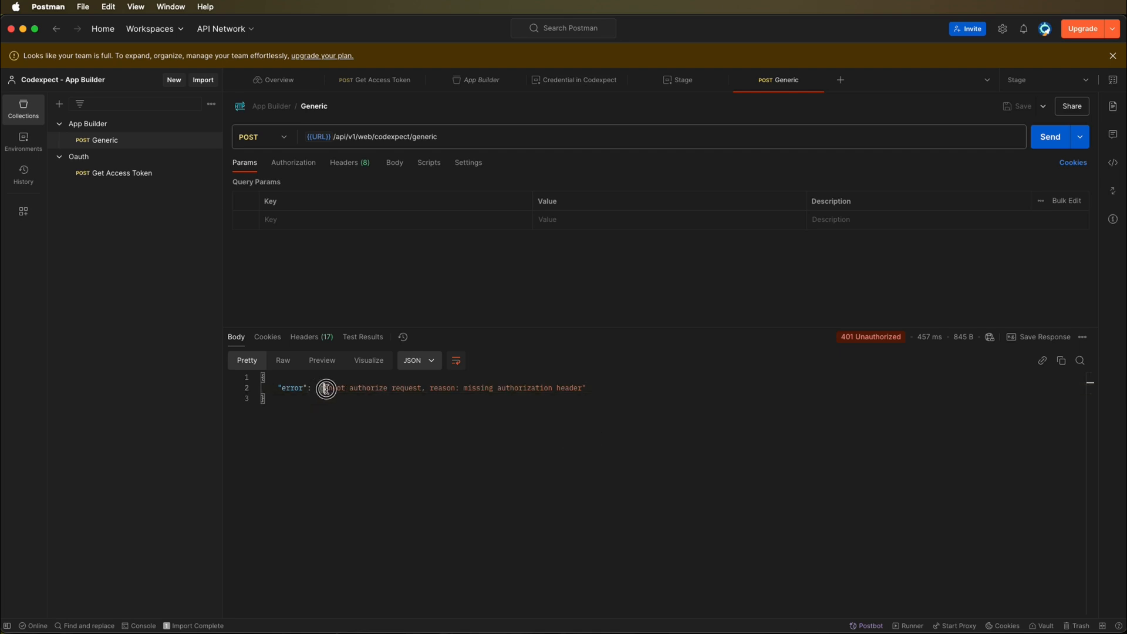
pyautogui.moveTo(326, 387); pyautogui.dragTo(428, 388)
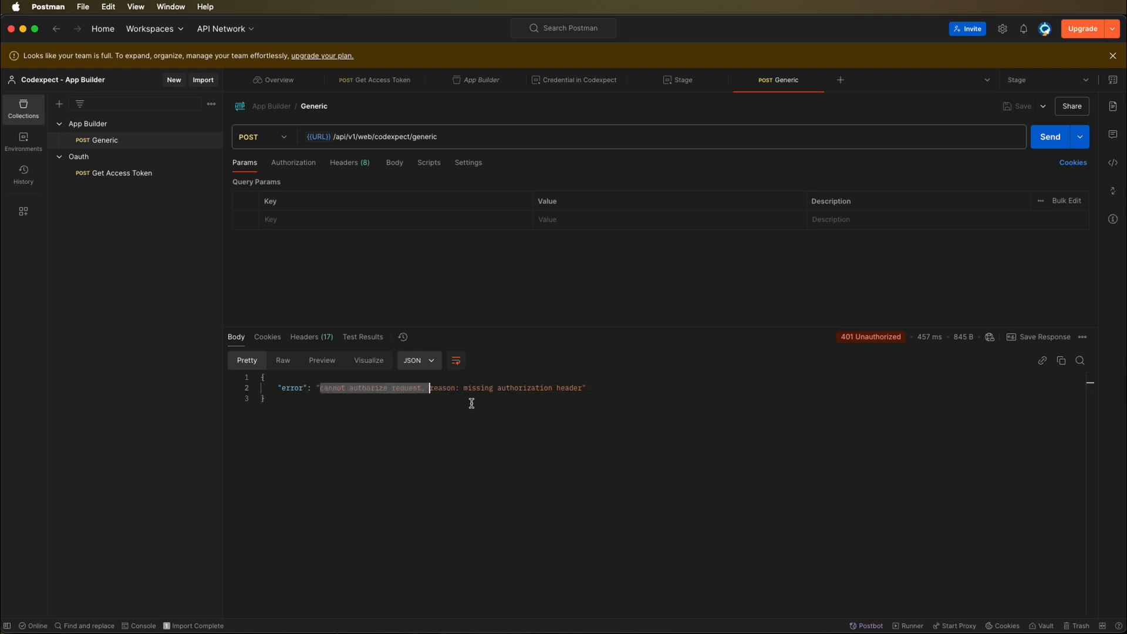
pyautogui.click(680, 410)
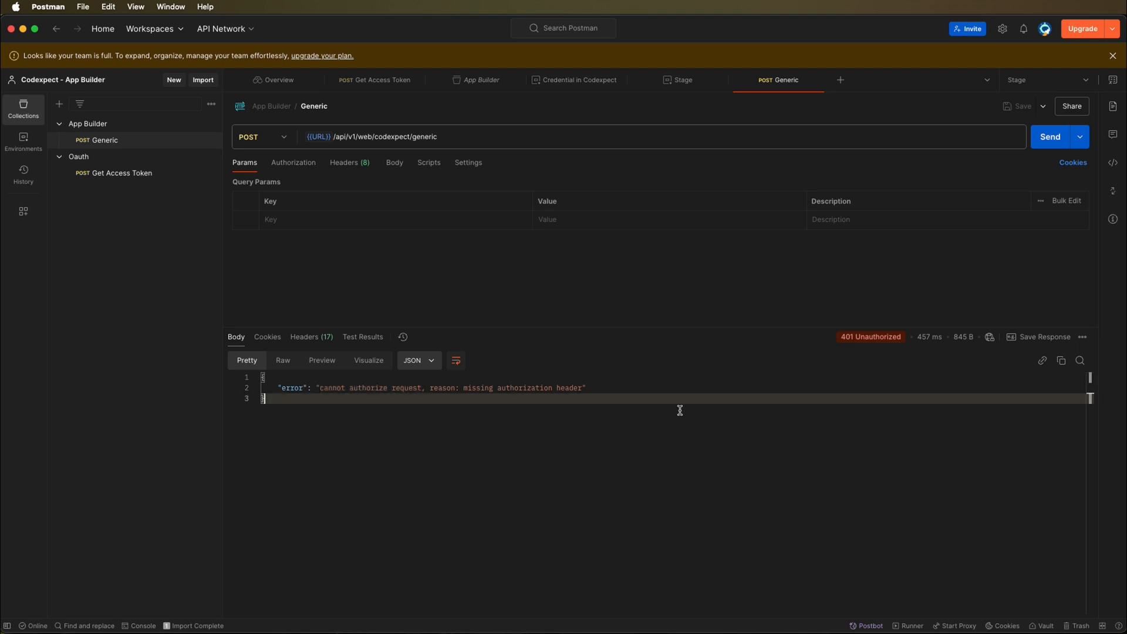
# Fetch a fresh access token under the Credential in Codexpect - Stage environment
pyautogui.click(374, 80)
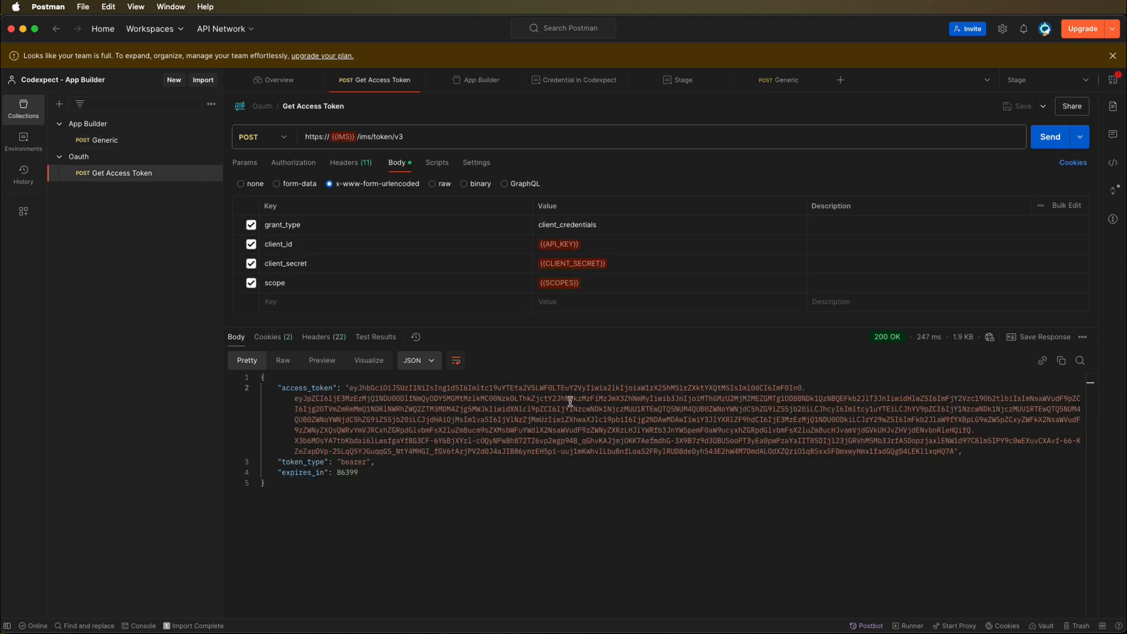
pyautogui.click(1050, 137)
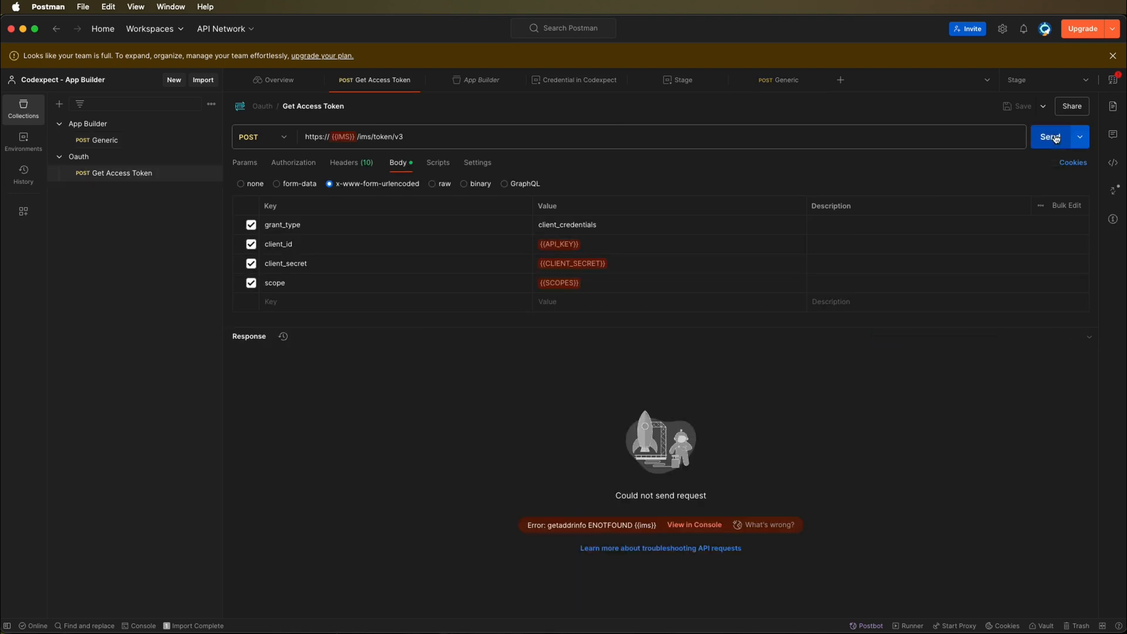
pyautogui.click(1048, 80)
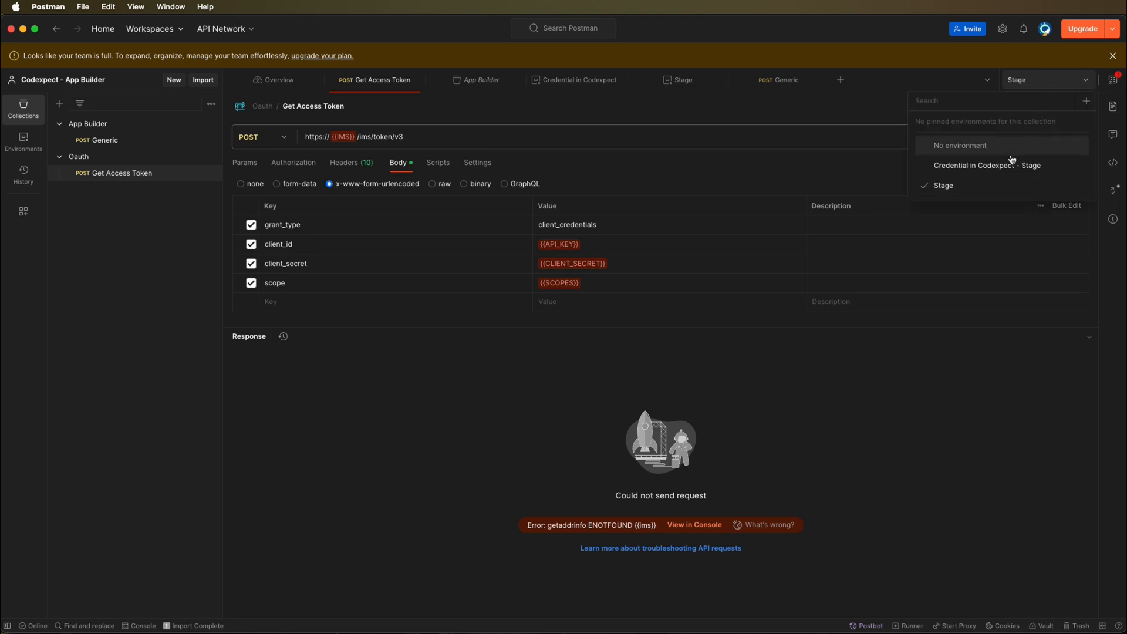
pyautogui.click(987, 165)
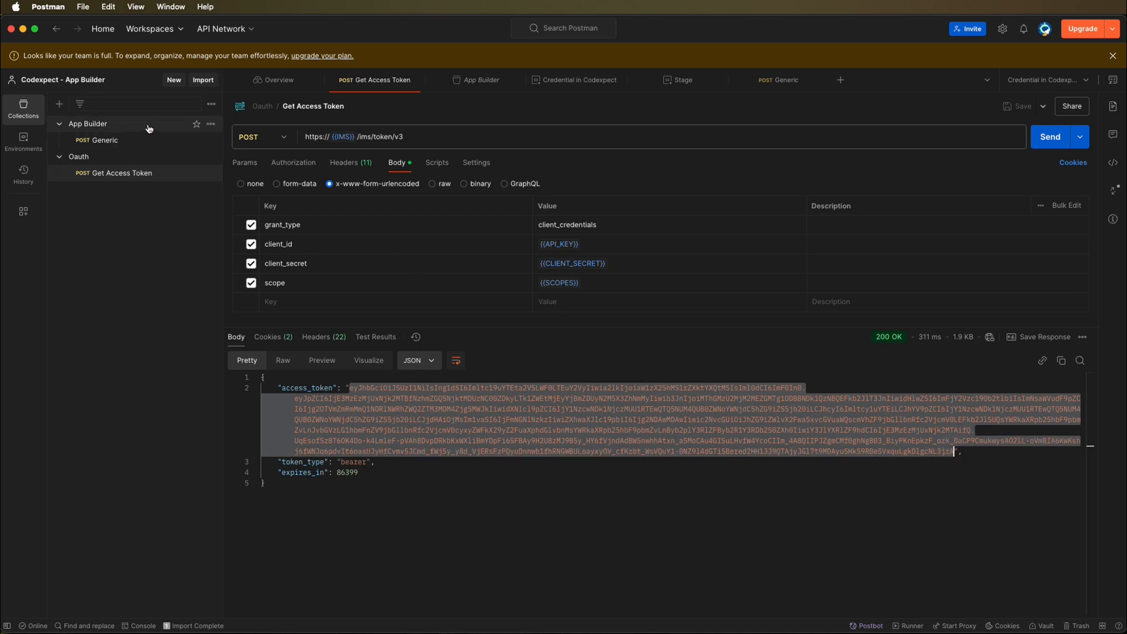
# Set the App Builder collection's authorization type to Bearer Token
pyautogui.click(480, 80)
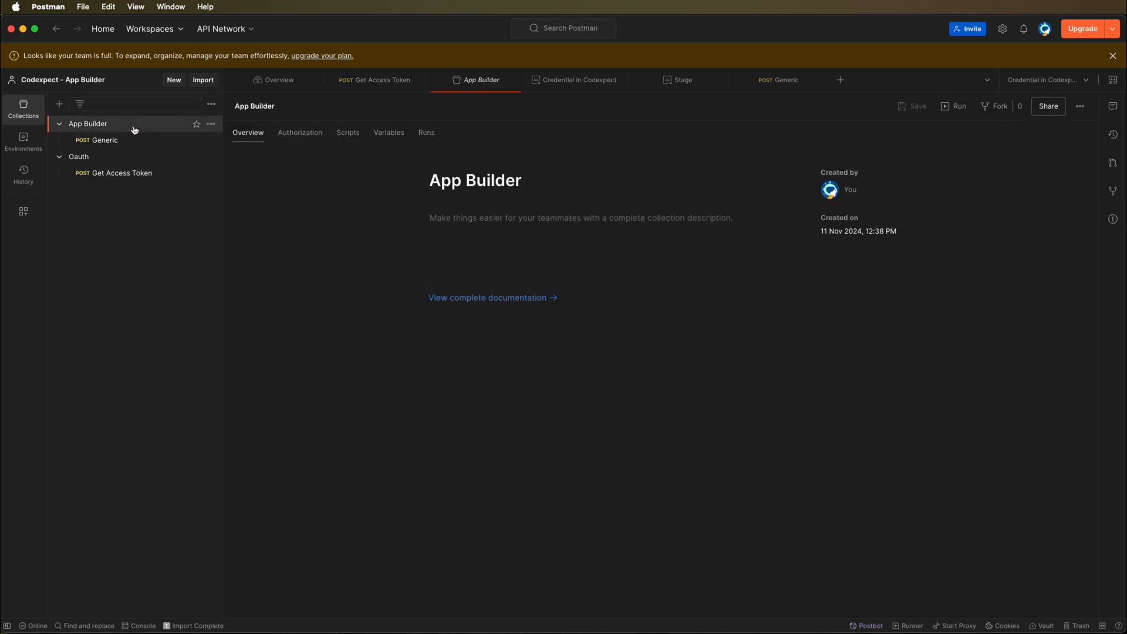
pyautogui.moveTo(135, 128)
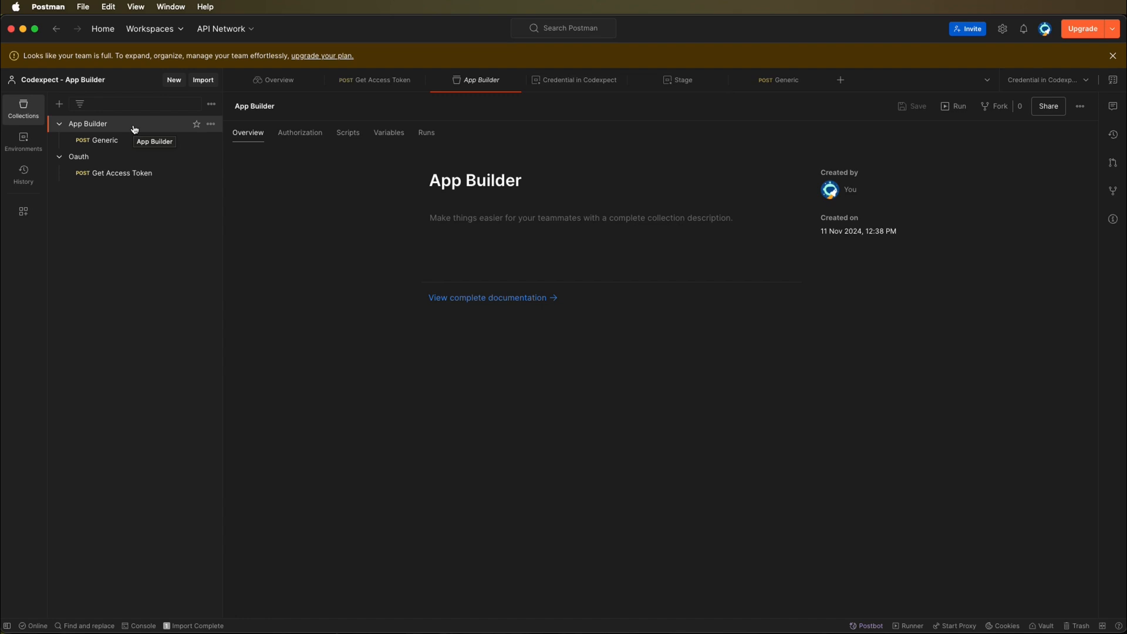
pyautogui.click(300, 133)
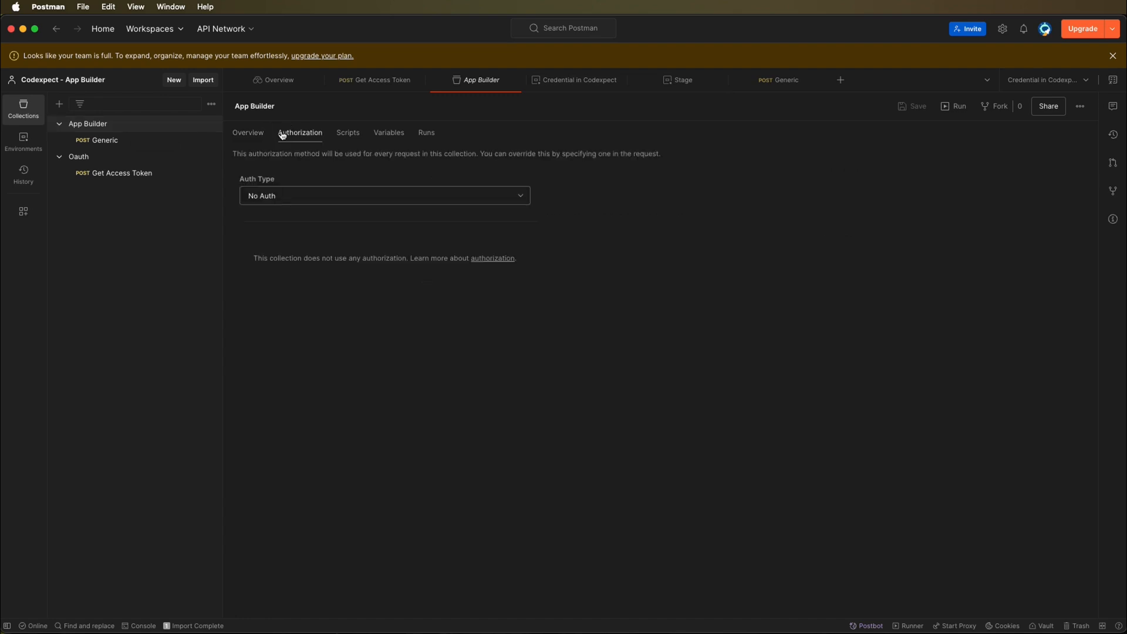
pyautogui.click(385, 196)
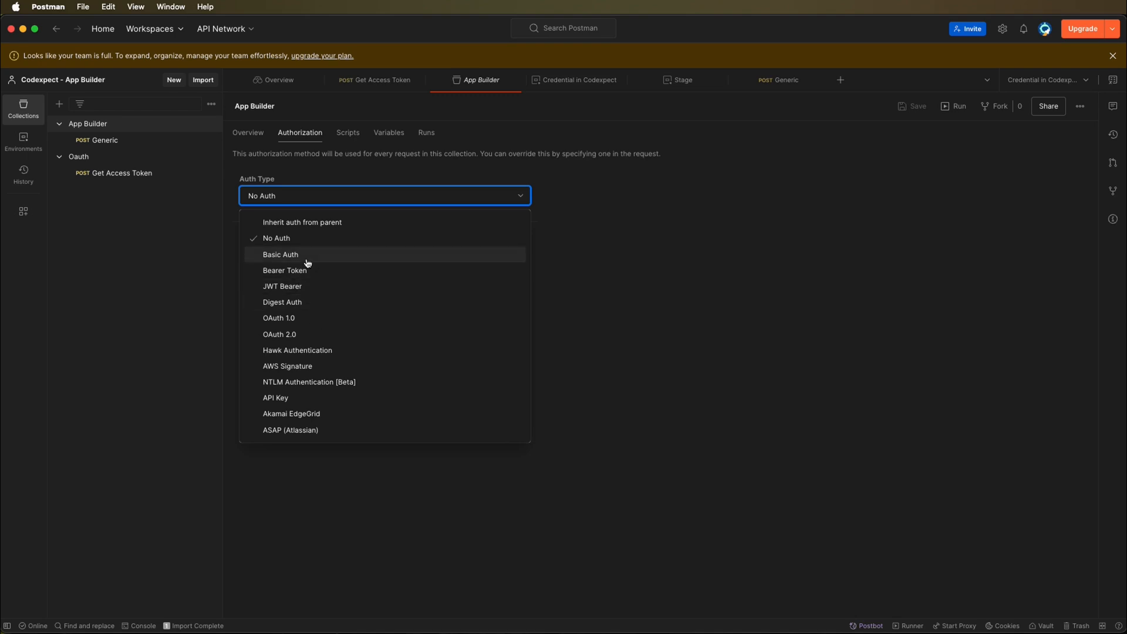
pyautogui.click(285, 270)
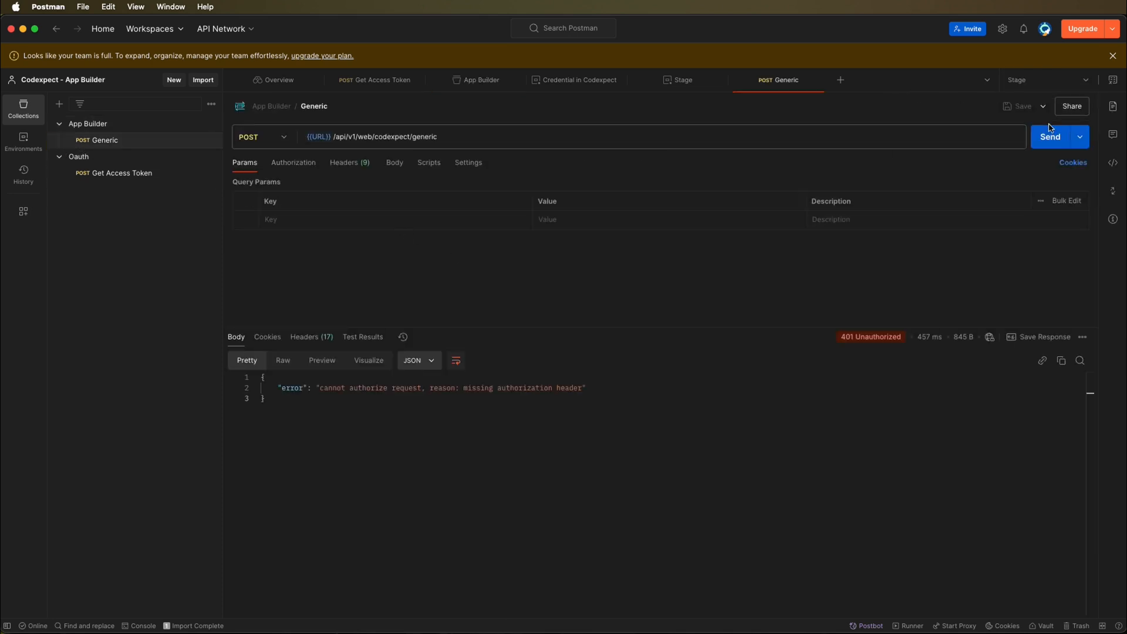
# Resend Generic, now getting 401 for a missing x-gw-ims-org-id header, then view environments
pyautogui.click(1050, 137)
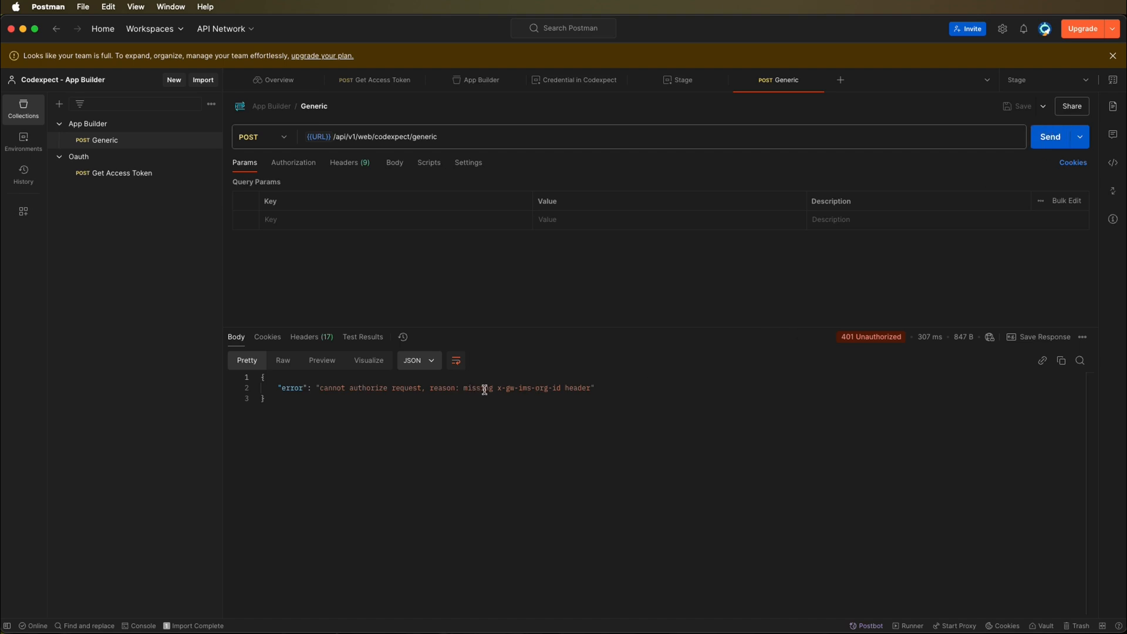
pyautogui.doubleClick(527, 388)
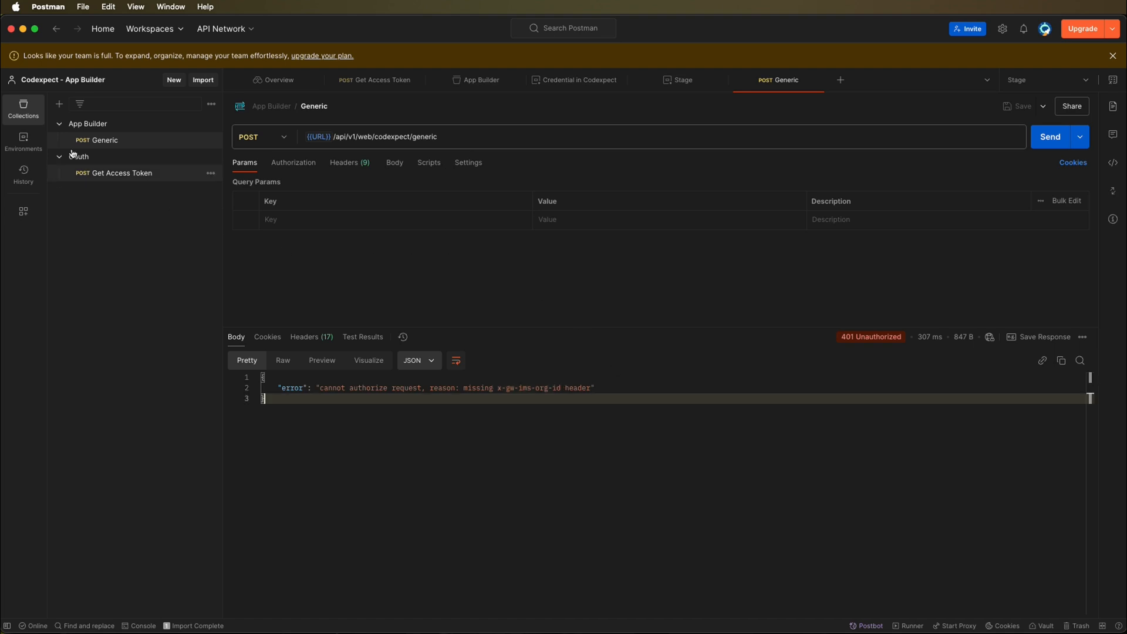
pyautogui.click(24, 138)
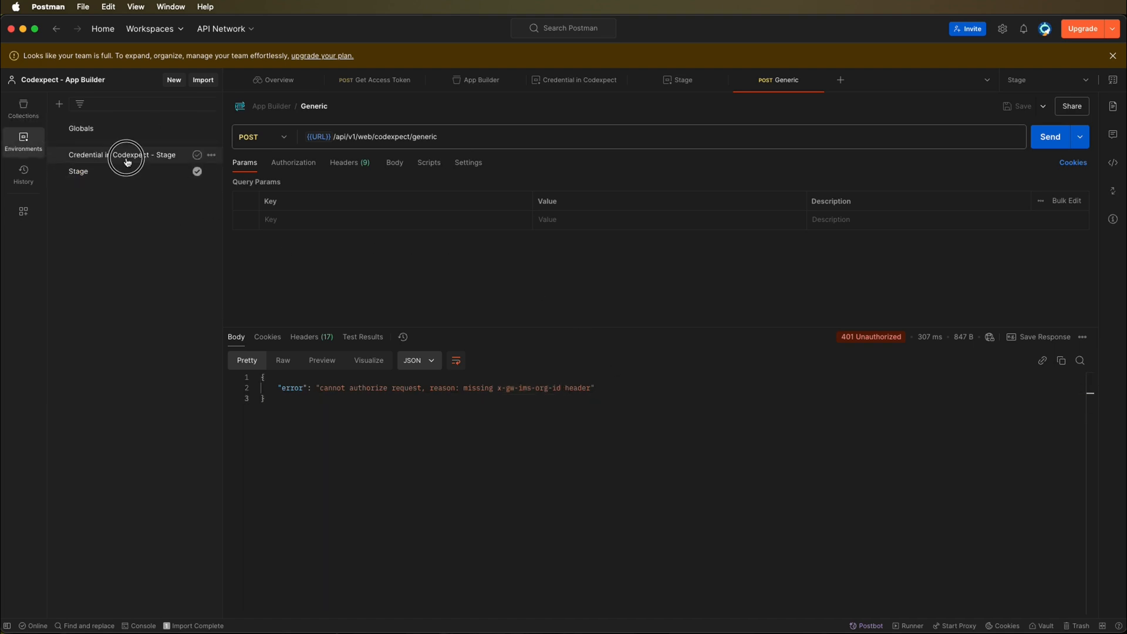
# Copy the IMS_ORG value from Credential in Codexpect - Stage into a new Stage IMS_ORG variable
pyautogui.click(125, 155)
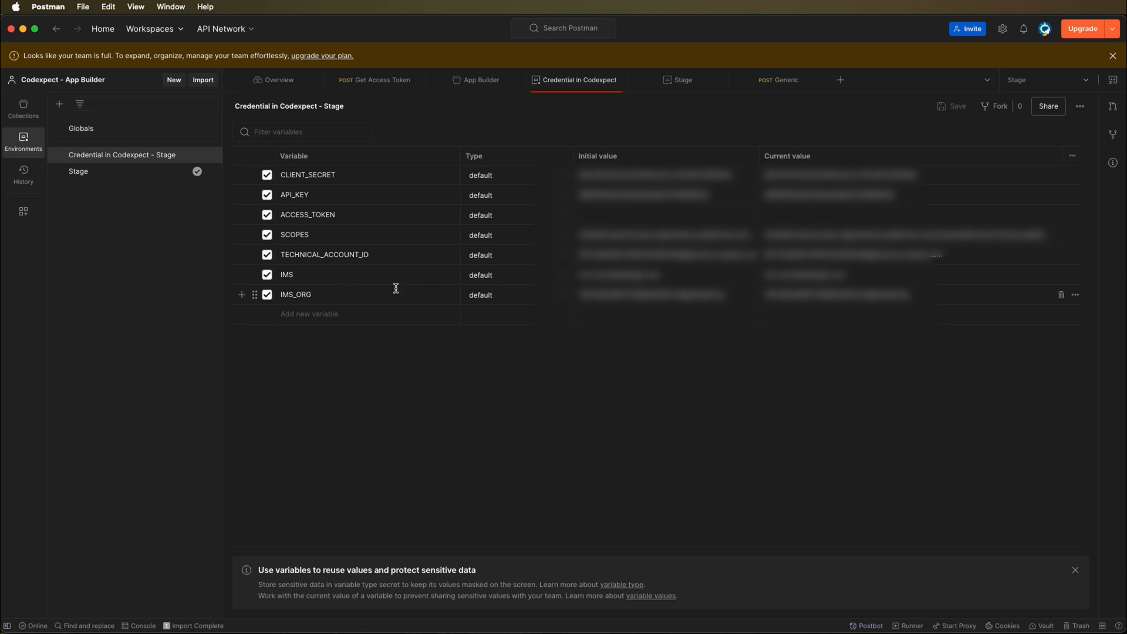
pyautogui.doubleClick(295, 294)
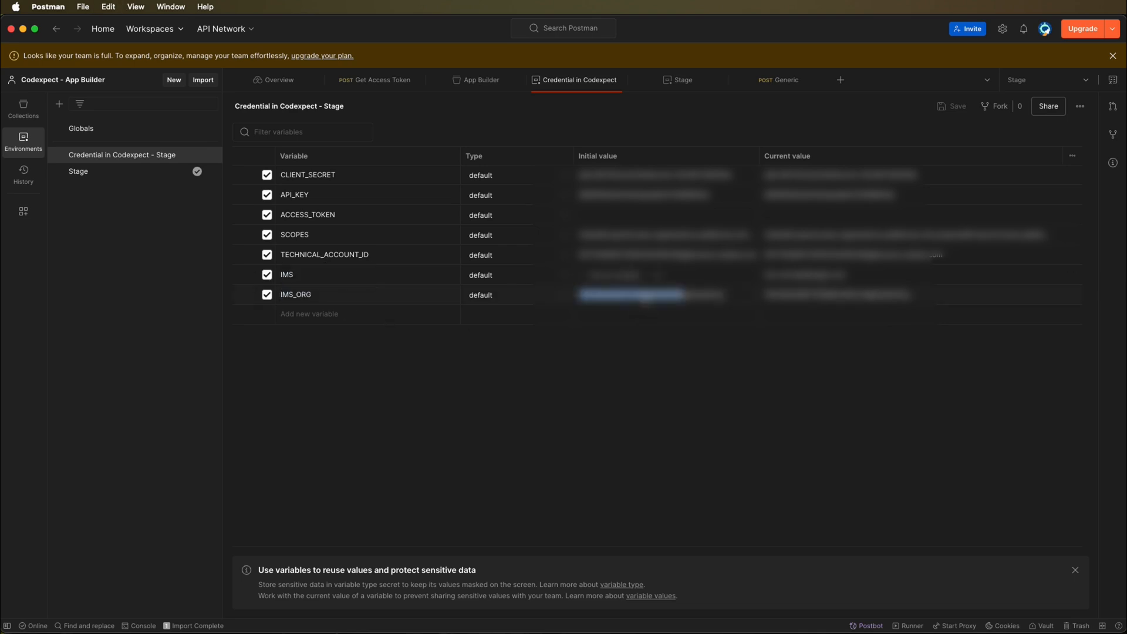
pyautogui.moveTo(98, 182)
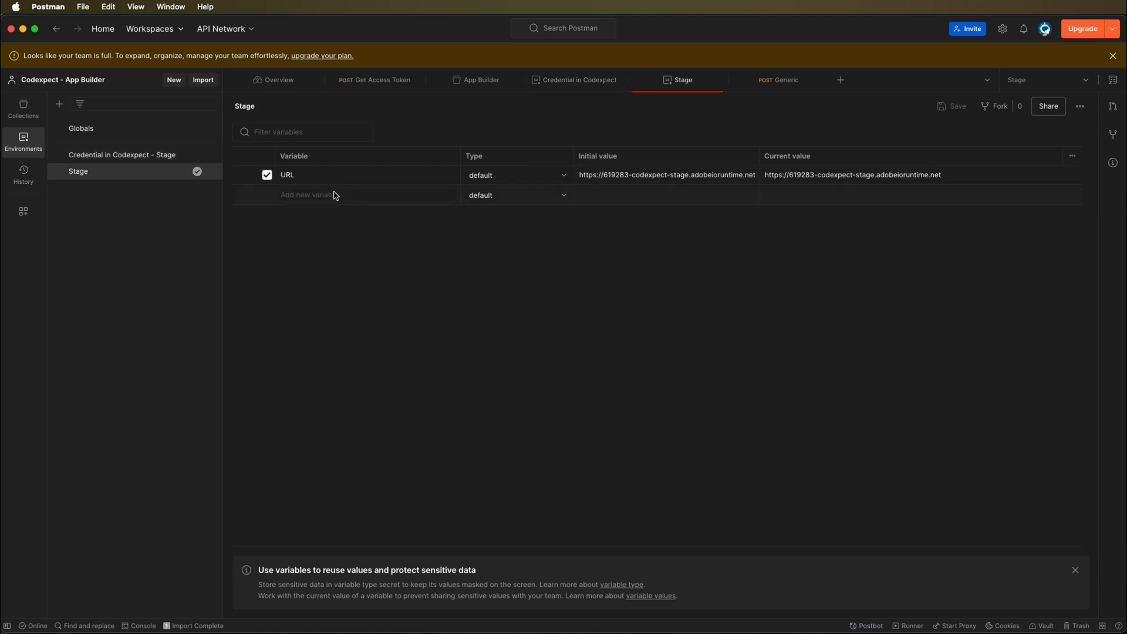
pyautogui.write('IMS_ORG')
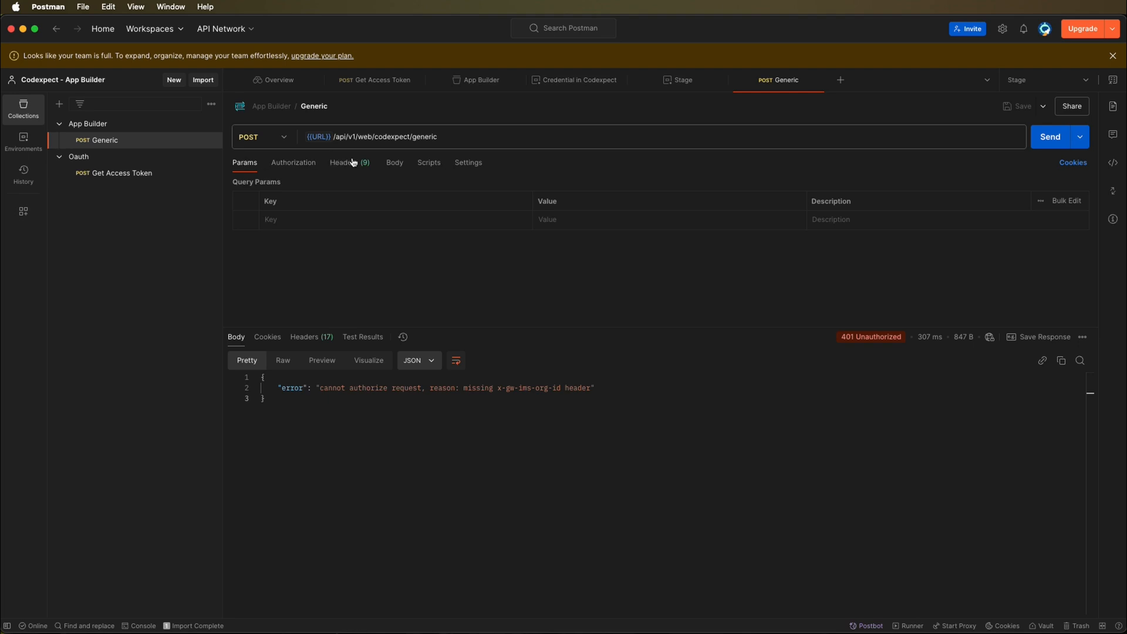
# Add header x-gw-ims-org-id set to {{IMS_ORG}}, resend Generic, and select the 'Hello world' response
pyautogui.click(344, 162)
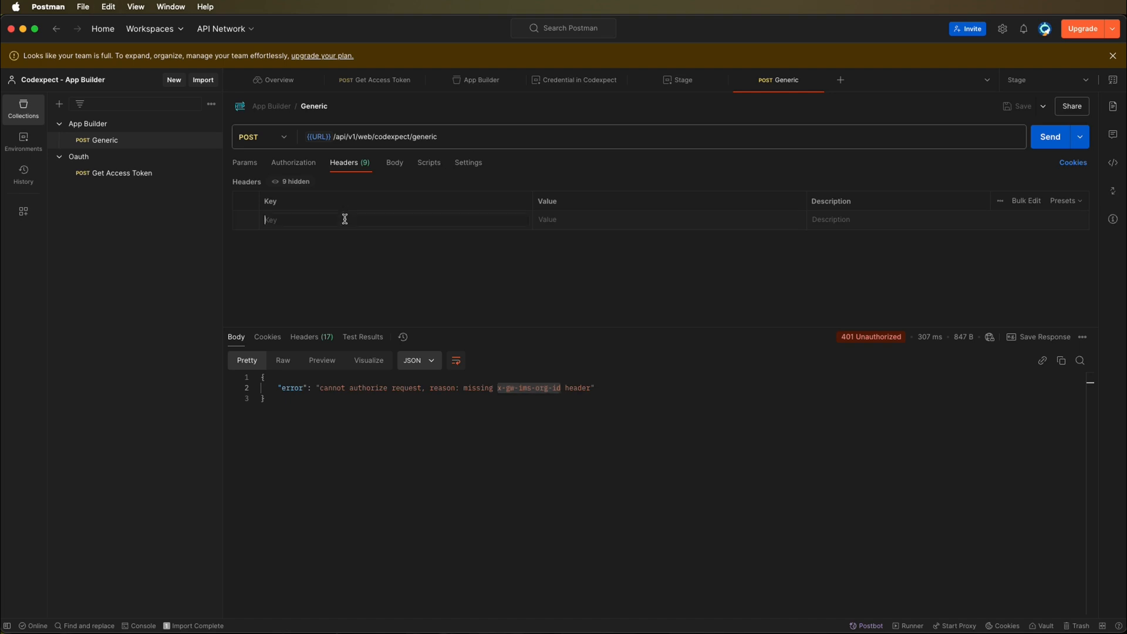
pyautogui.write('x-gw-ims-org-id')
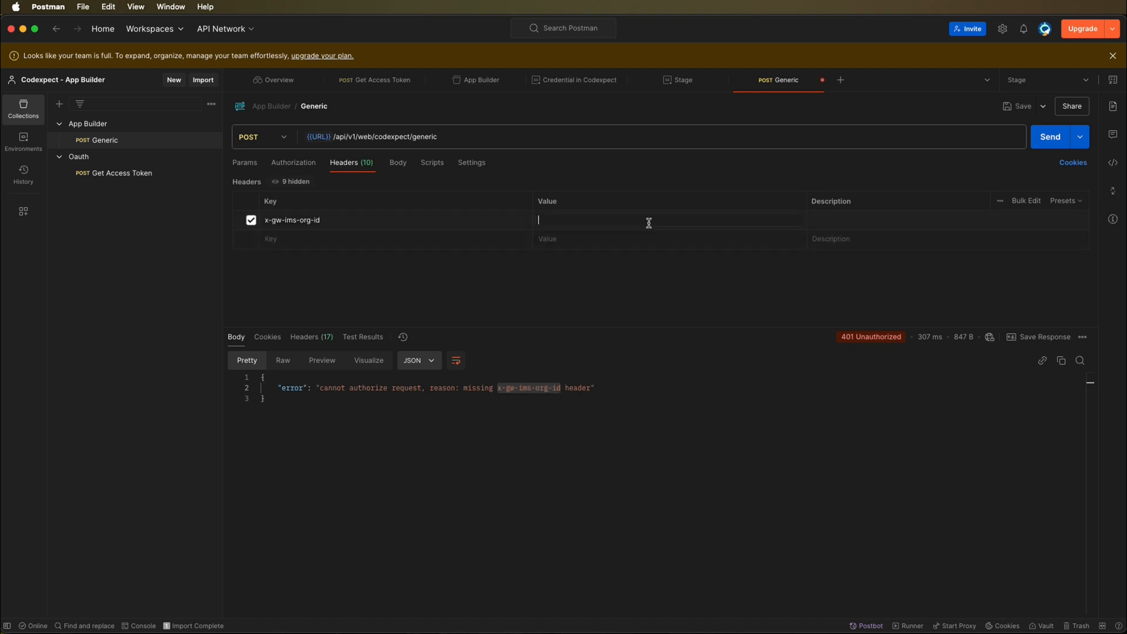
pyautogui.write('{{')
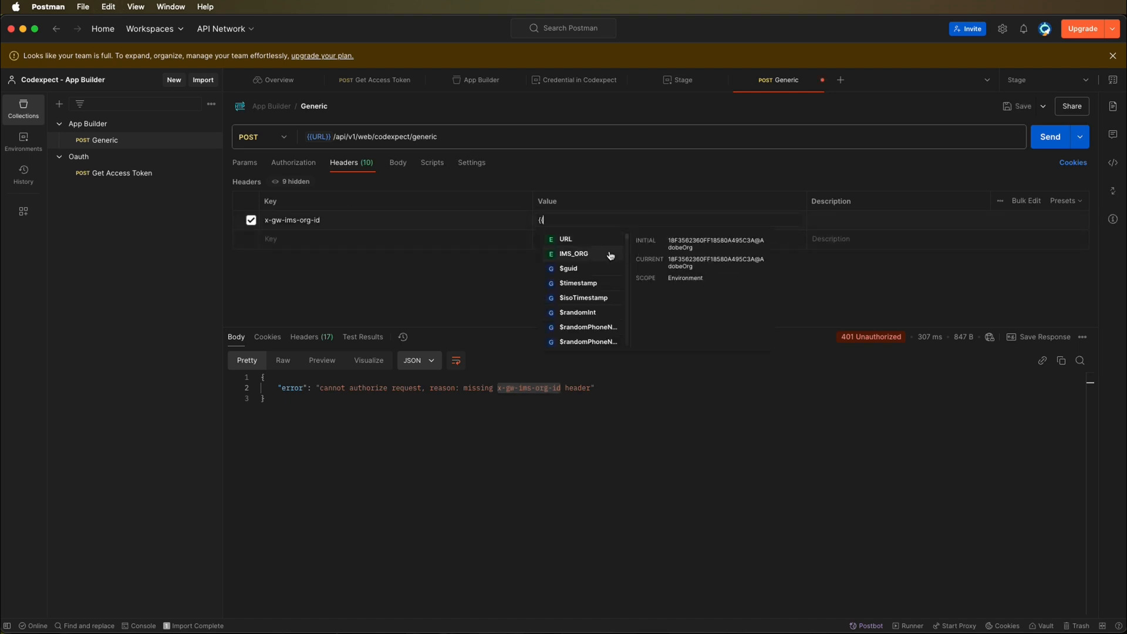
pyautogui.click(572, 254)
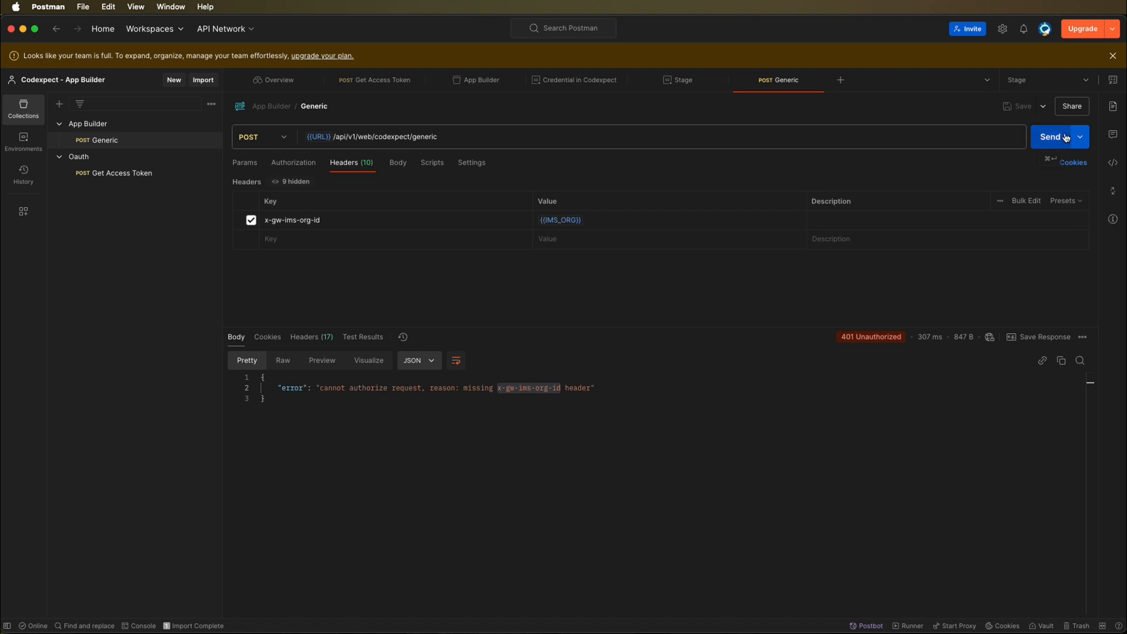
pyautogui.click(1052, 136)
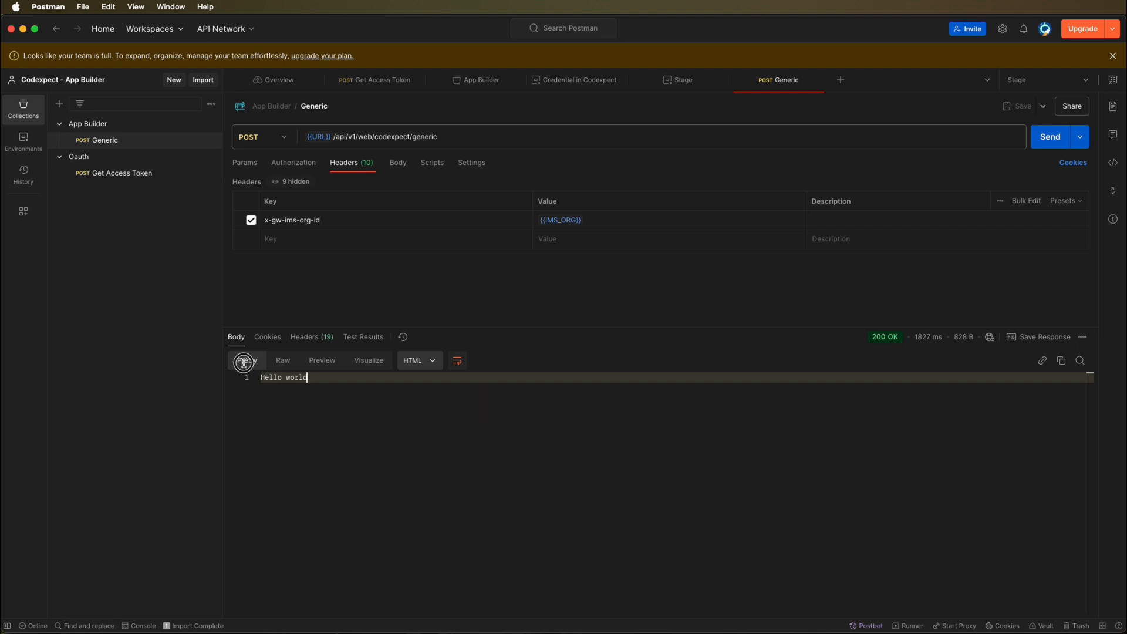
pyautogui.doubleClick(284, 377)
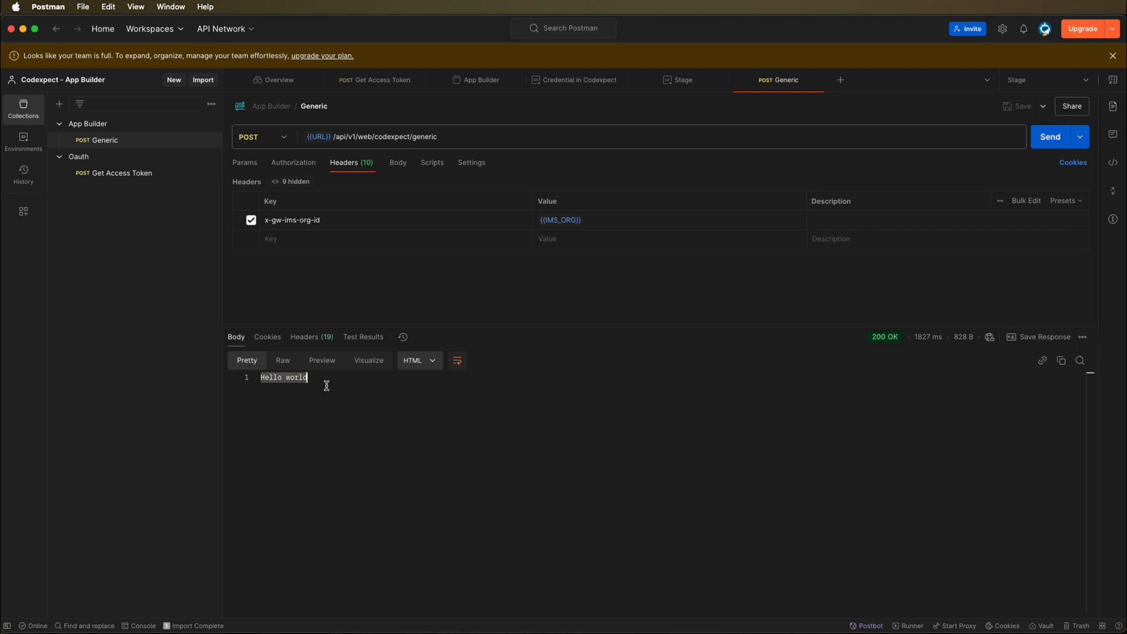